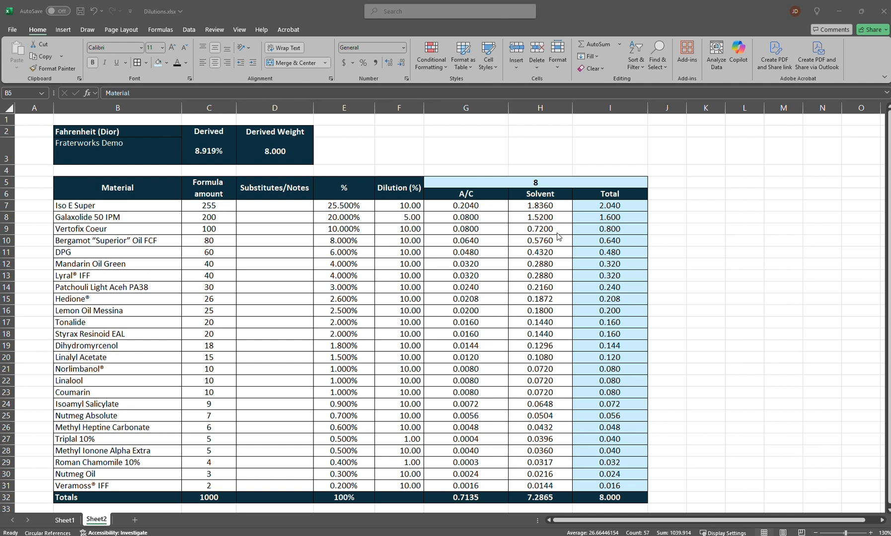
mouse_move(557, 237)
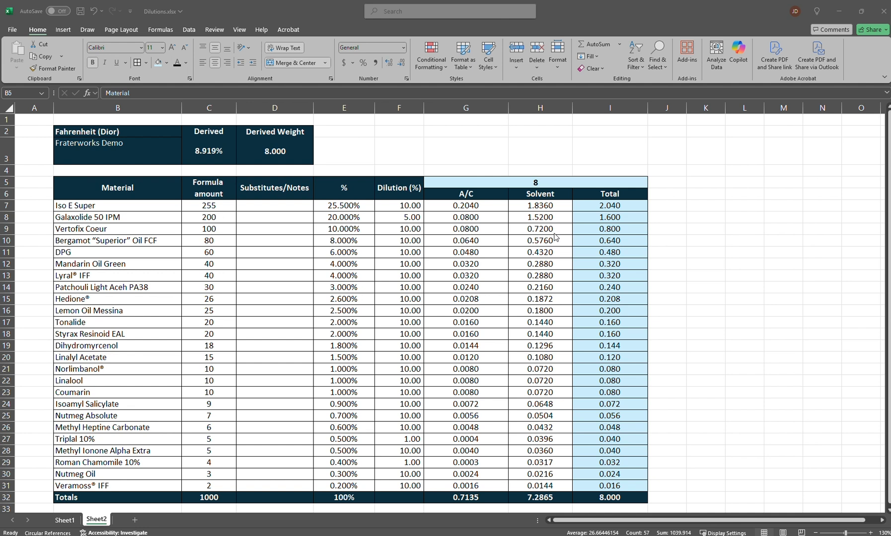
mouse_move(557, 239)
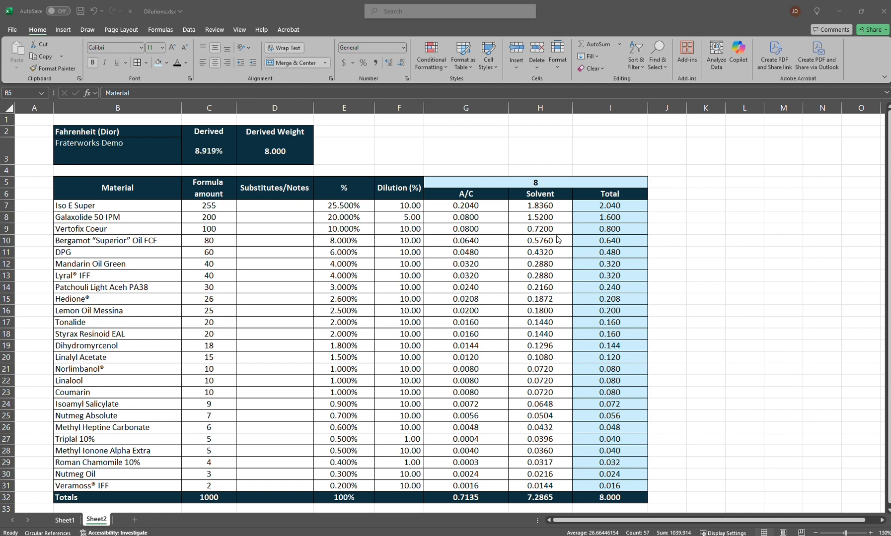
mouse_move(263, 300)
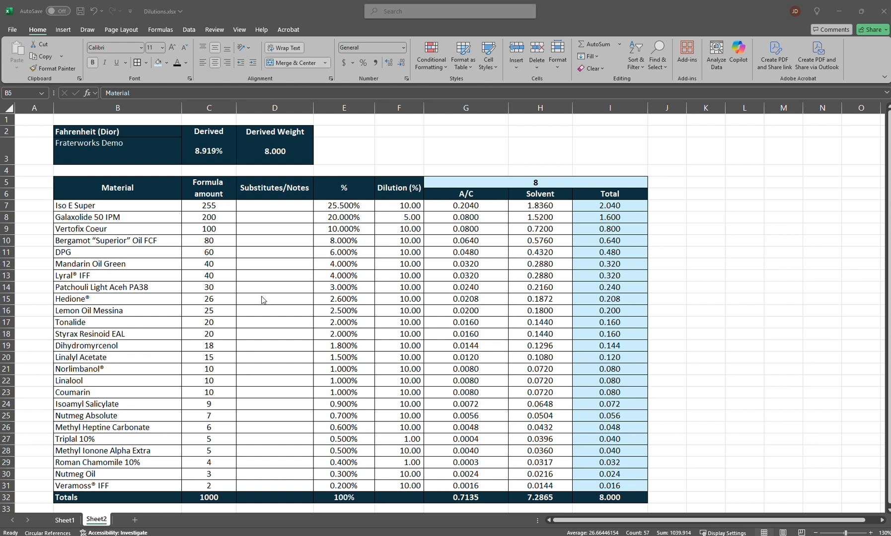
mouse_move(239, 319)
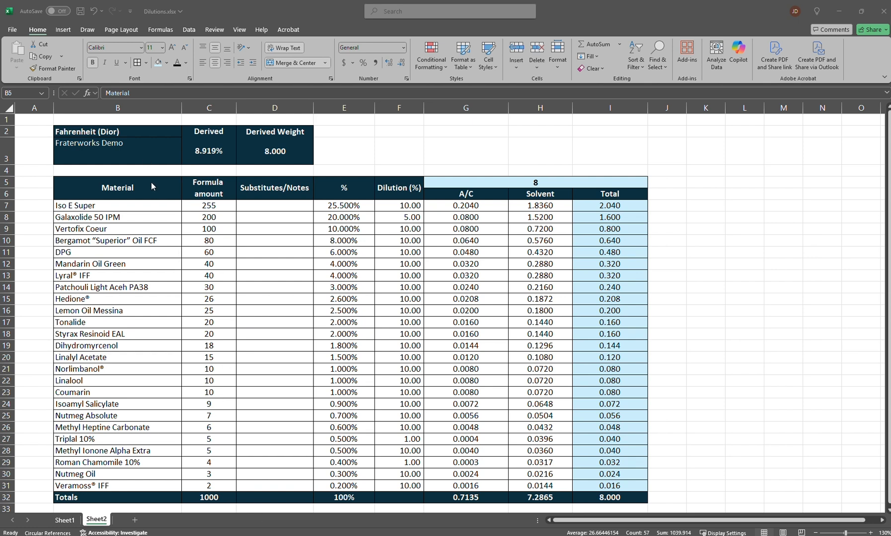
Step: Review the Fahrenheit title, derived weight and Iso E Super percentage formula
left_click(117, 142)
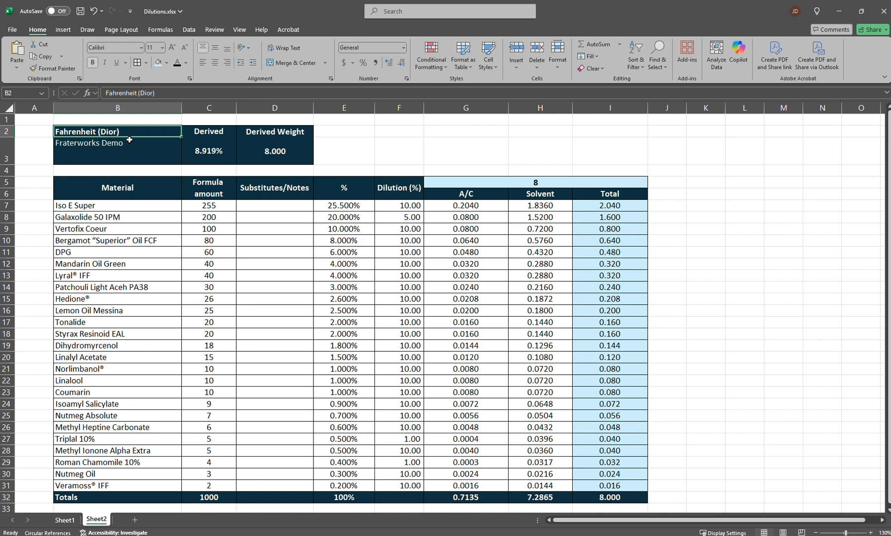
left_click(117, 143)
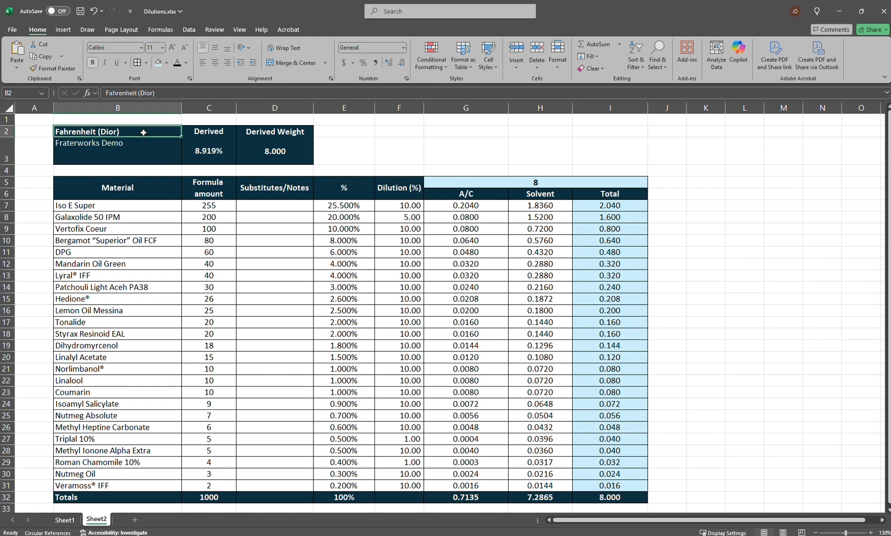
left_click(117, 142)
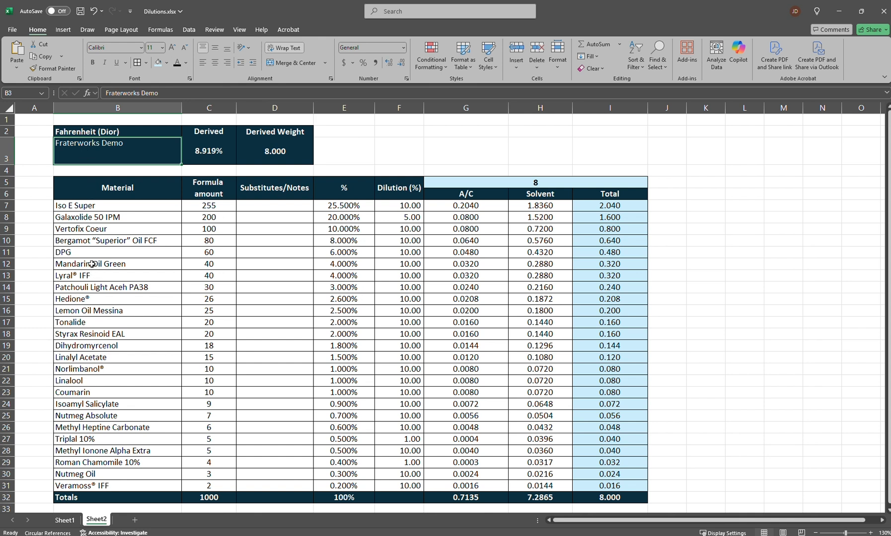
mouse_move(91, 241)
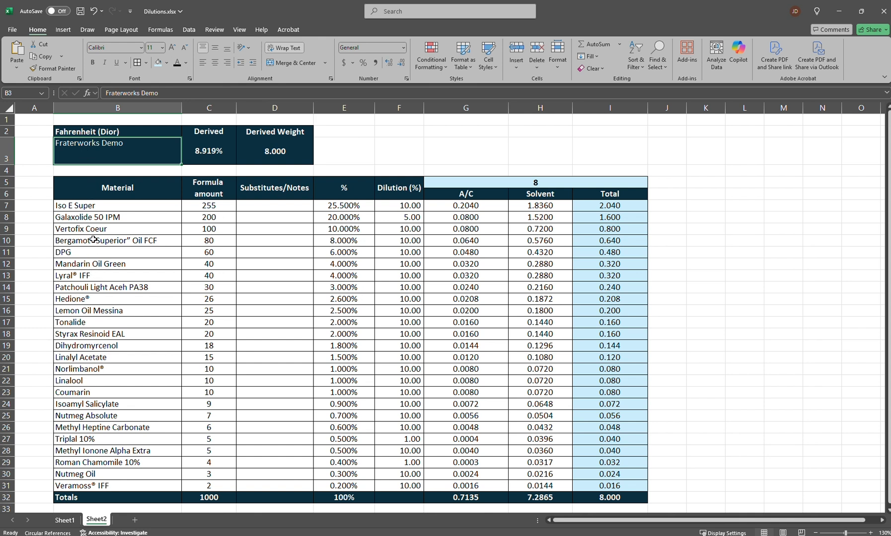
mouse_move(280, 349)
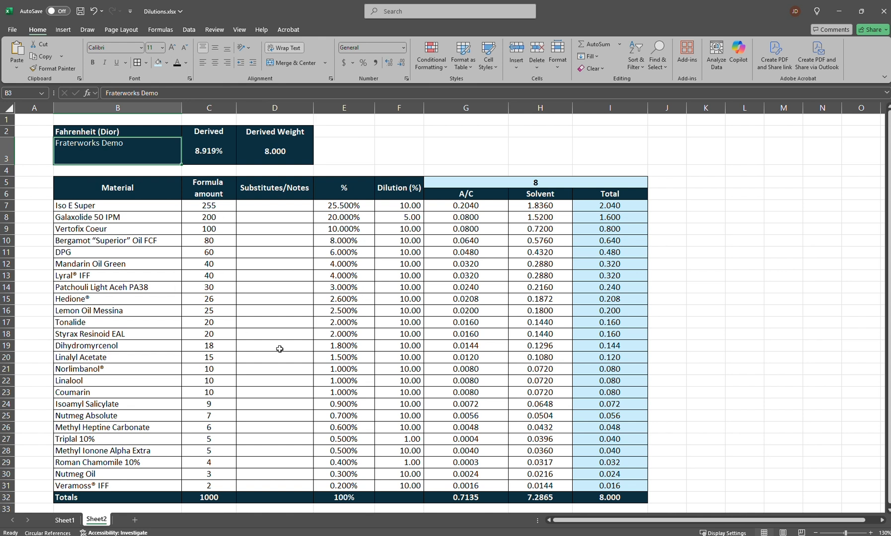
left_click(209, 131)
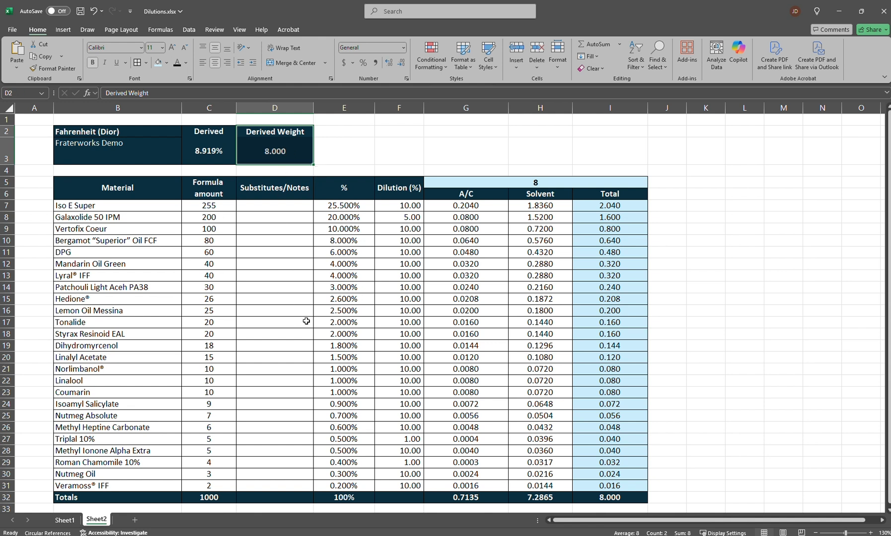
mouse_move(157, 218)
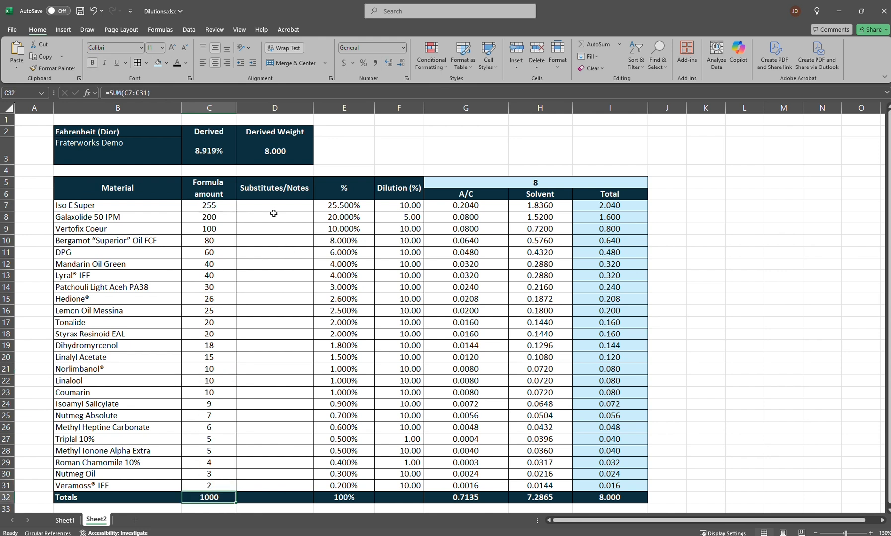
left_click(343, 205)
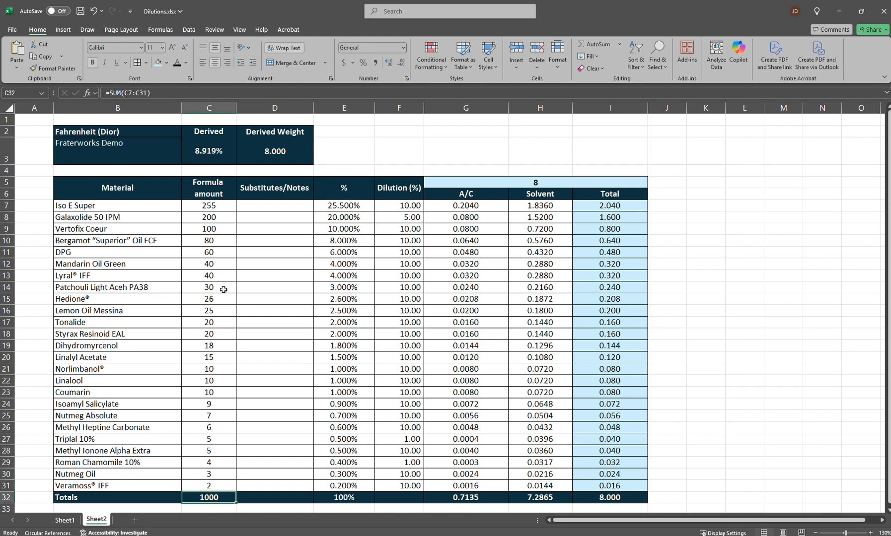
mouse_move(203, 311)
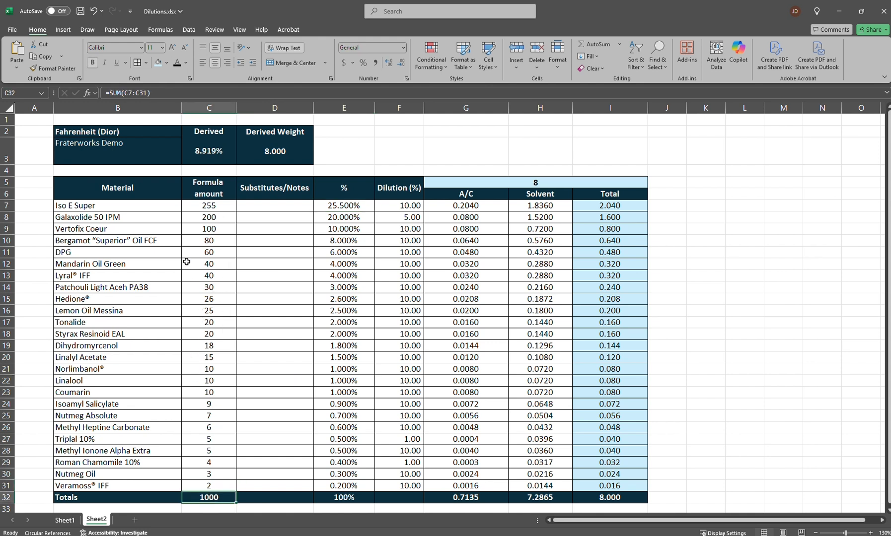
left_click_drag(208, 205, 209, 381)
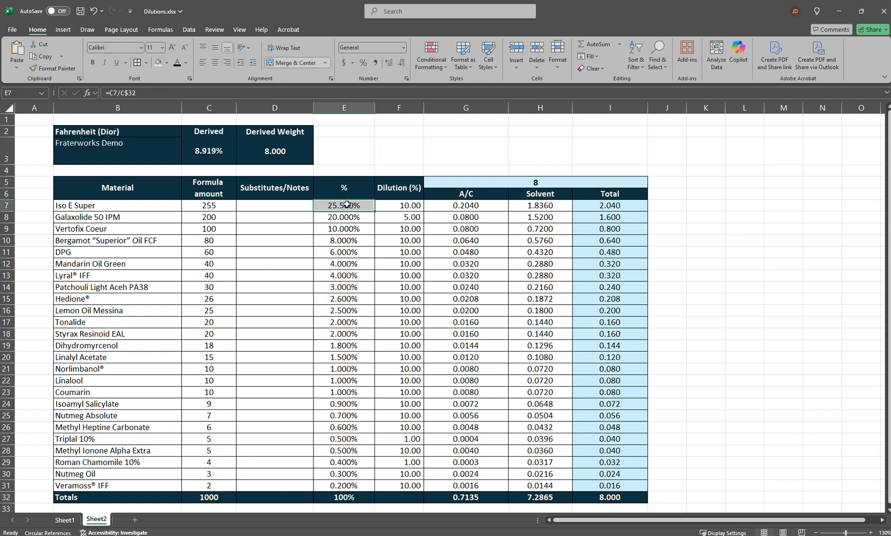
left_click_drag(344, 205, 344, 486)
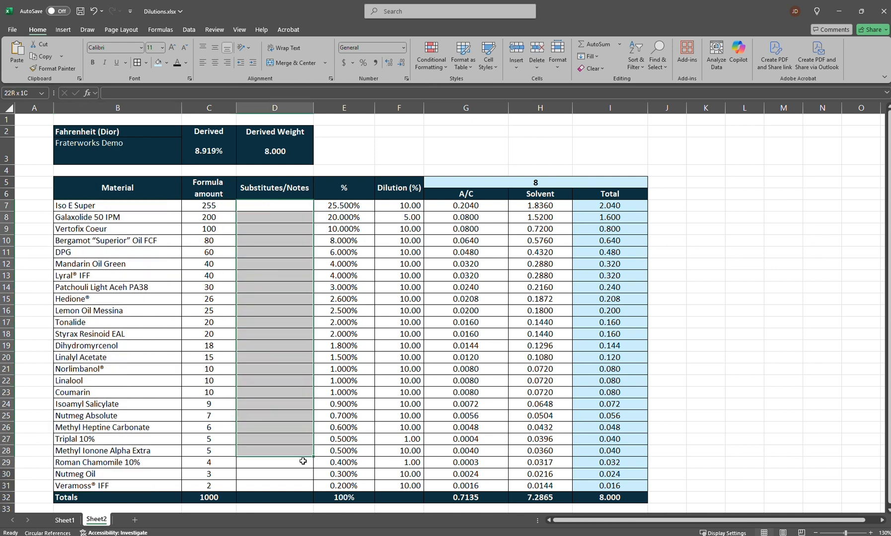
left_click(274, 252)
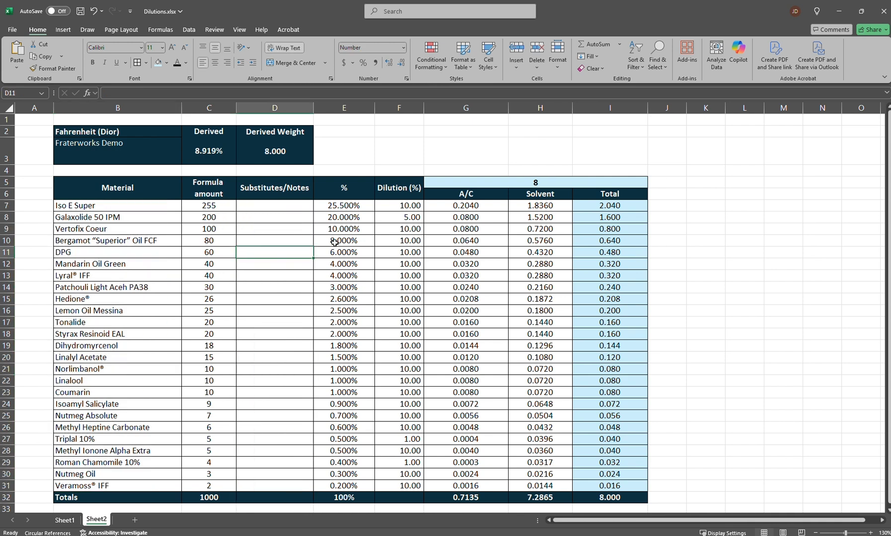
Step: Check the 100% percentage total, dilution values, and the Galaxolide and Vertofix Coeur entries
left_click(343, 107)
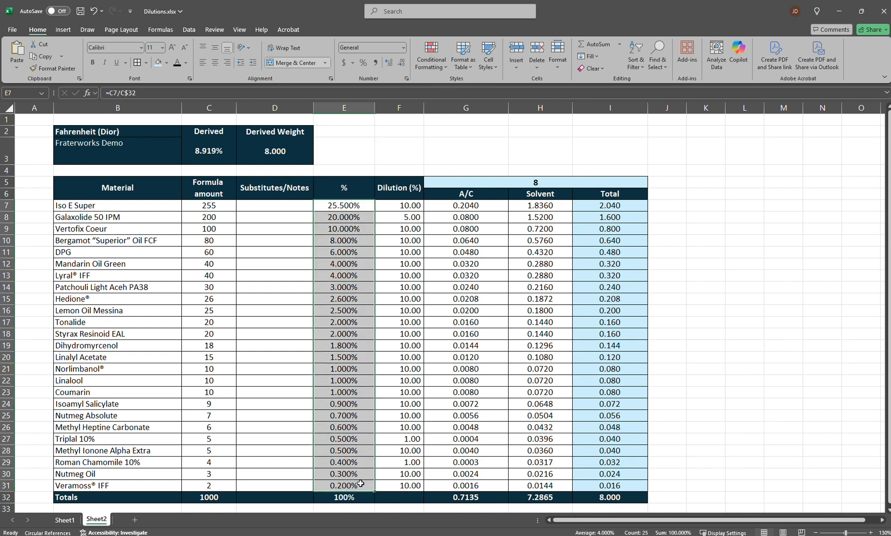
left_click(343, 497)
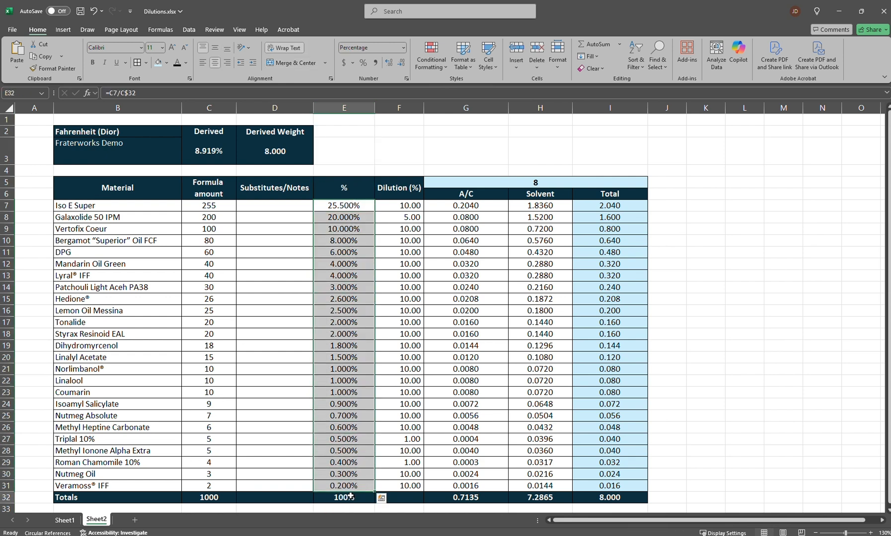
left_click(343, 497)
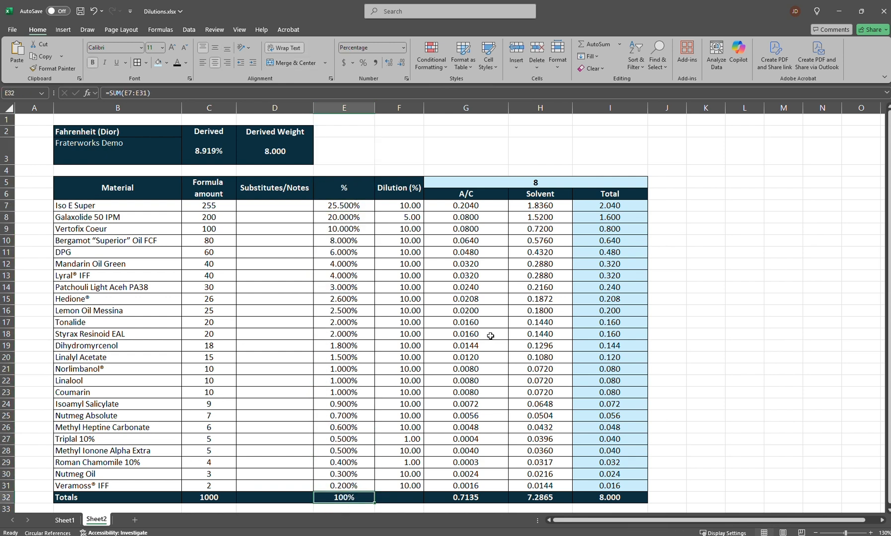
left_click_drag(398, 205, 399, 264)
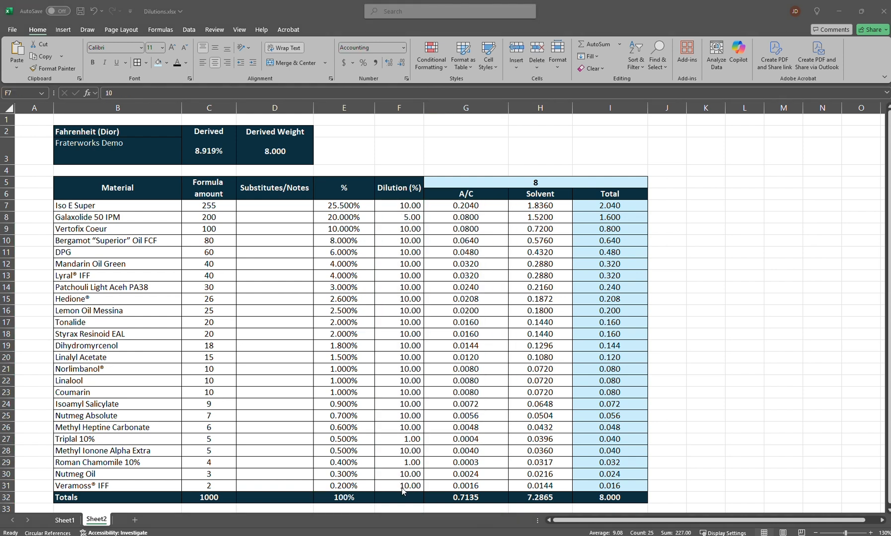
mouse_move(568, 279)
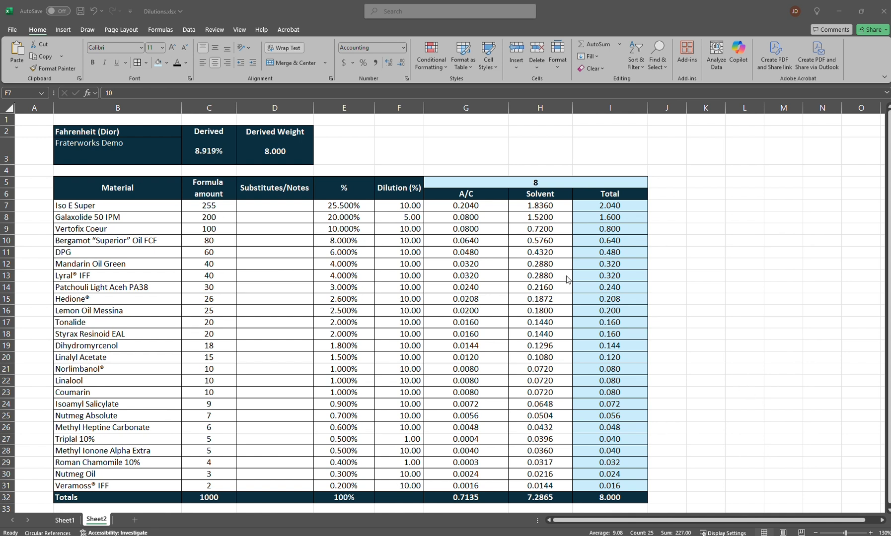
mouse_move(386, 308)
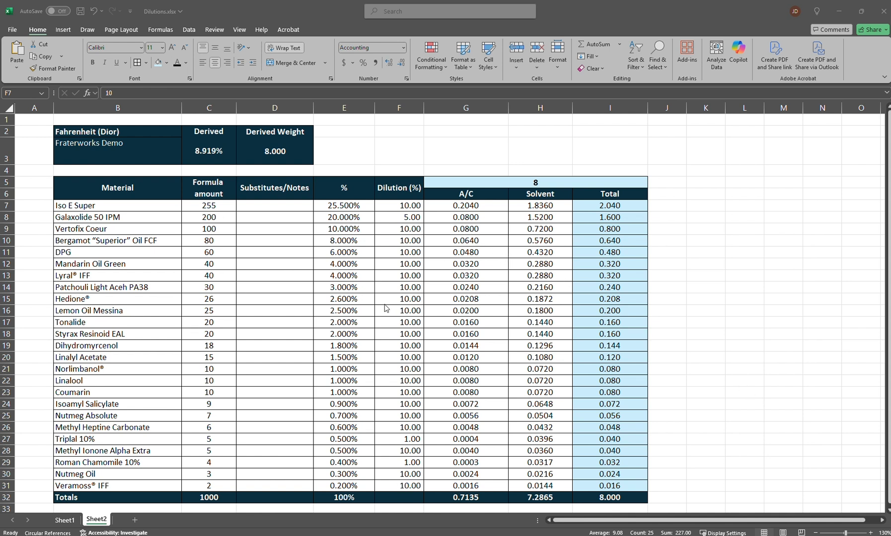
mouse_move(359, 320)
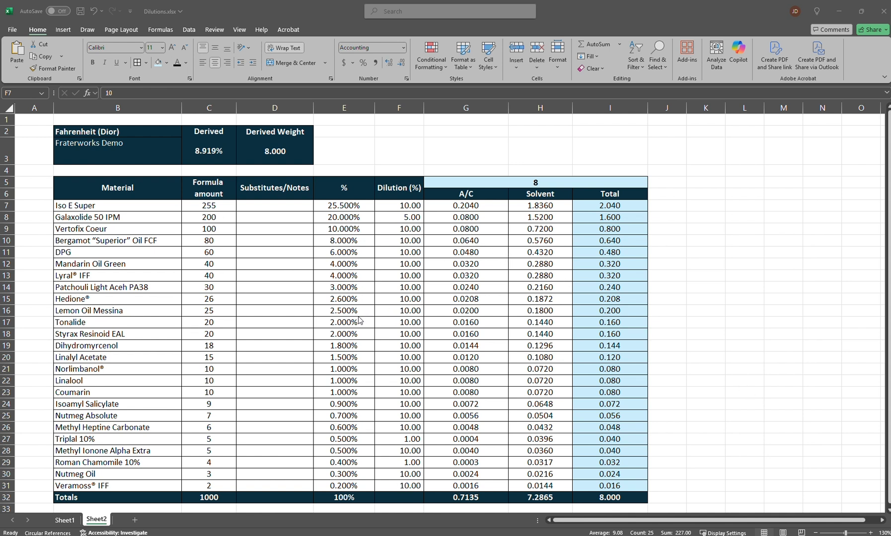
mouse_move(490, 250)
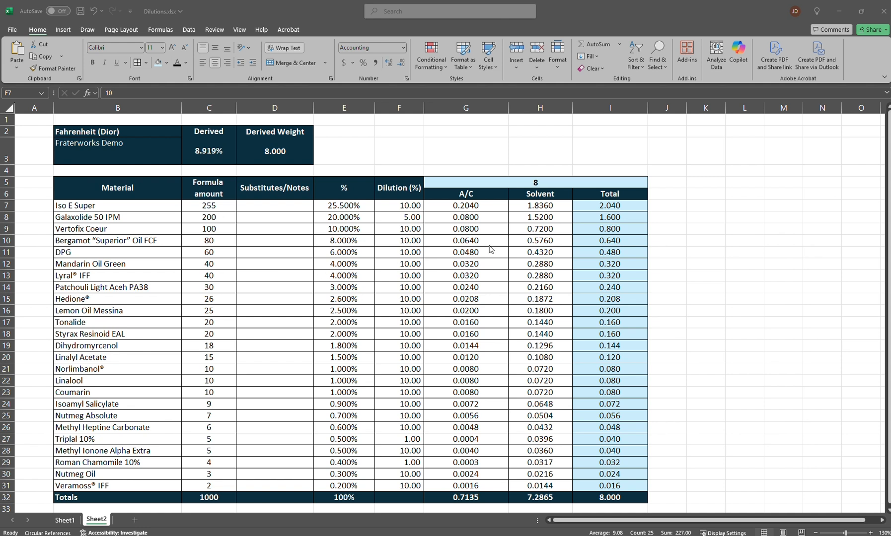
mouse_move(411, 240)
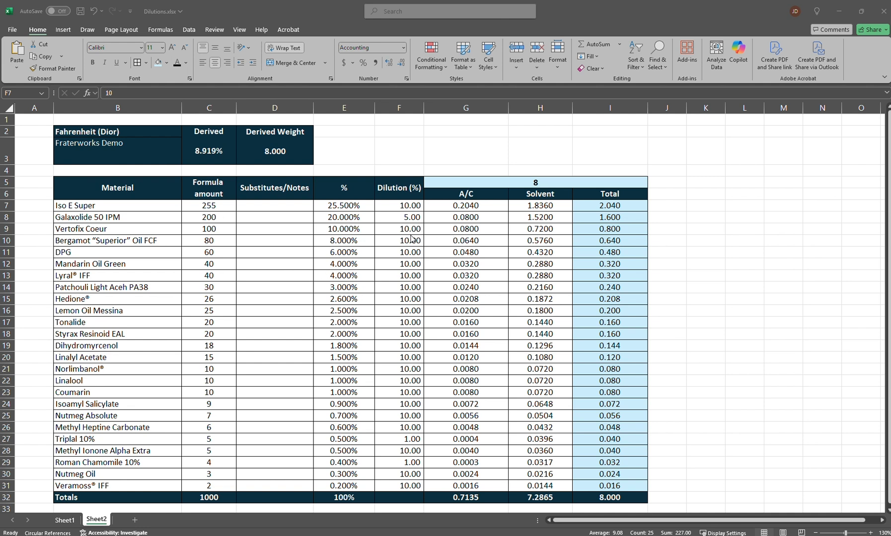
mouse_move(414, 250)
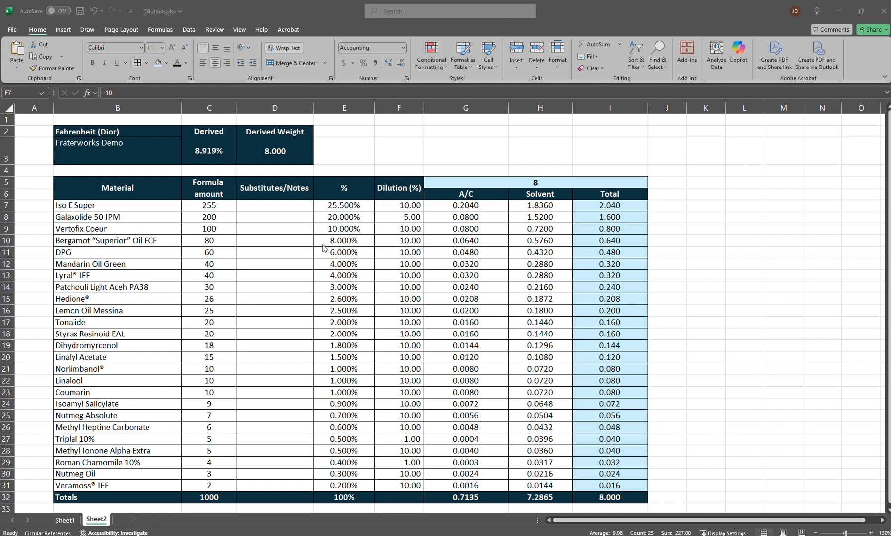
mouse_move(346, 262)
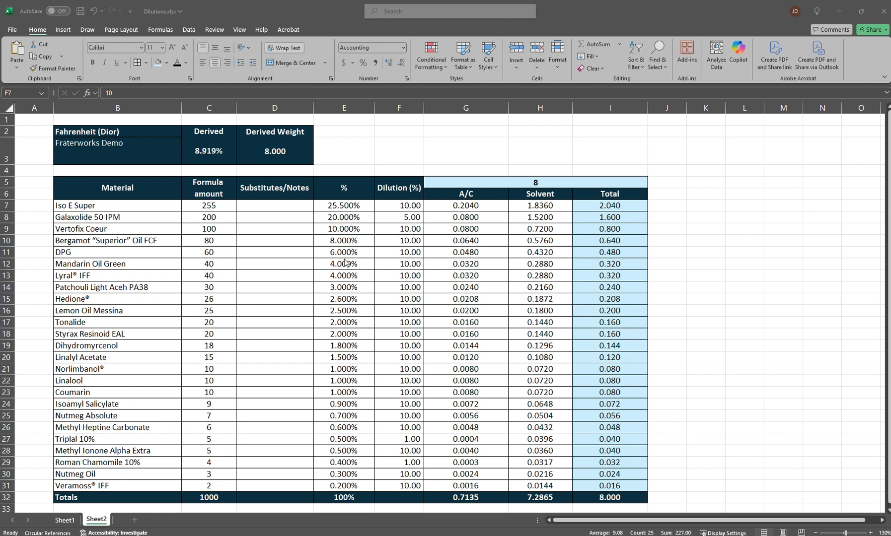
mouse_move(380, 229)
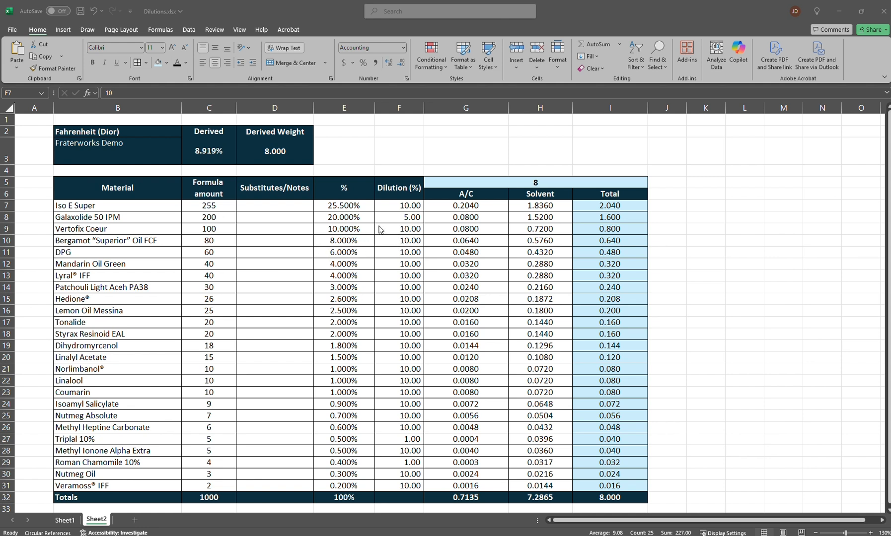
mouse_move(376, 232)
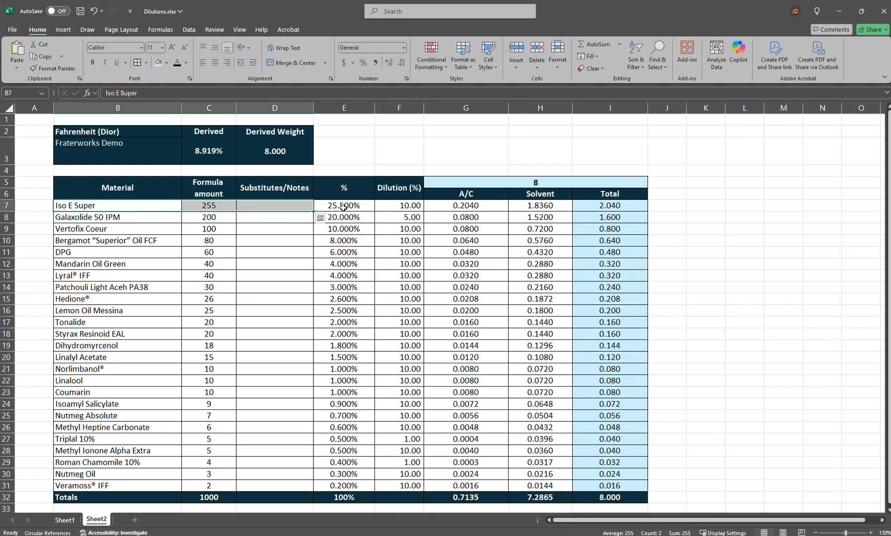
left_click(343, 206)
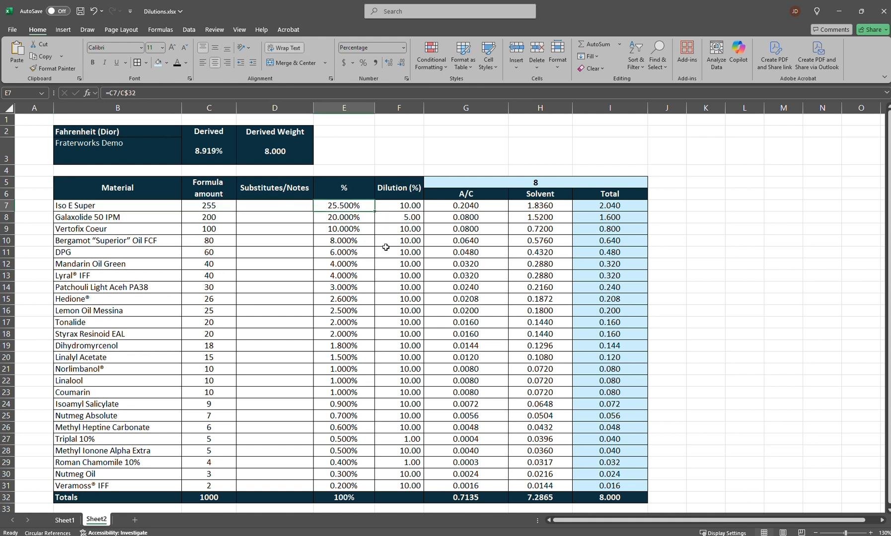
left_click(399, 205)
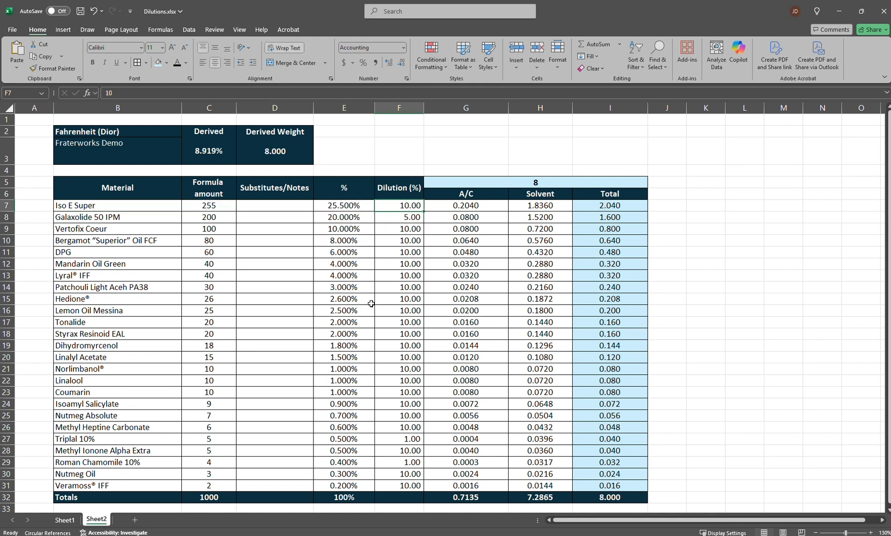
left_click(117, 217)
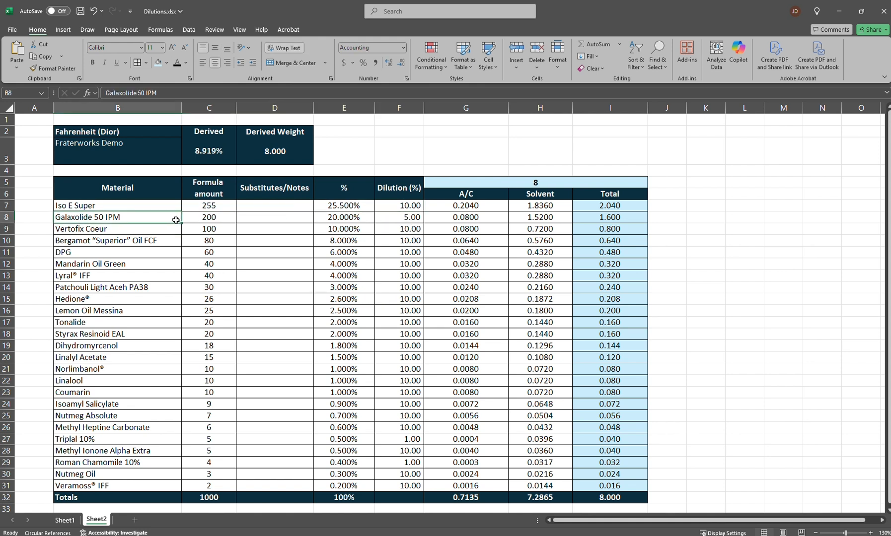
left_click_drag(208, 217, 344, 217)
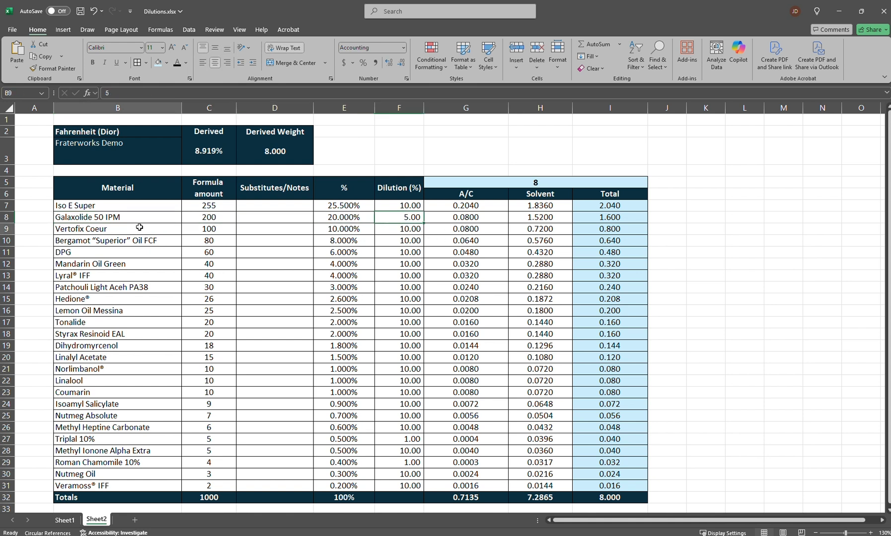
left_click(399, 228)
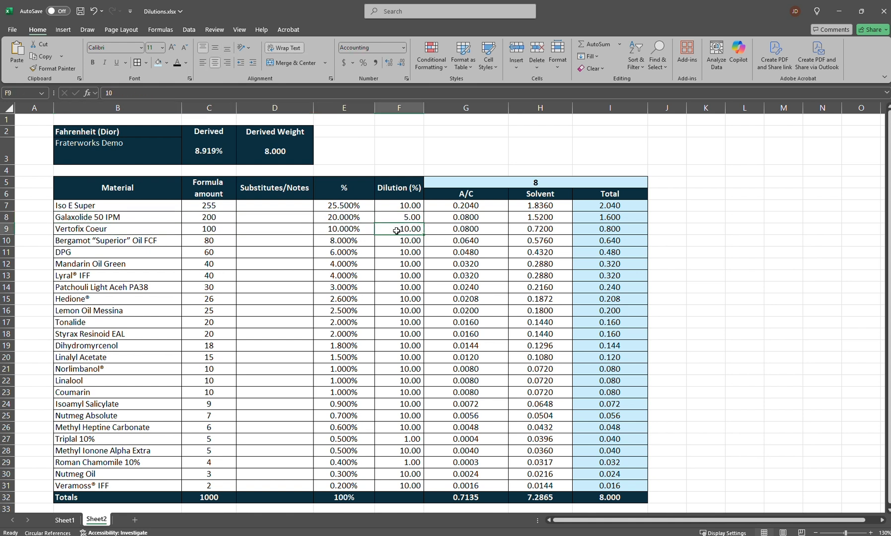
Step: Change the G5 batch weight to 80 and highlight the rescaled A/C, solvent and total amounts
left_click(481, 181)
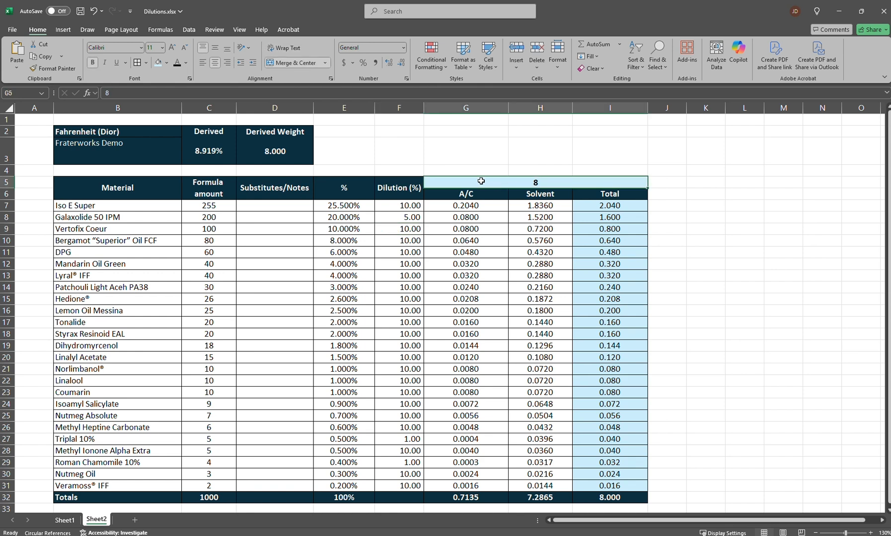
left_click_drag(481, 180, 574, 498)
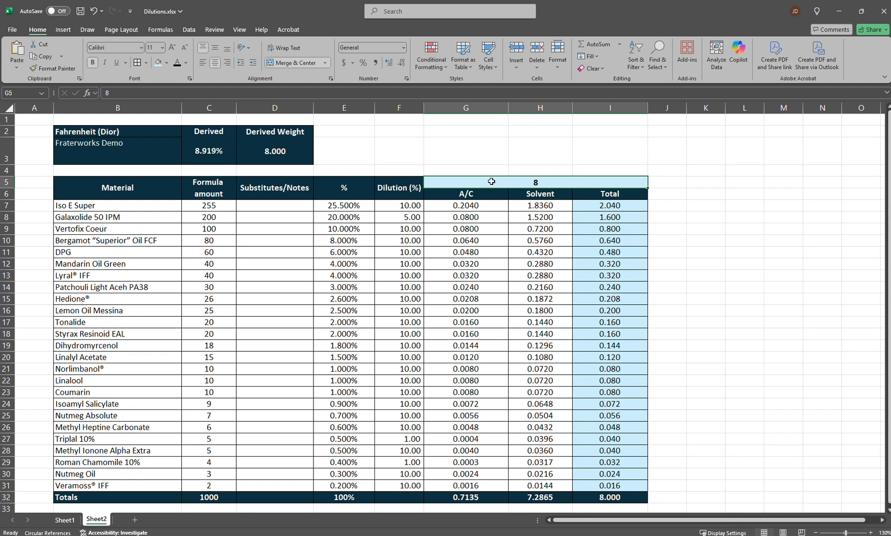
mouse_move(516, 187)
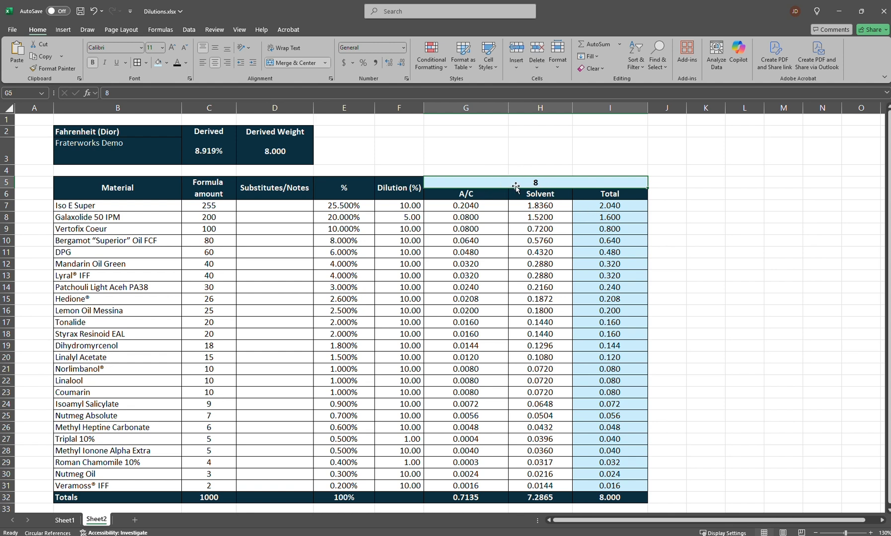
type("0")
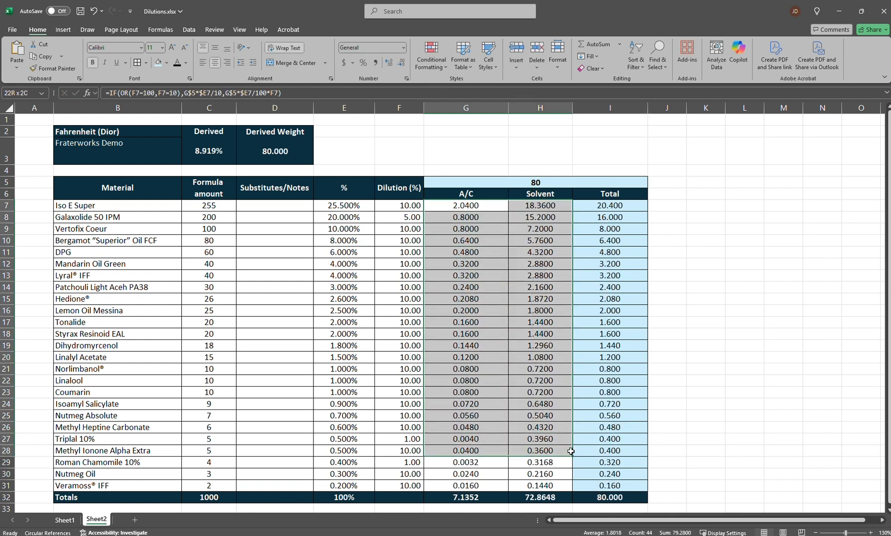
left_click(466, 205)
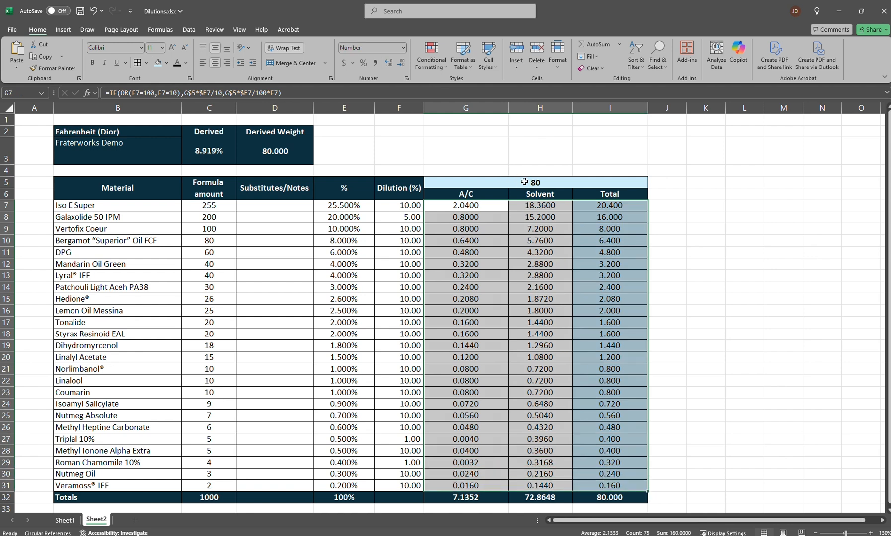
Step: Set the G5 batch weight to 10 and inspect Iso E Super's A/C, solvent and total formulas
left_click(531, 182)
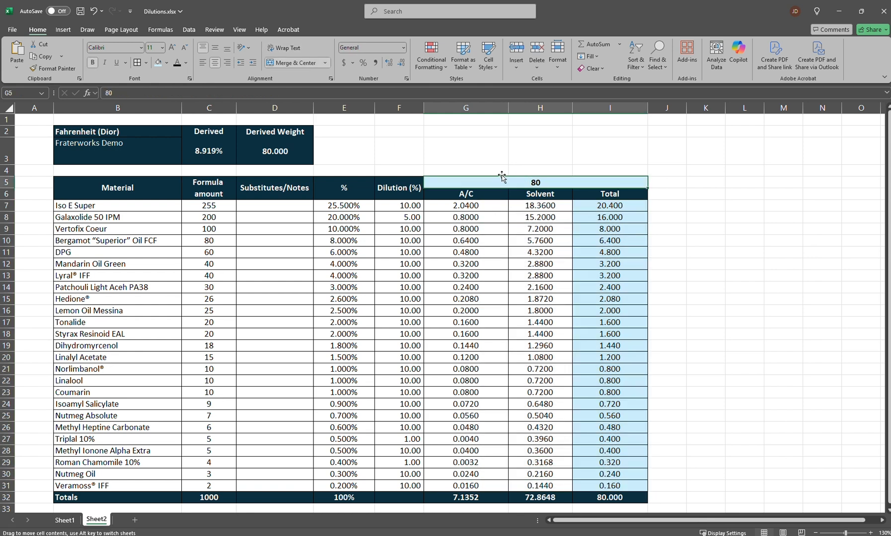
type("1")
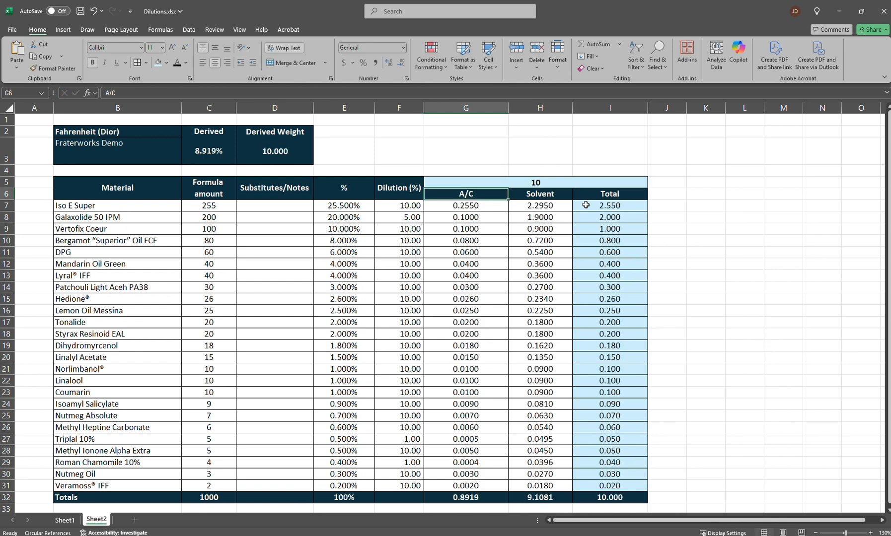
left_click(465, 205)
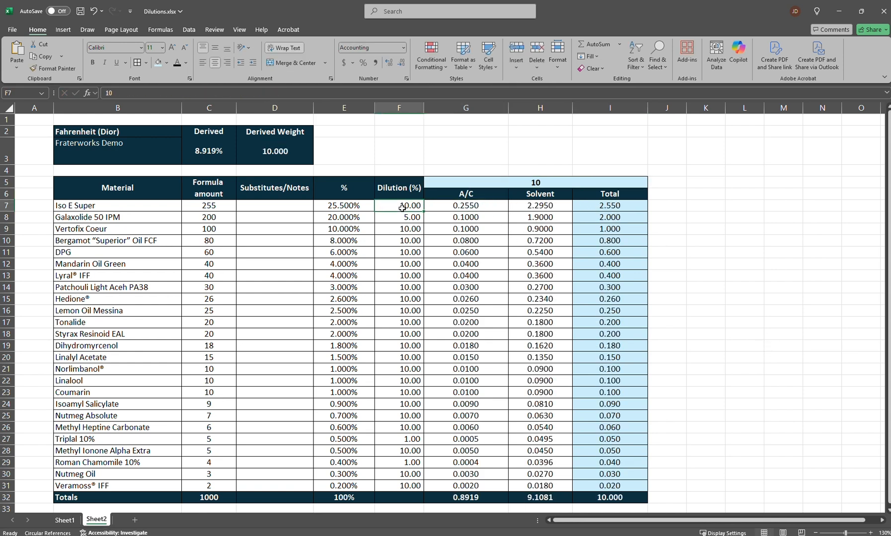
left_click(465, 206)
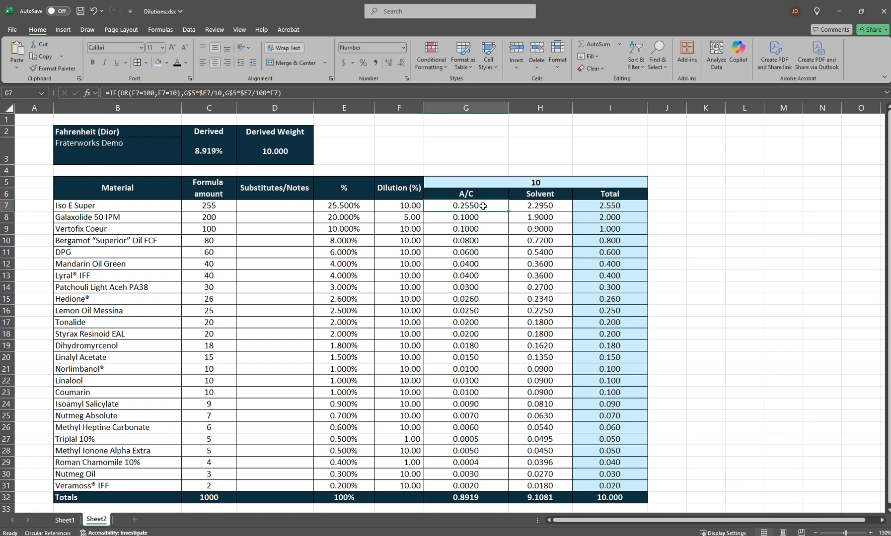
left_click(539, 205)
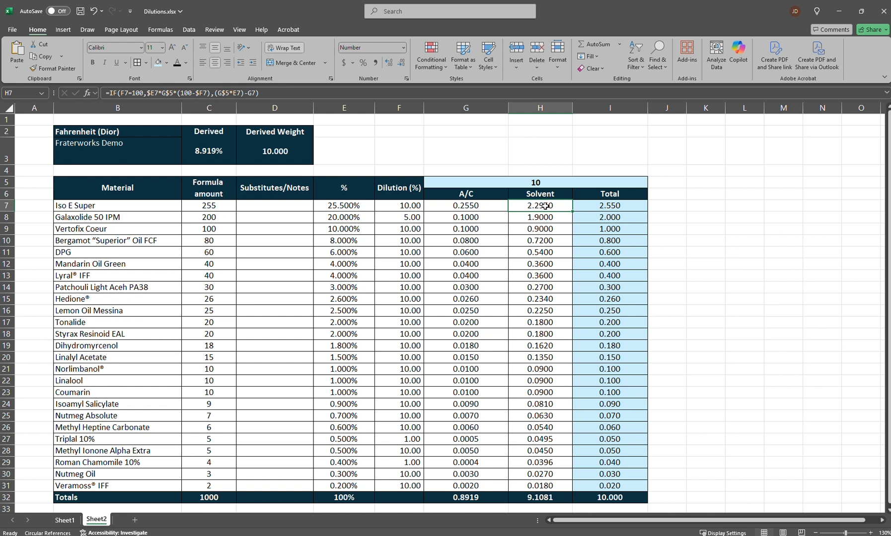
left_click(609, 205)
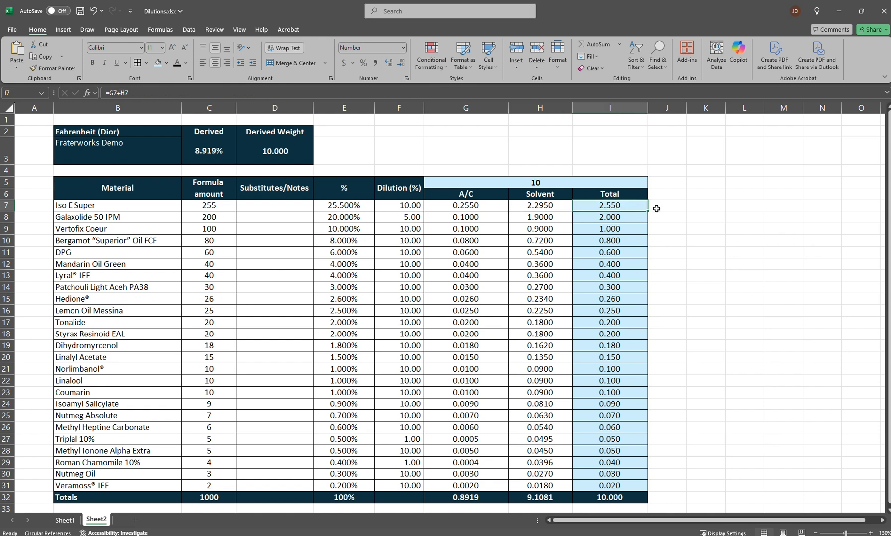
mouse_move(411, 199)
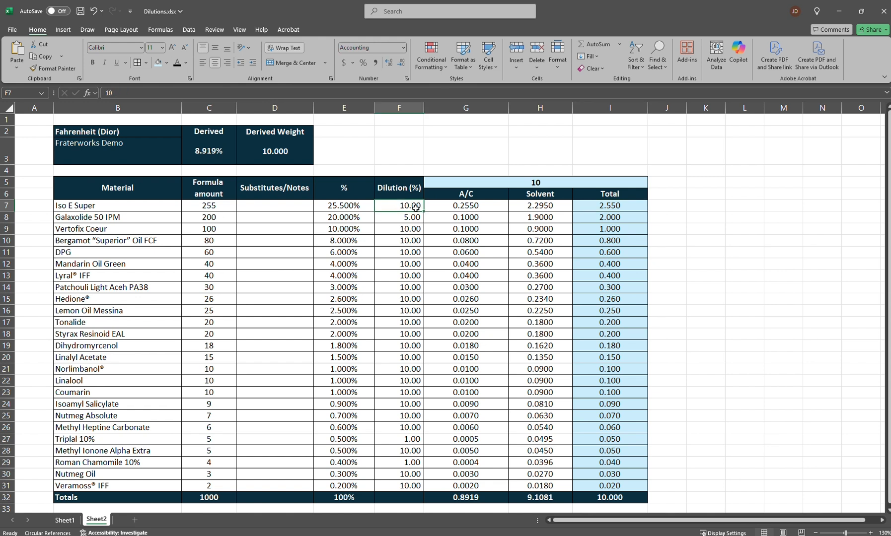
left_click(609, 205)
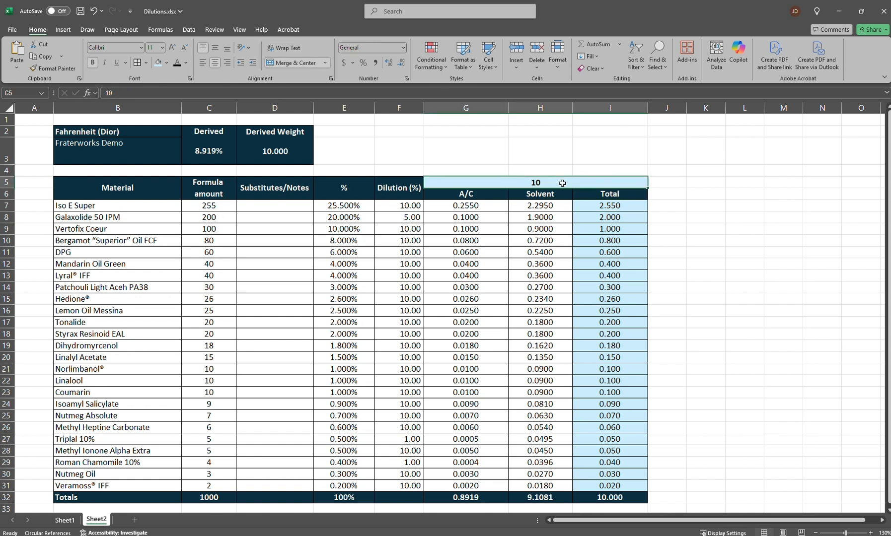
Step: Enter 10 as Galaxolide 50 IPM's dilution percentage in F8
left_click(91, 217)
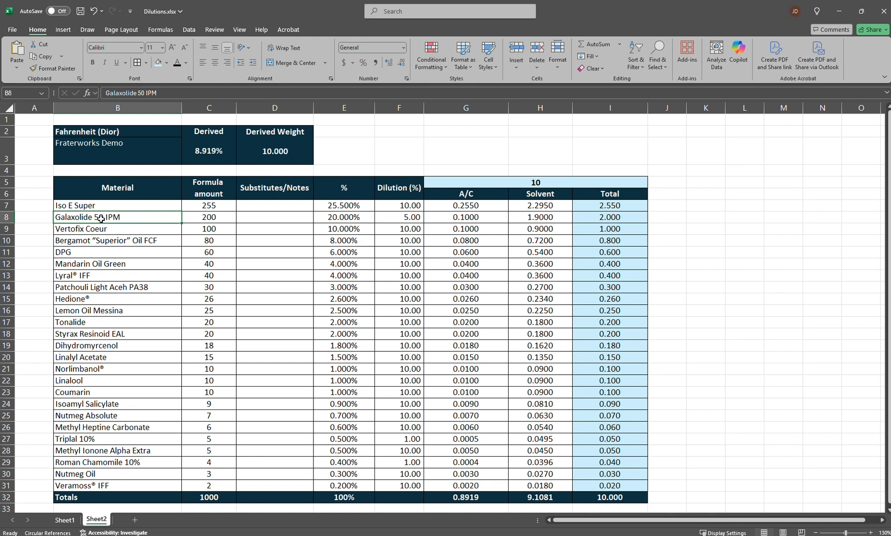
mouse_move(116, 223)
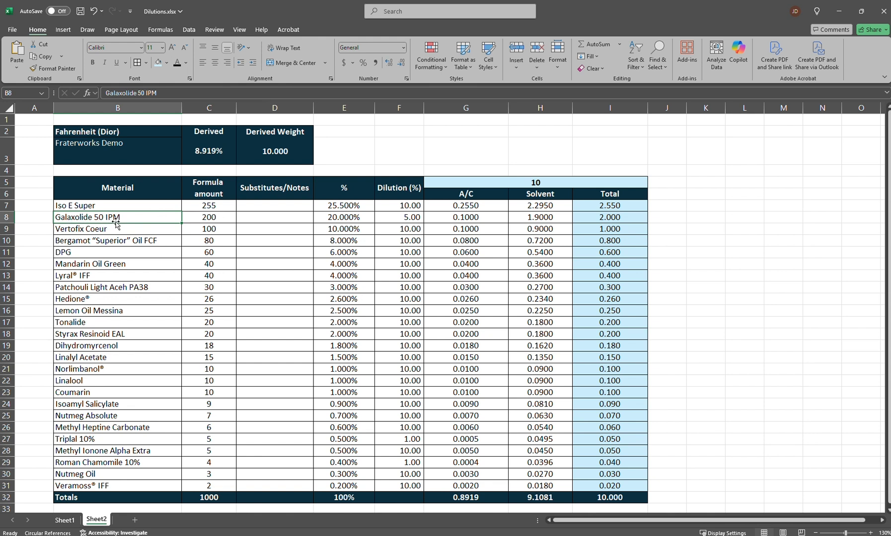
left_click(398, 217)
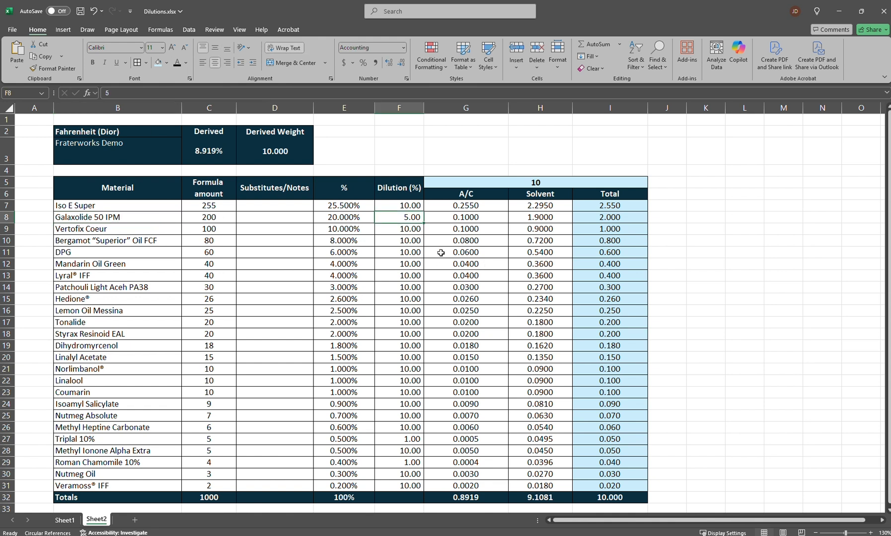
mouse_move(316, 205)
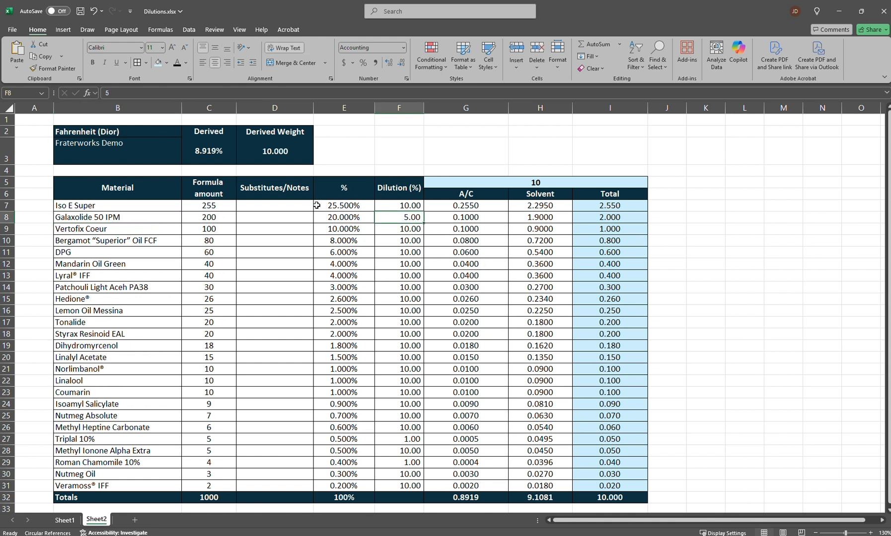
left_click(399, 205)
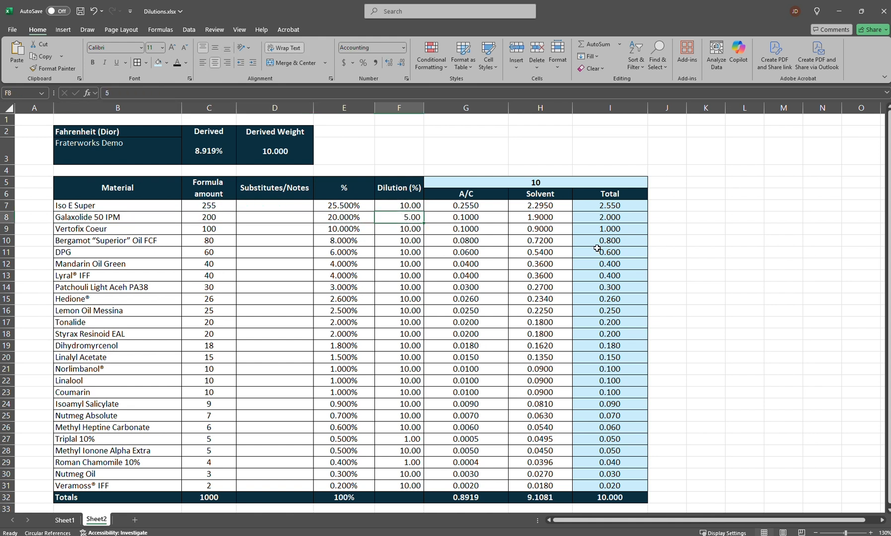
type("10")
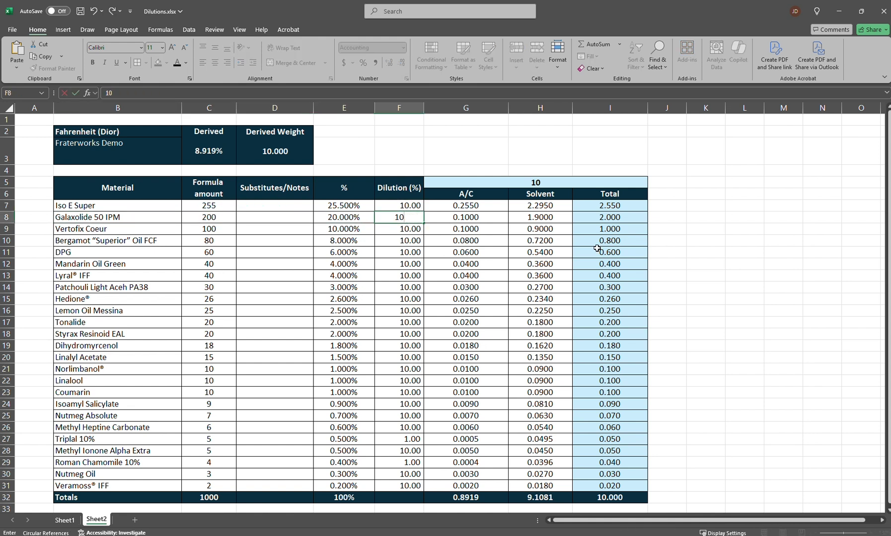
key("enter")
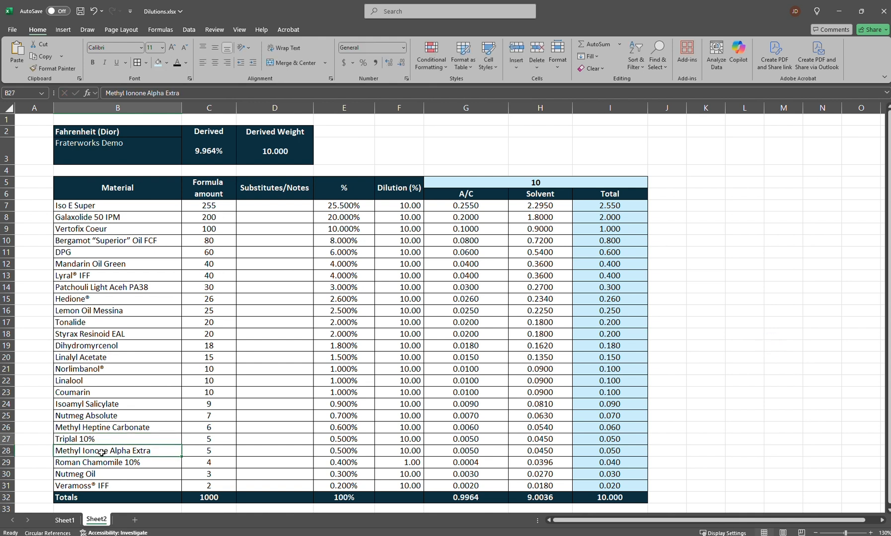
left_click(208, 438)
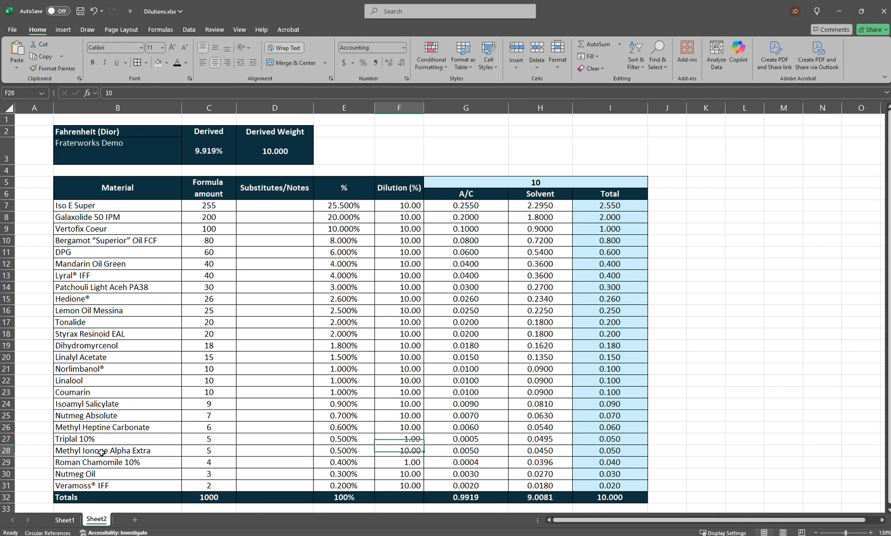
left_click(275, 450)
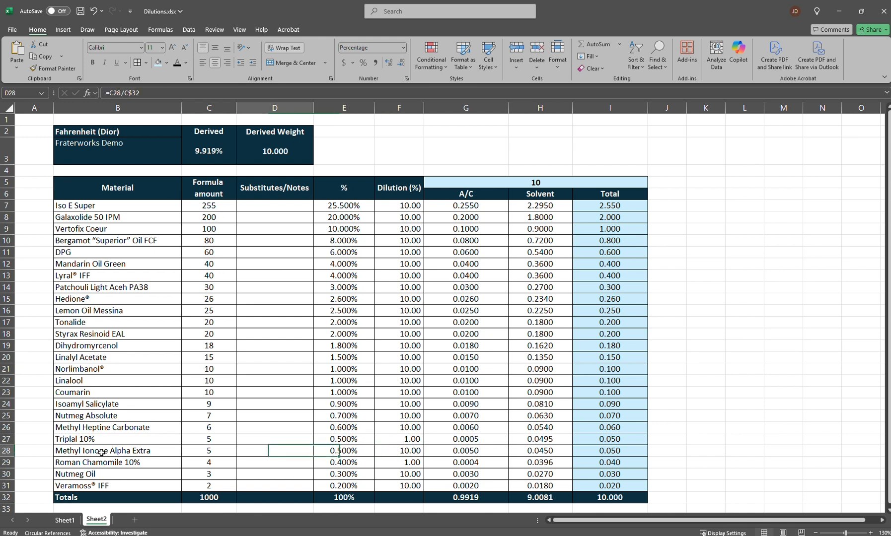
left_click(97, 462)
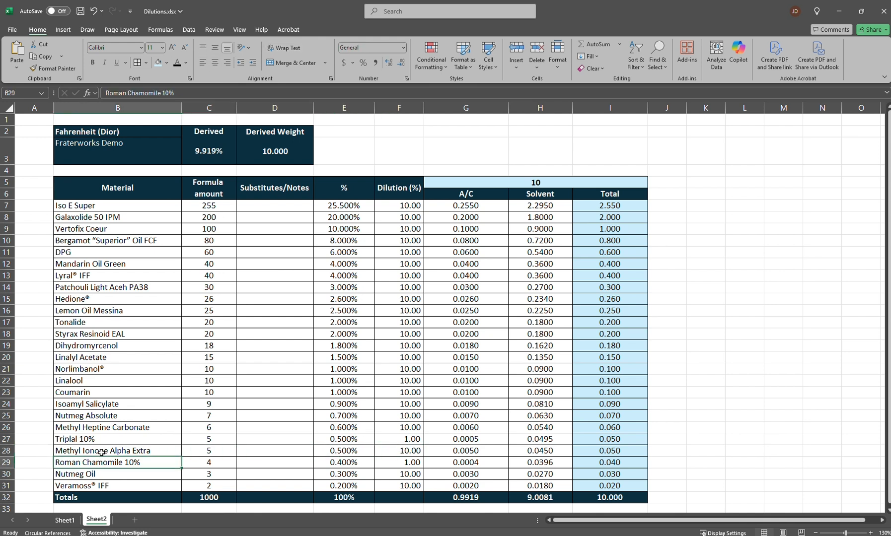
type("1")
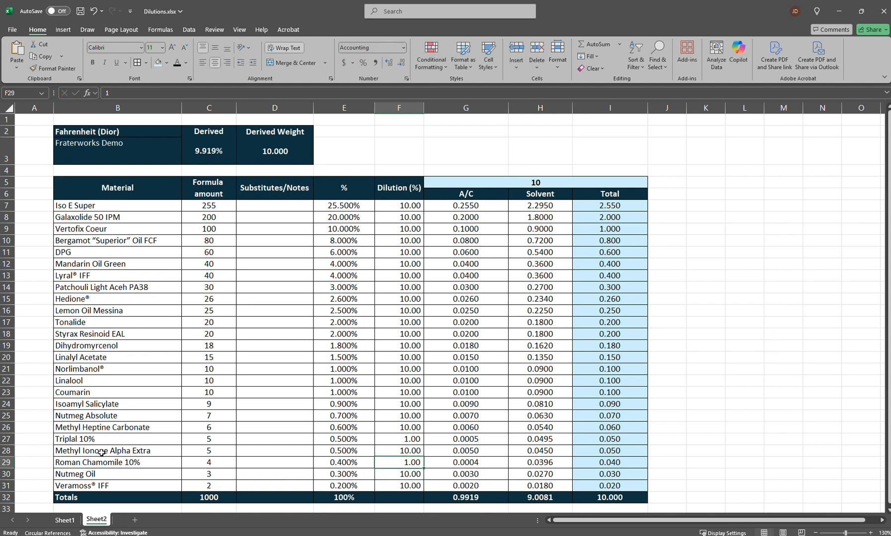
left_click(399, 357)
type(" 60")
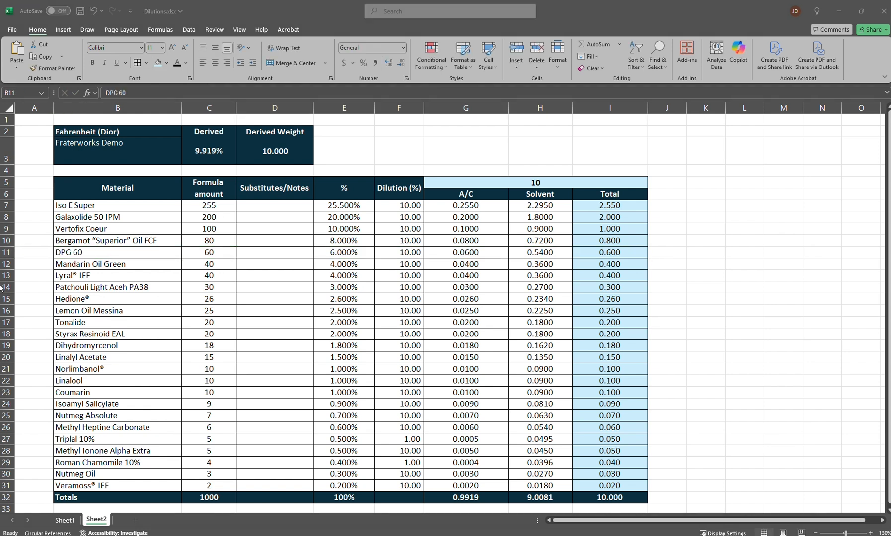
Step: Select DPG 60's formula amount, then the material names including Triplal 10% and Roman Chamomile 10%
left_click(209, 252)
type("0")
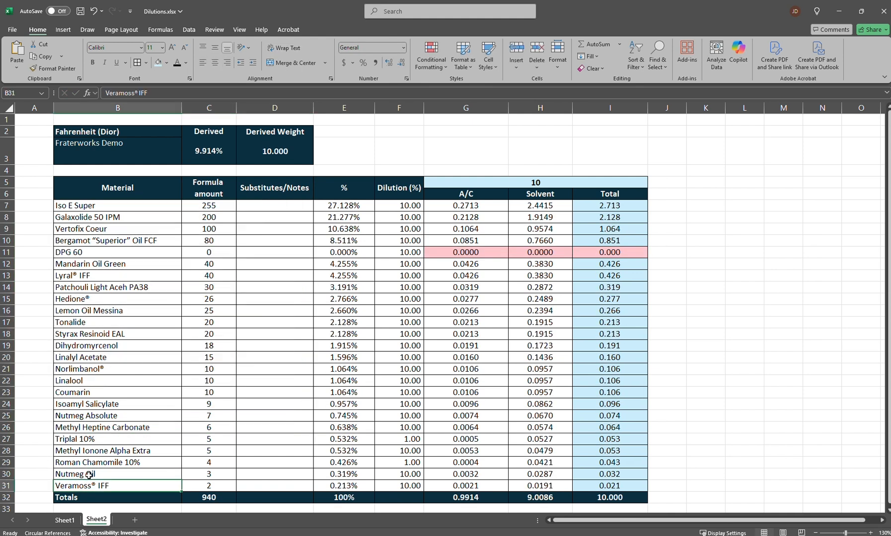
left_click_drag(275, 205, 275, 229)
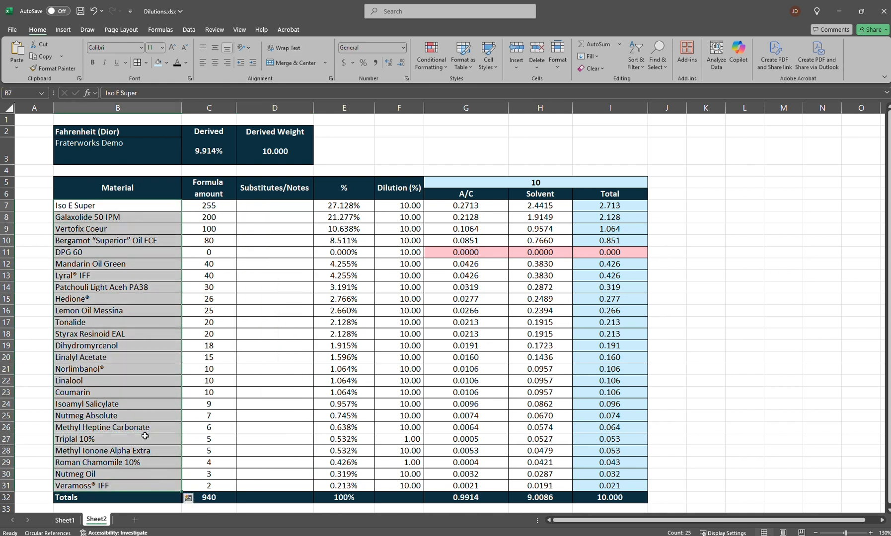
left_click(117, 462)
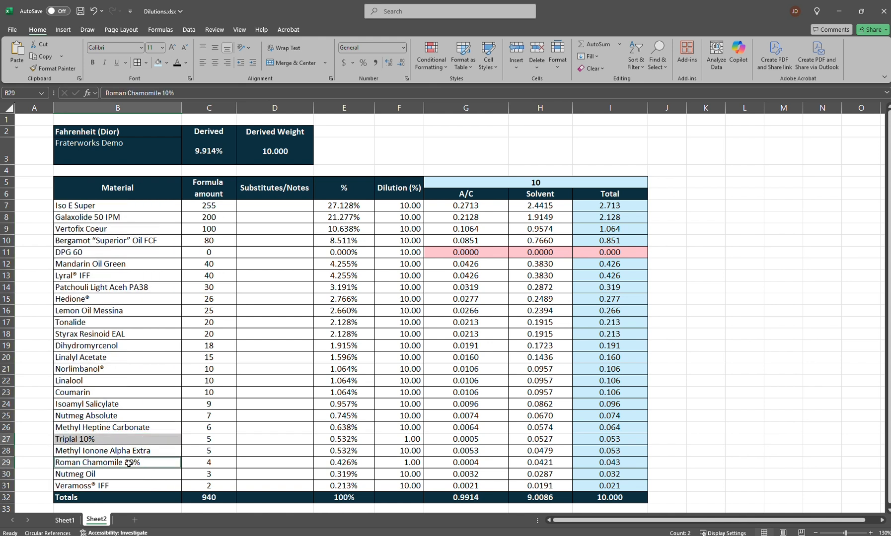
left_click(398, 438)
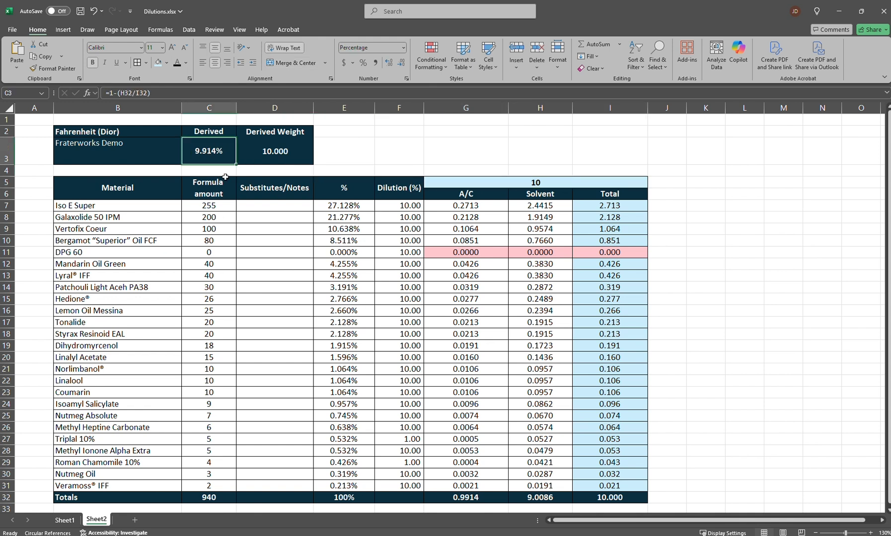
mouse_move(358, 382)
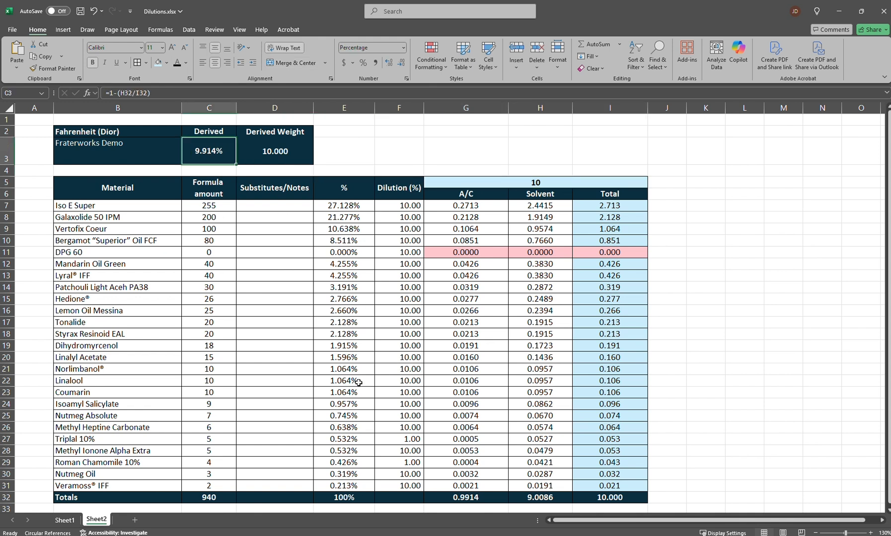
mouse_move(192, 492)
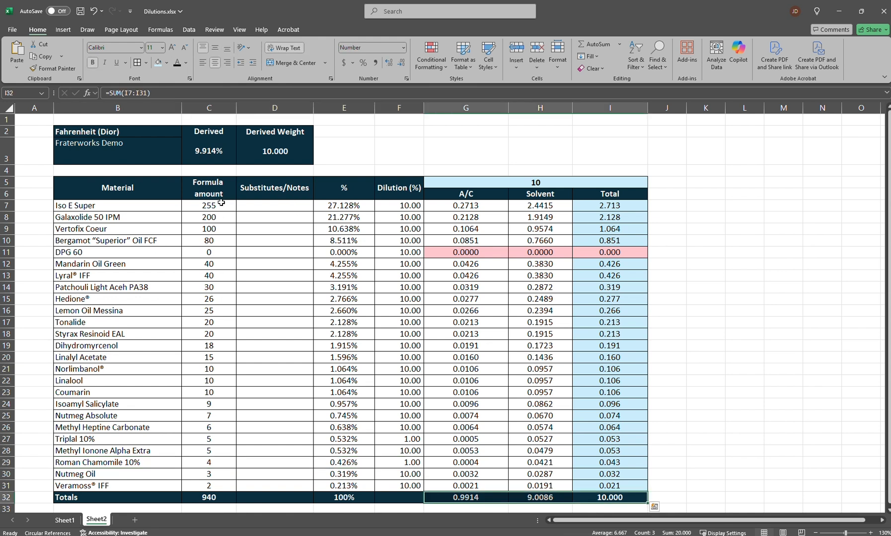
left_click(209, 150)
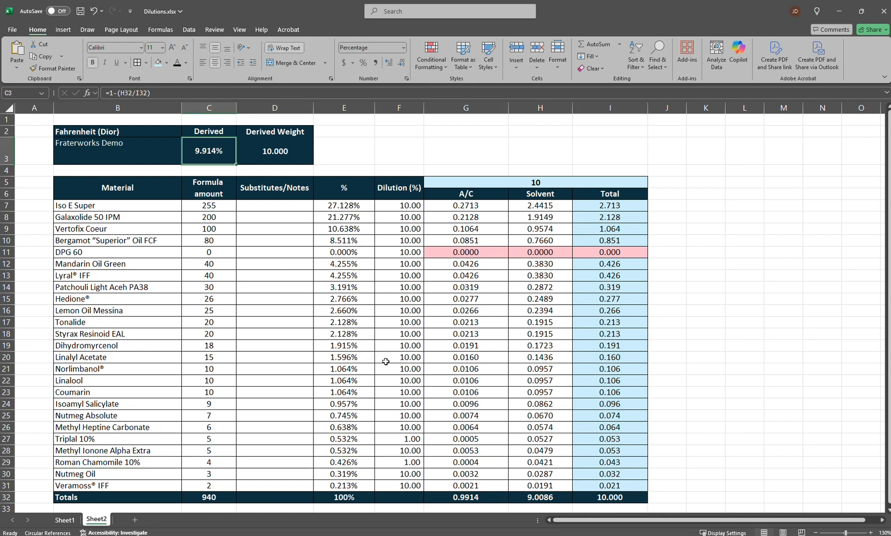
mouse_move(258, 299)
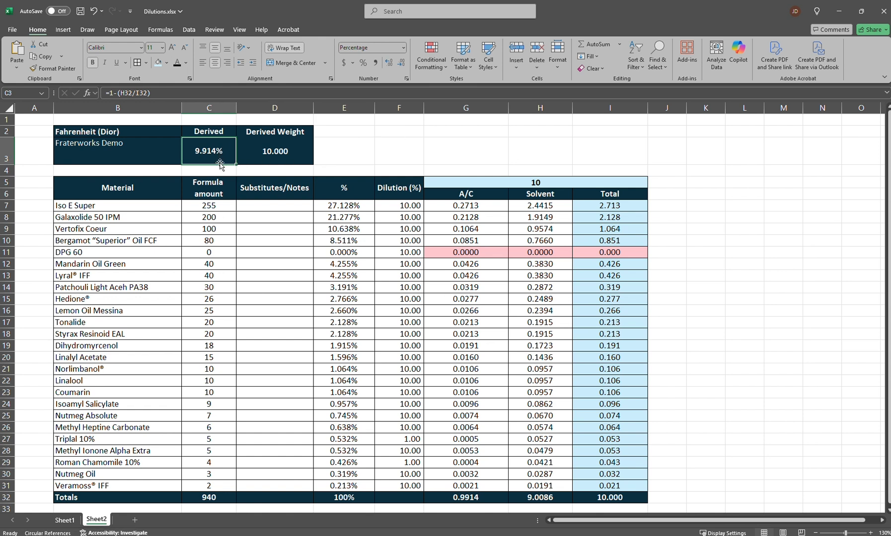
mouse_move(735, 354)
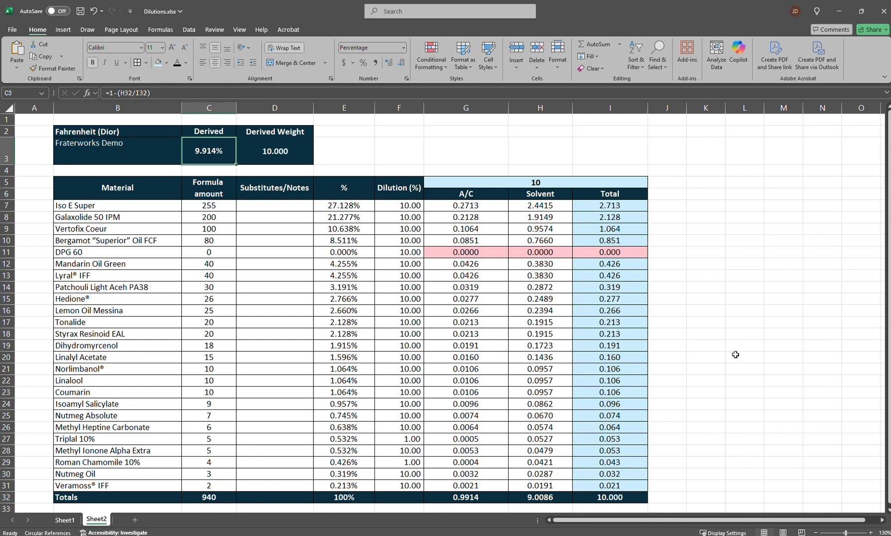
mouse_move(222, 166)
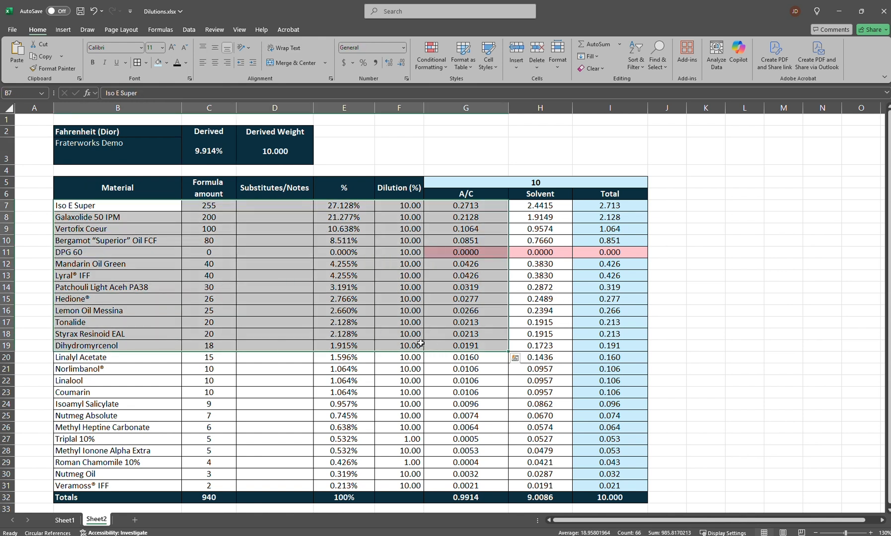
mouse_move(348, 366)
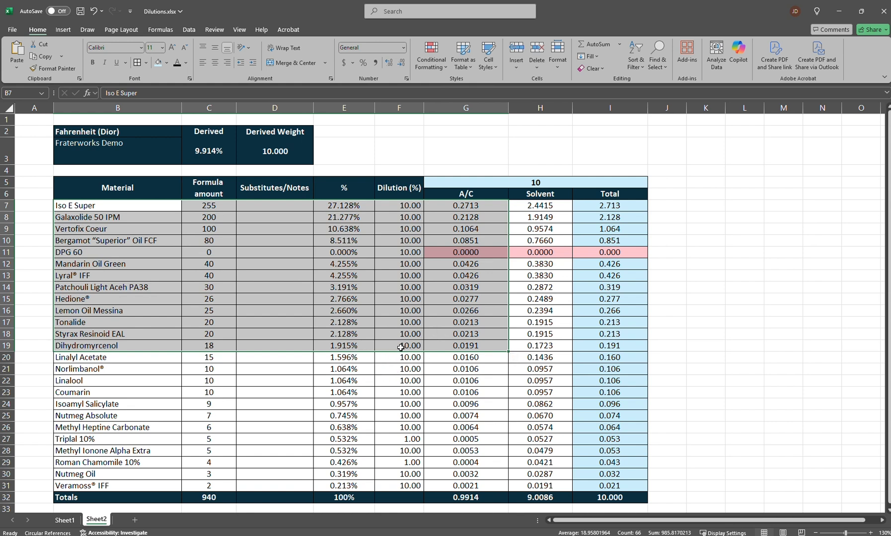
Step: Set Iso E Super's dilution to 100% and check its A/C, solvent and Derived percentage formulas
type("100")
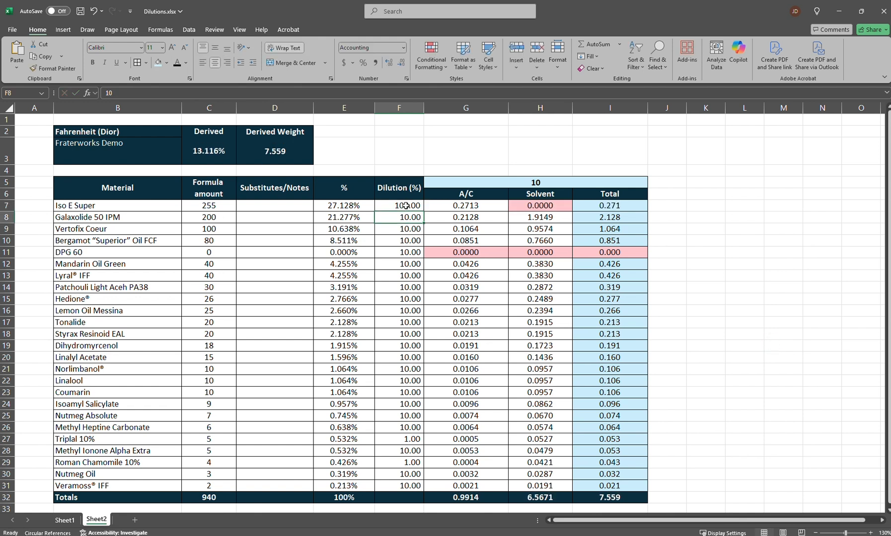
left_click(466, 205)
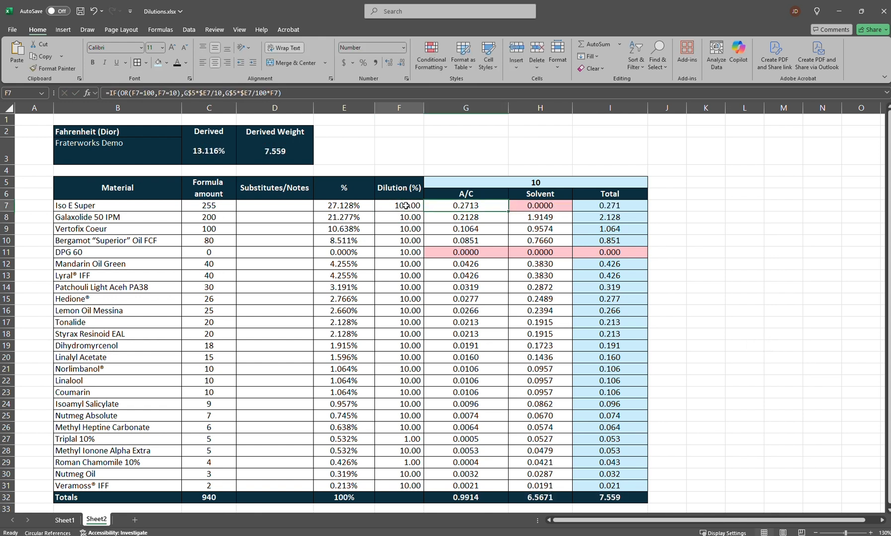
left_click(465, 205)
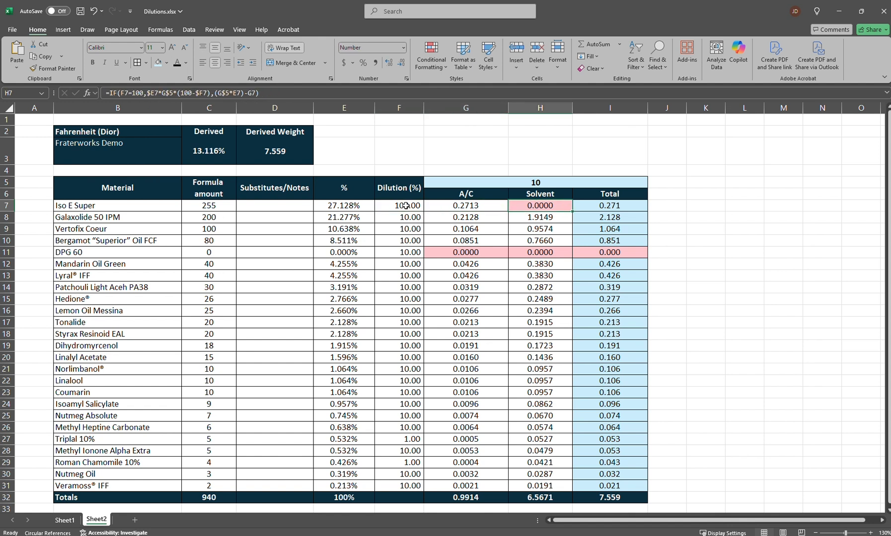
left_click(209, 150)
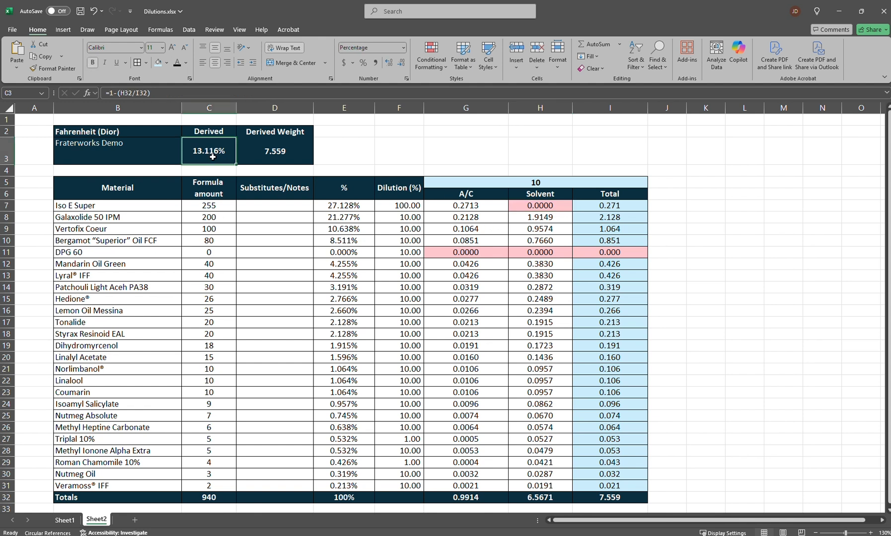
mouse_move(190, 267)
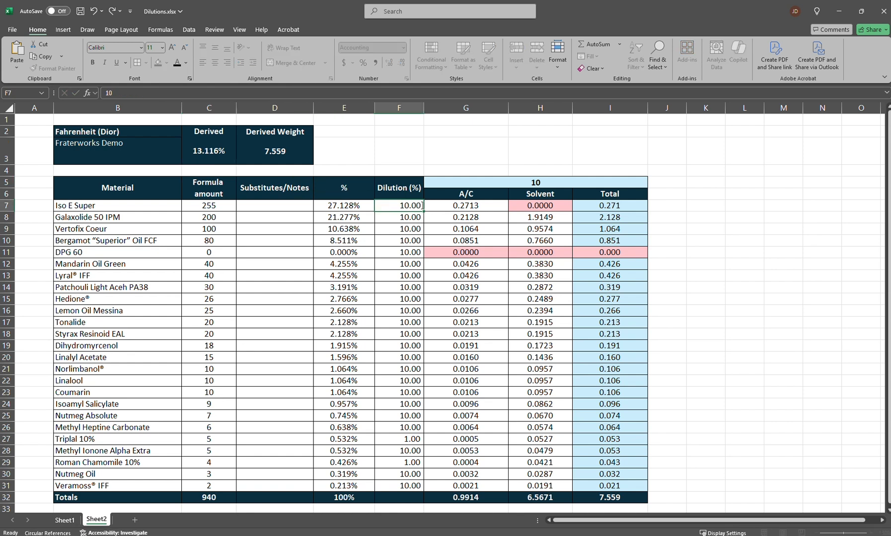
Step: Enter 100% dilution for Vertofix Coeur, Bergamot and Nutmeg Oil, checking Vertofix's percentage formula
type("100")
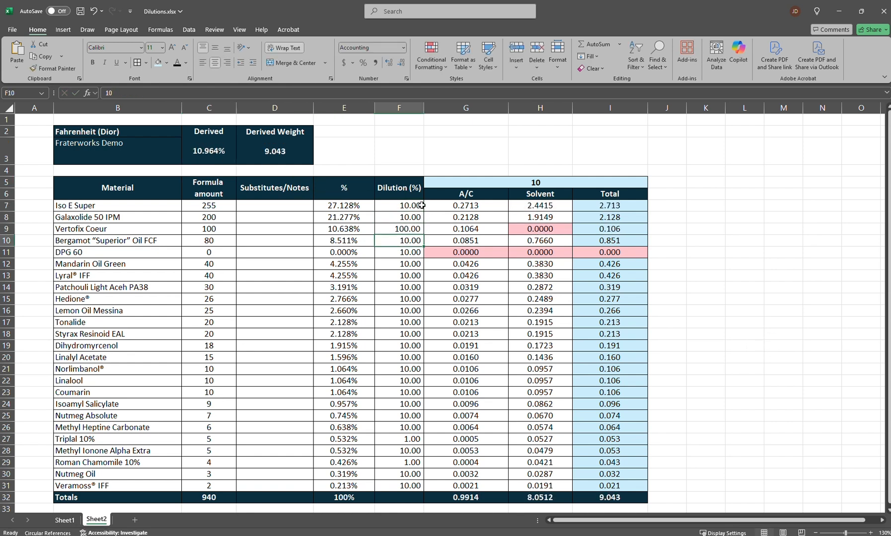
type("100")
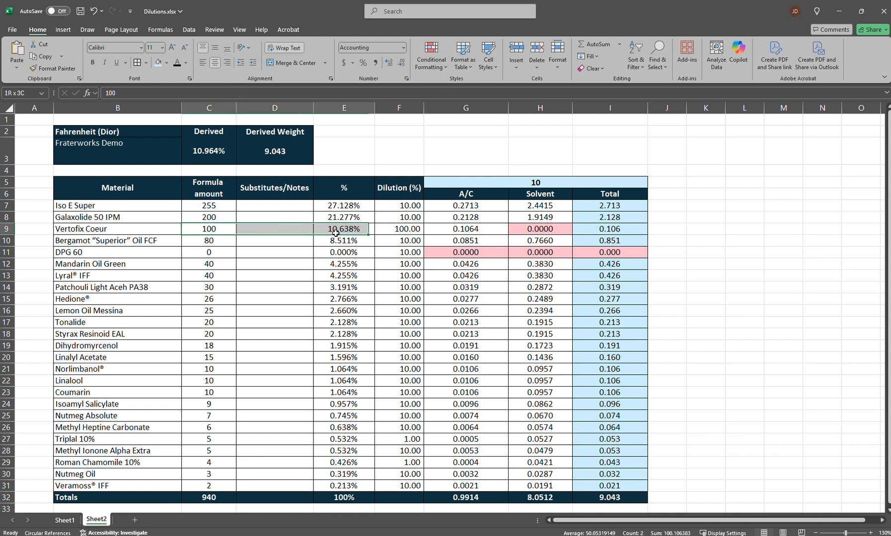
left_click(344, 229)
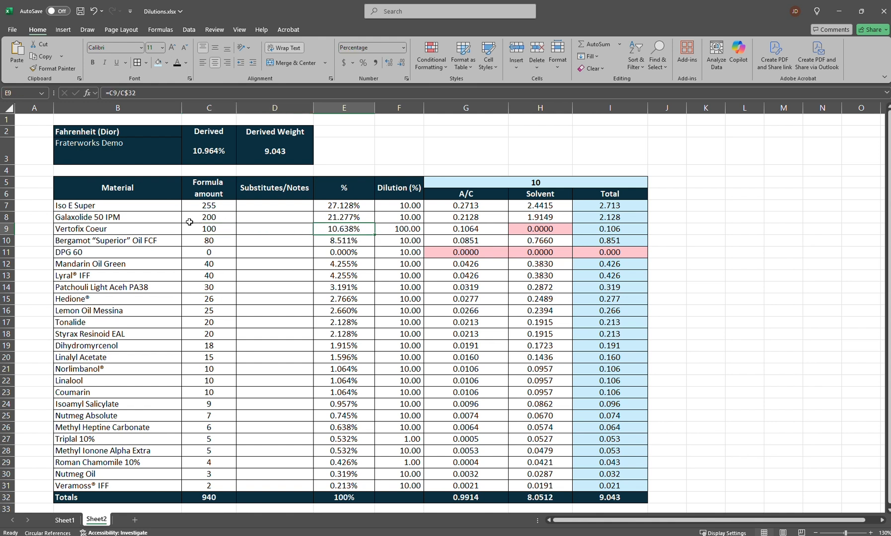
left_click(208, 228)
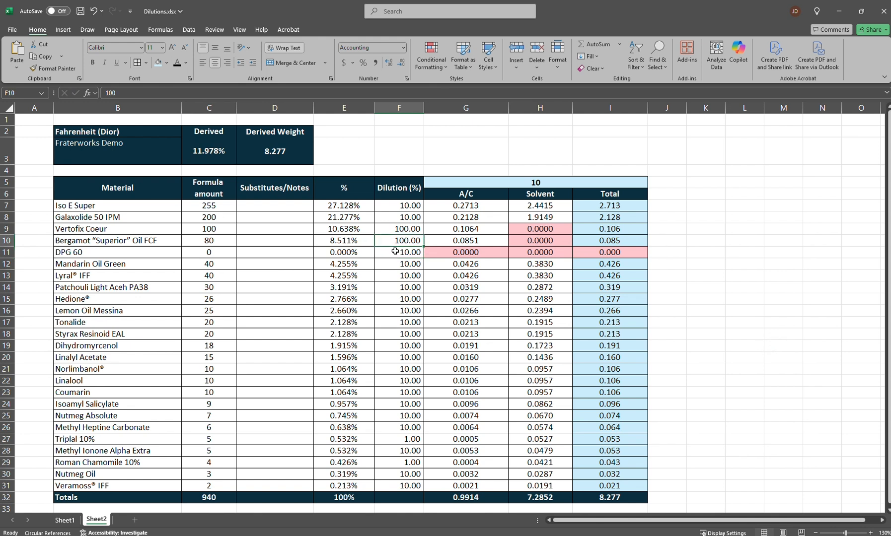
left_click(398, 252)
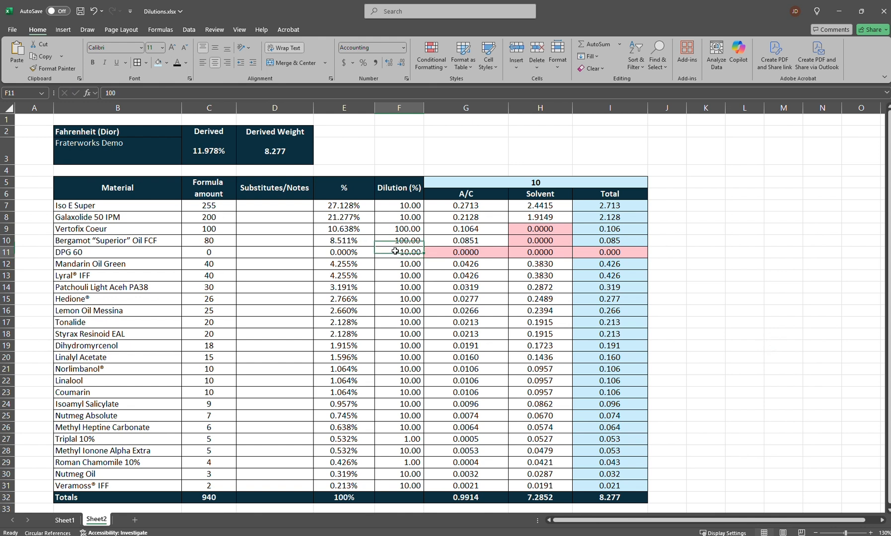
left_click(398, 380)
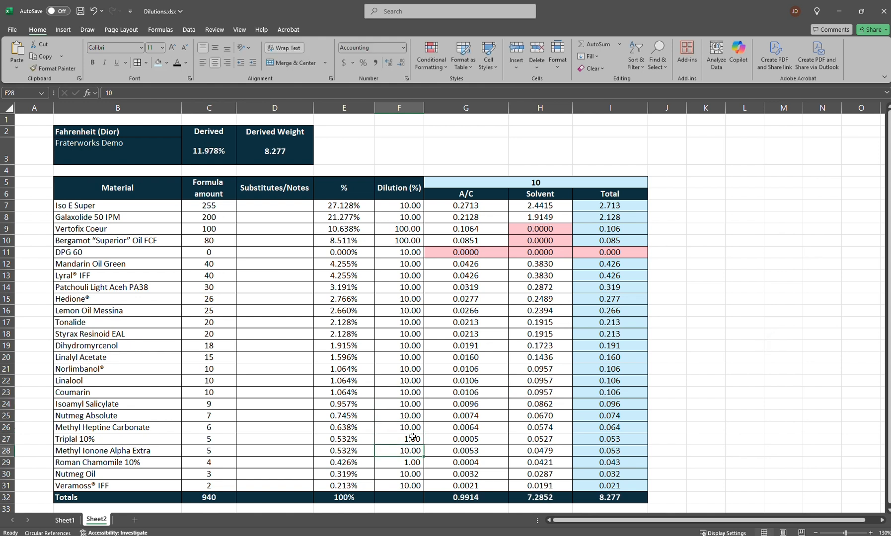
type("1")
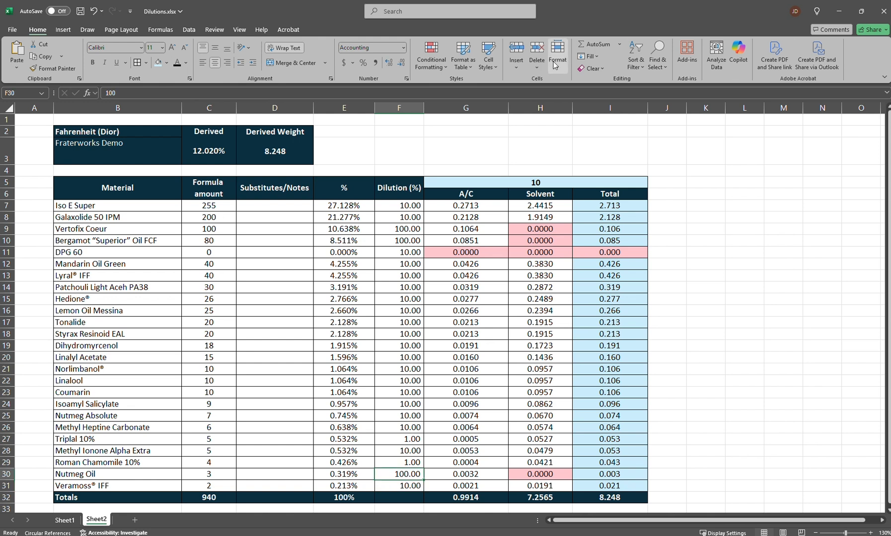
left_click(398, 229)
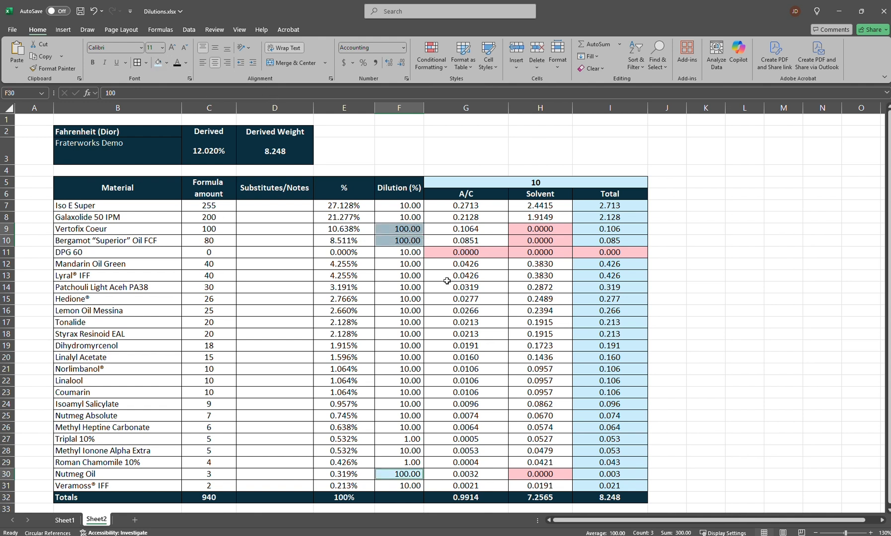
left_click(465, 275)
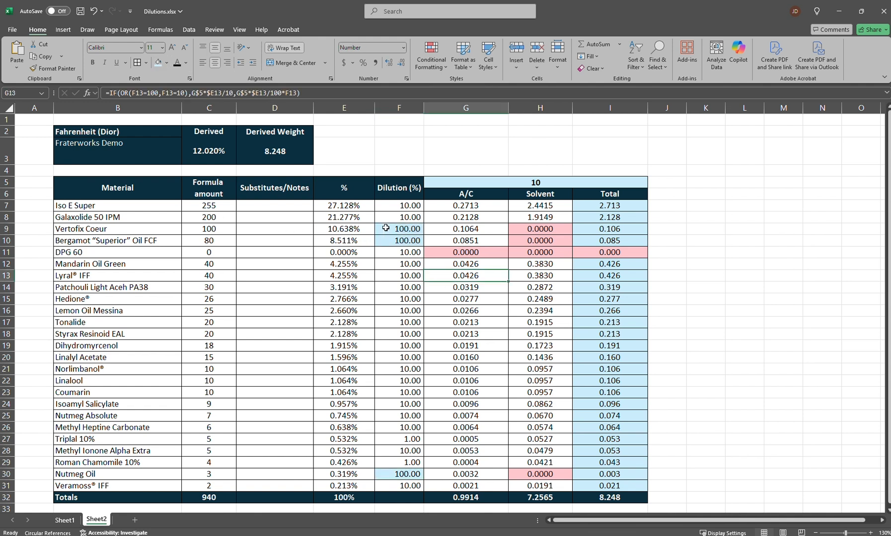
left_click_drag(398, 229, 397, 240)
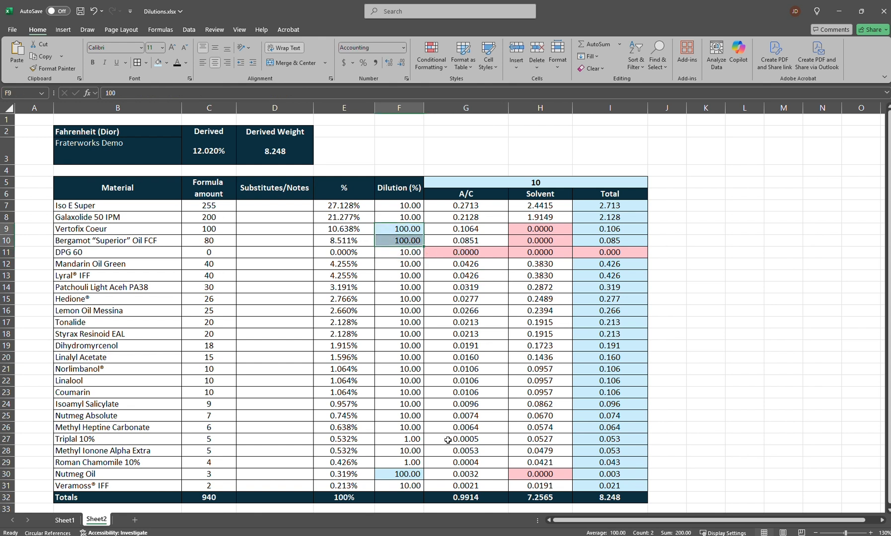
left_click(398, 474)
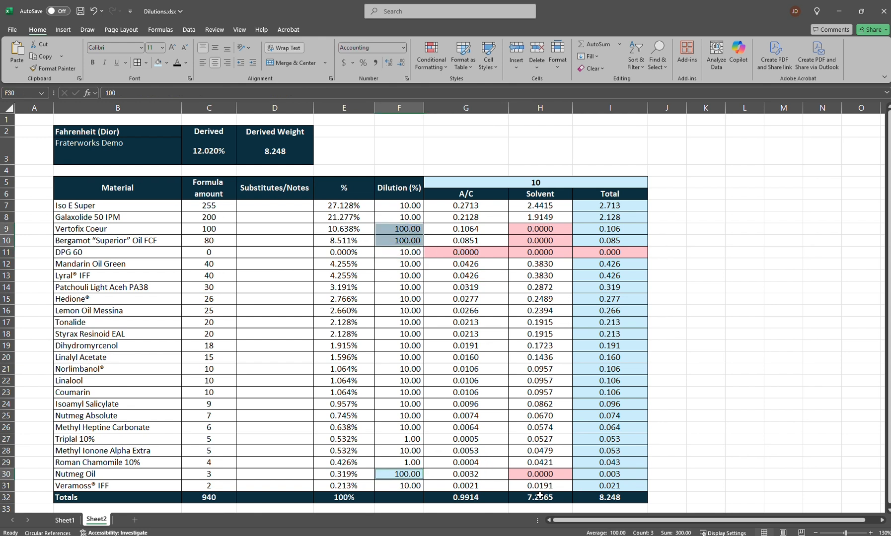
left_click(539, 229)
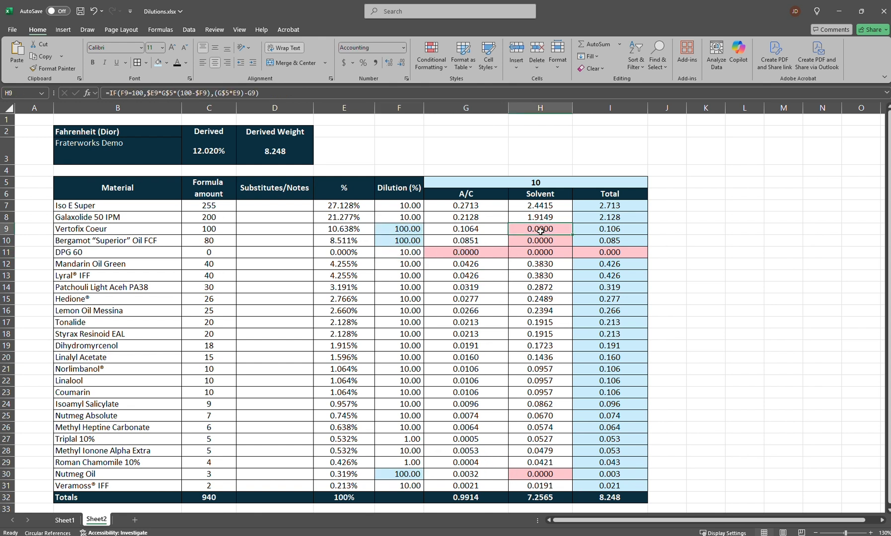
left_click(539, 474)
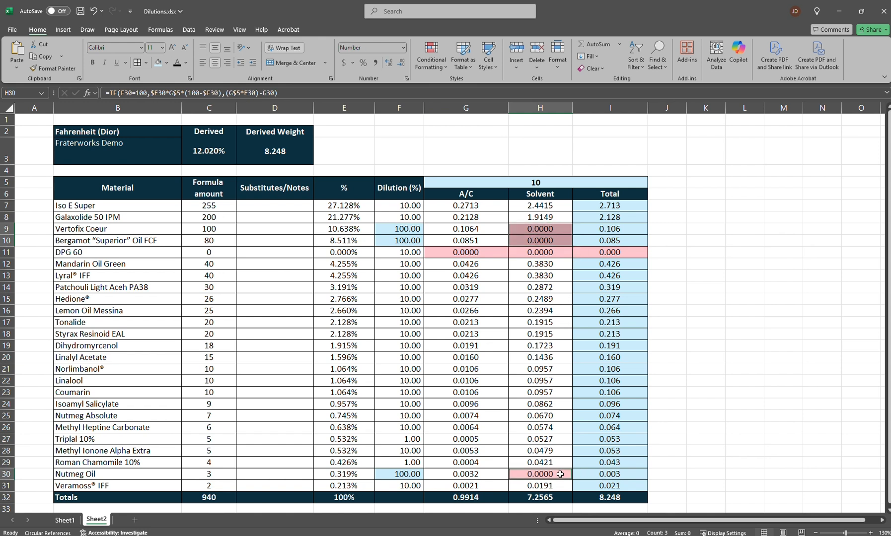
mouse_move(511, 279)
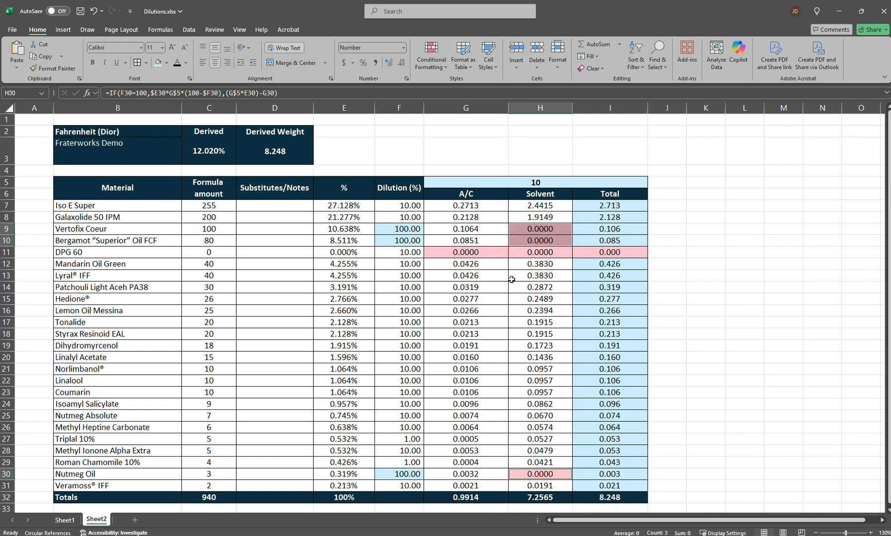
left_click(118, 107)
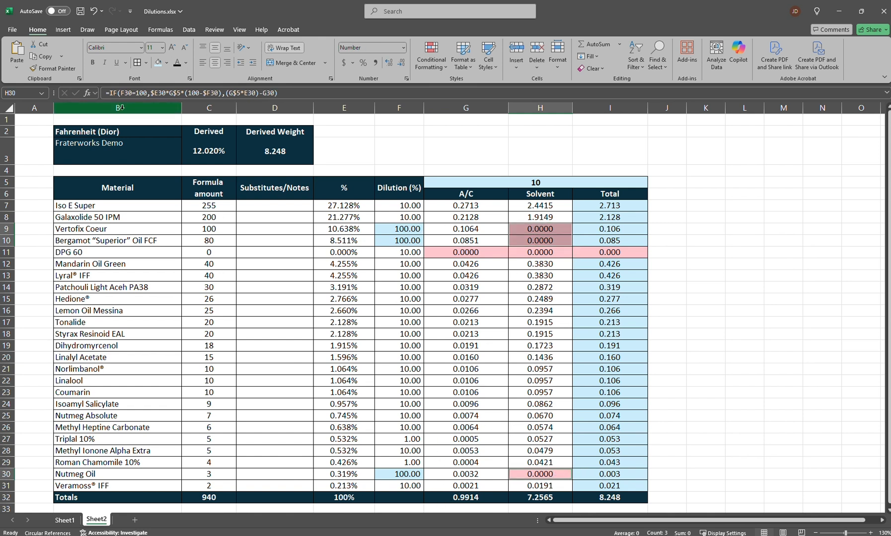
left_click(209, 150)
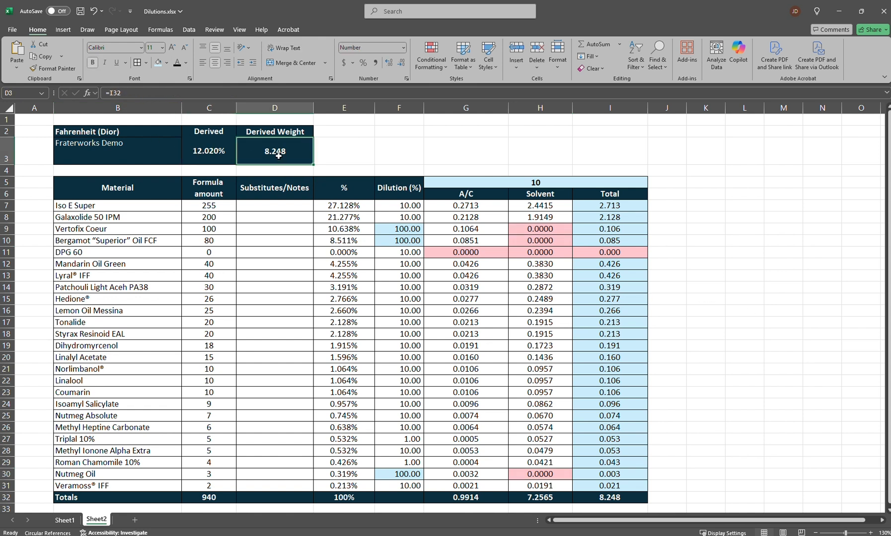
mouse_move(578, 257)
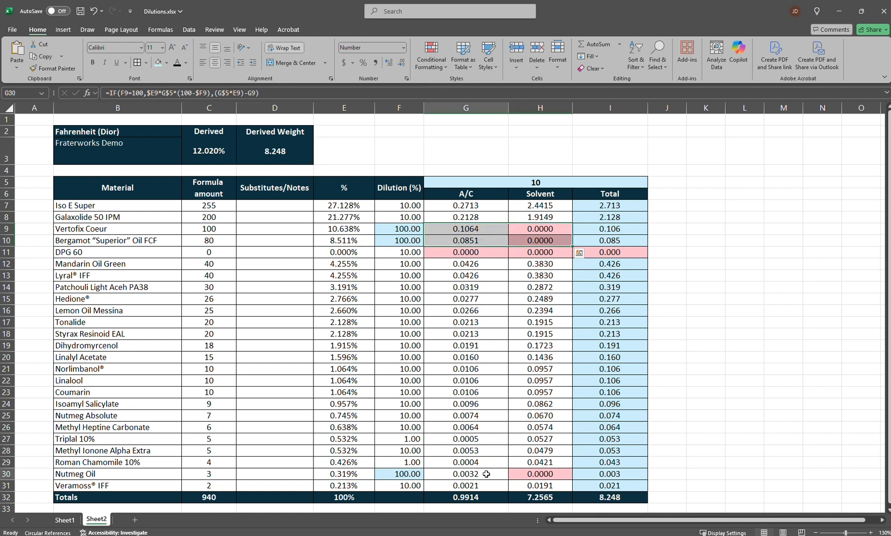
left_click(275, 151)
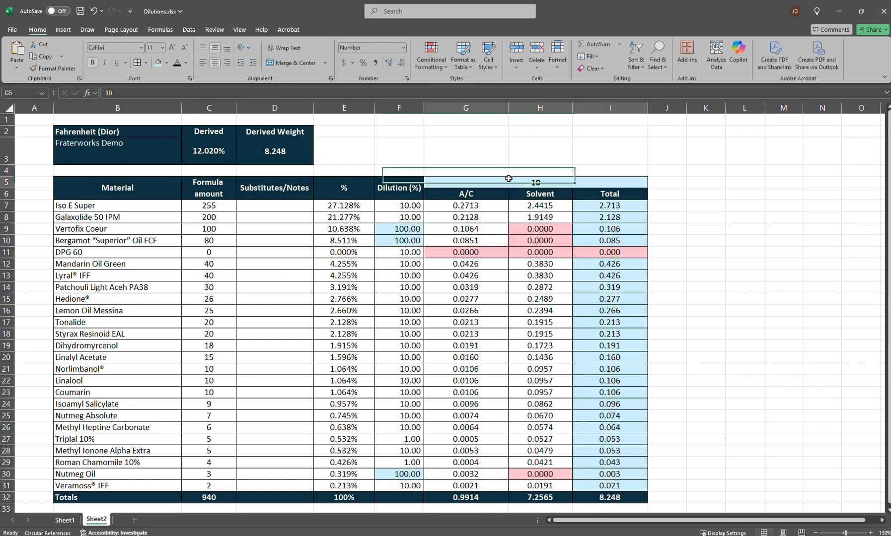
type("12")
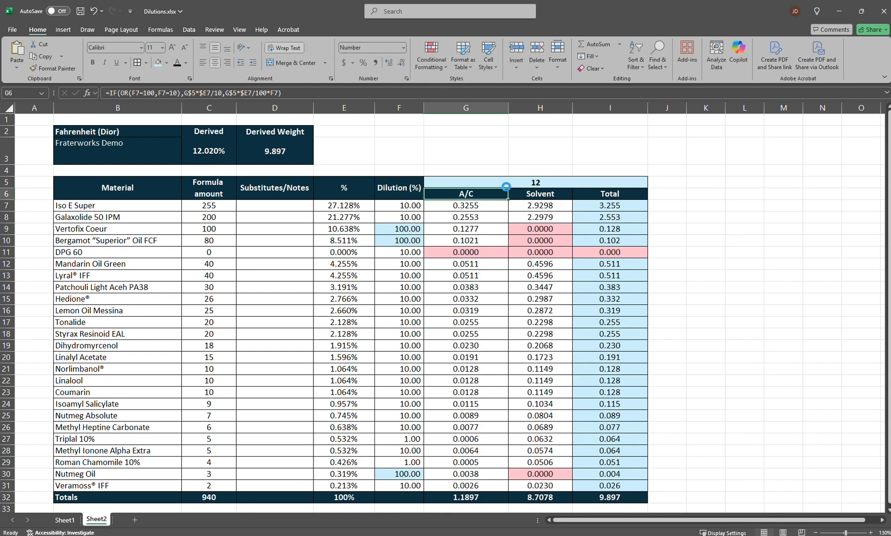
type("12.1")
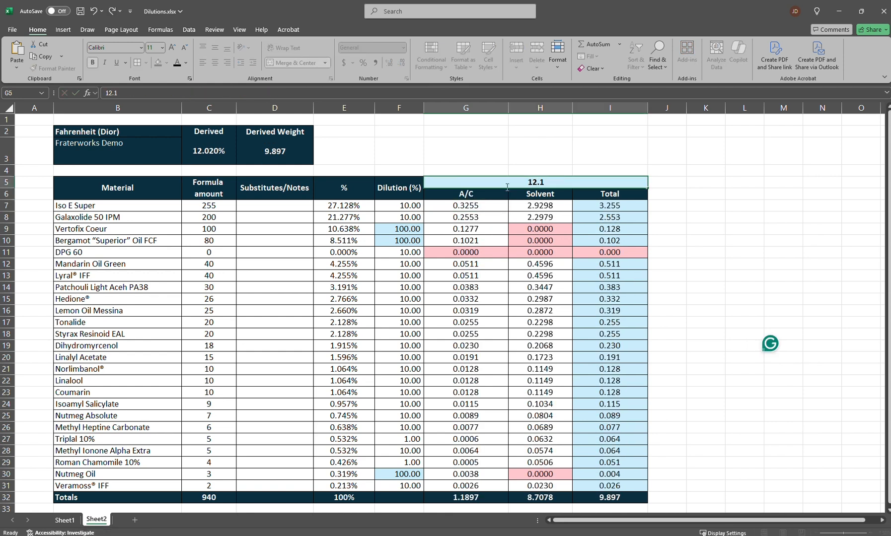
type("125")
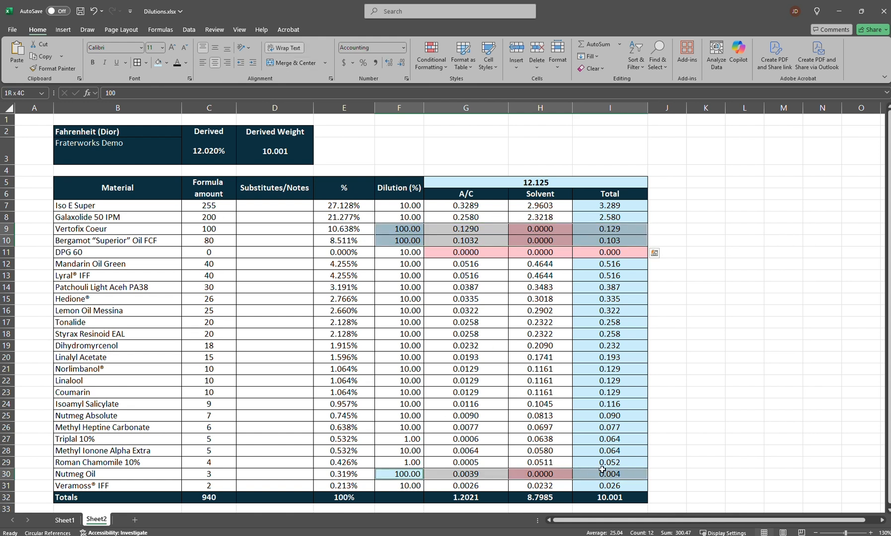
left_click(399, 474)
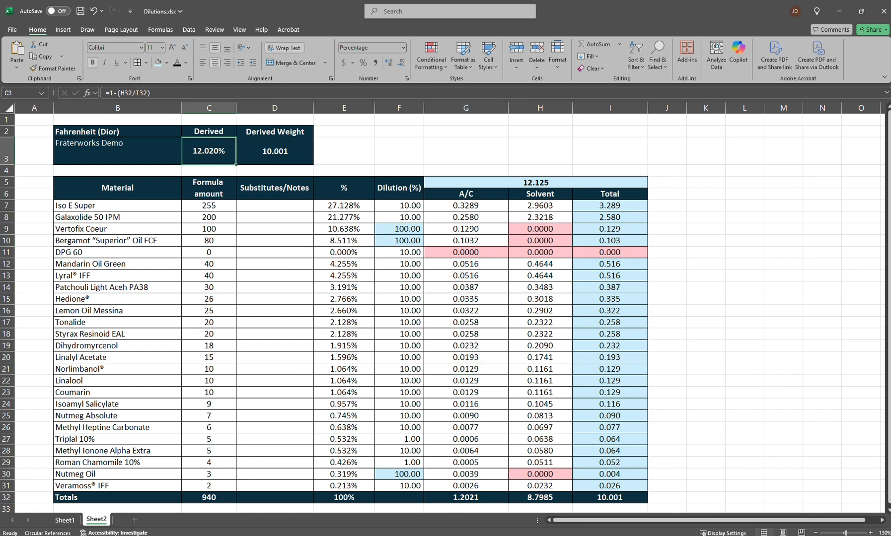
left_click(65, 520)
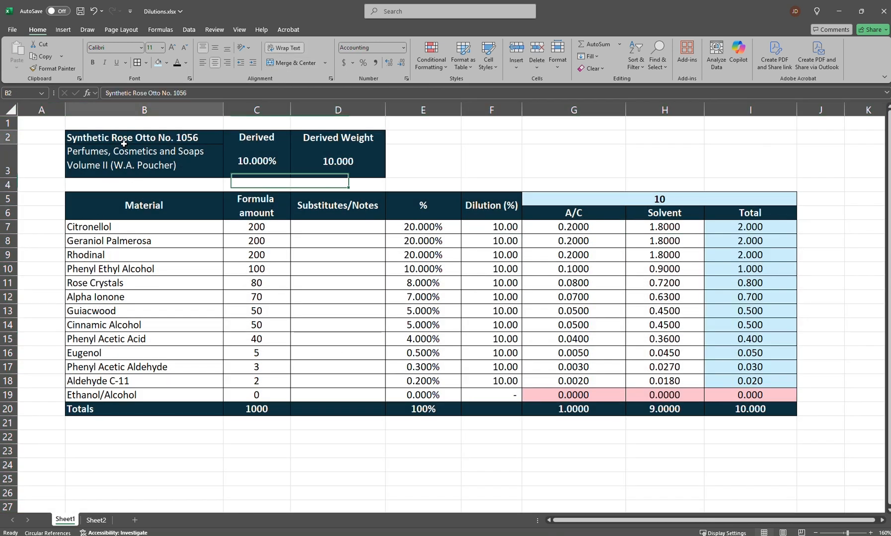
Step: Set Sheet1's batch weight to 3 and review the Aldehyde C-11 row and its total formula
left_click(144, 137)
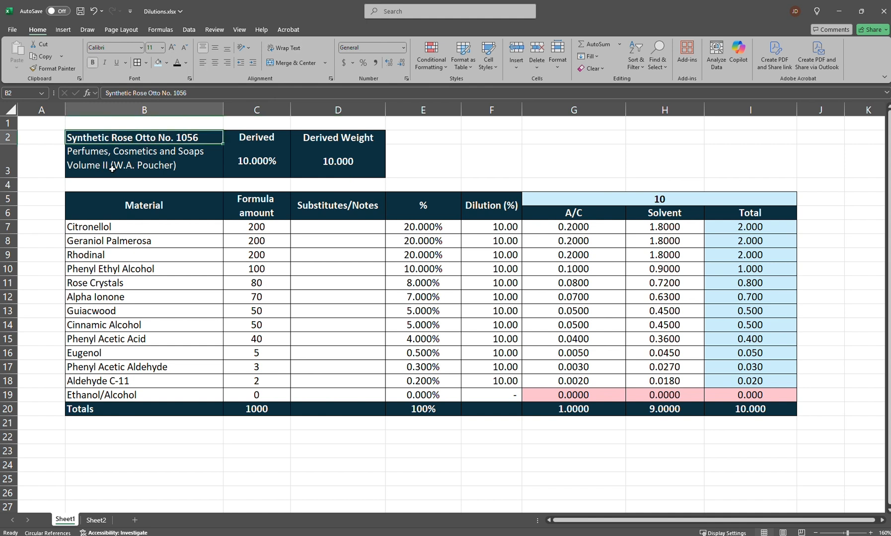
left_click(659, 199)
type("3")
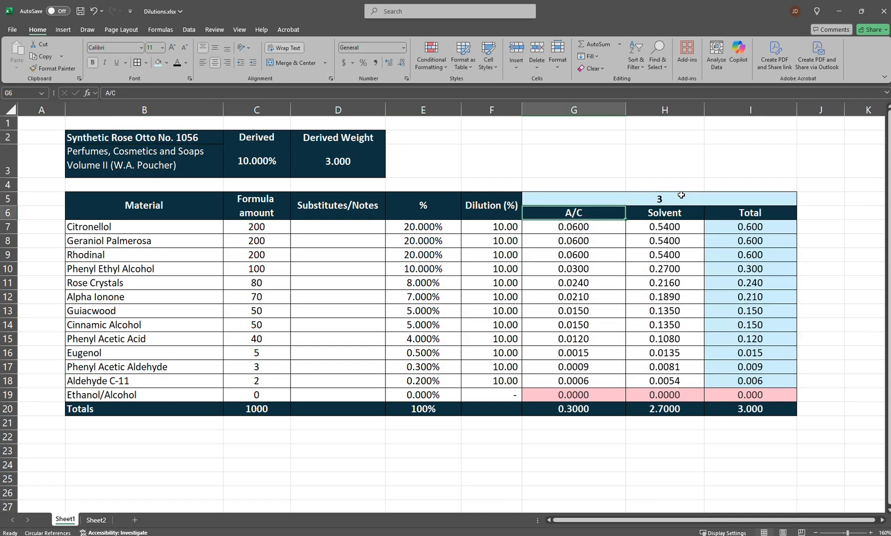
left_click(491, 205)
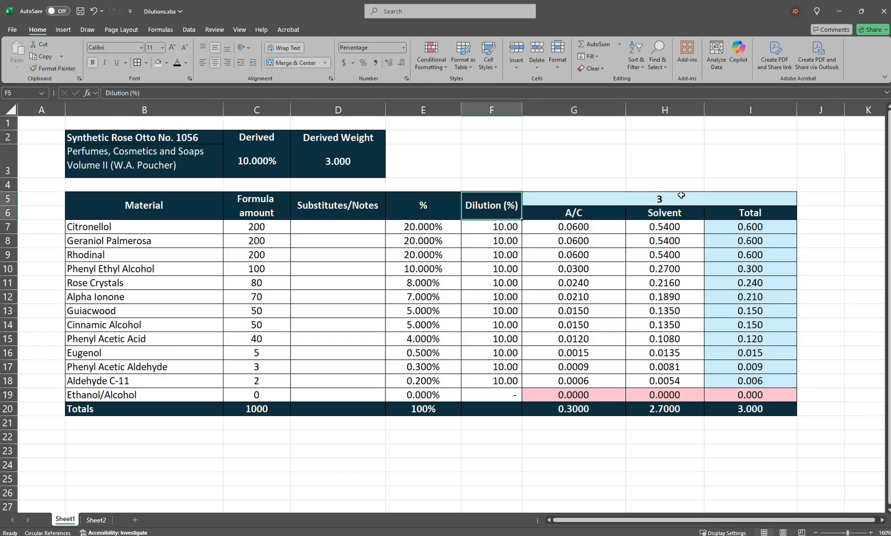
left_click(338, 240)
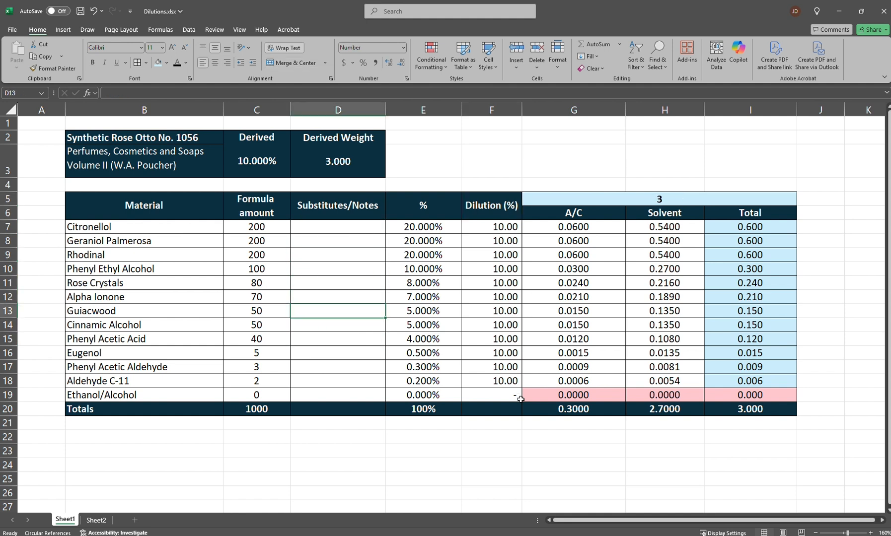
mouse_move(17, 383)
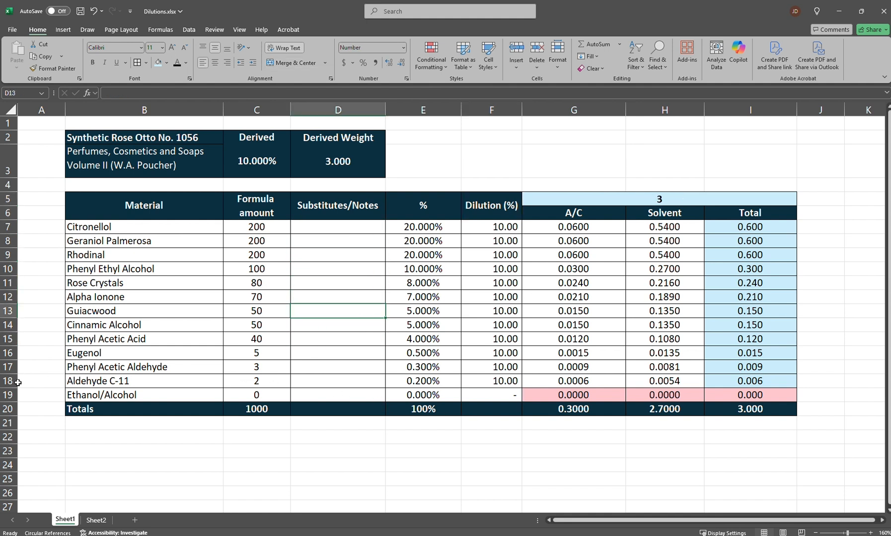
left_click(9, 381)
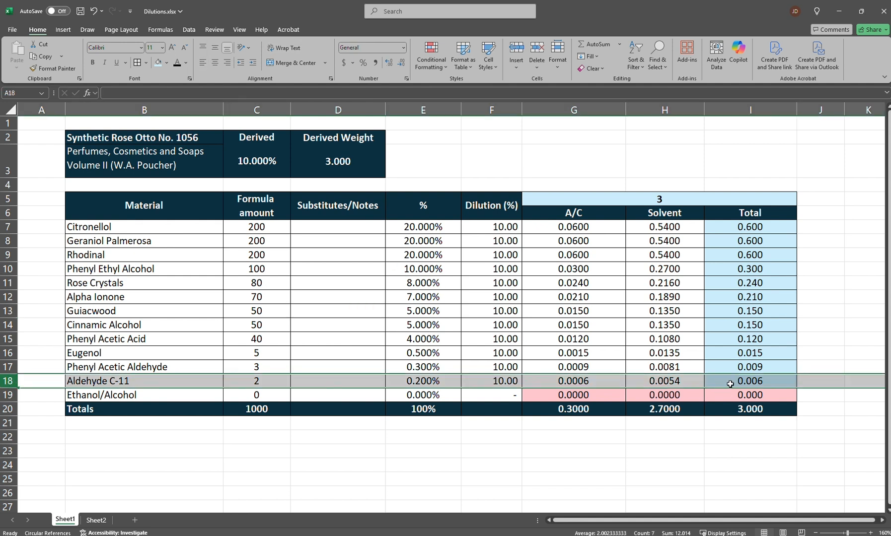
left_click(749, 381)
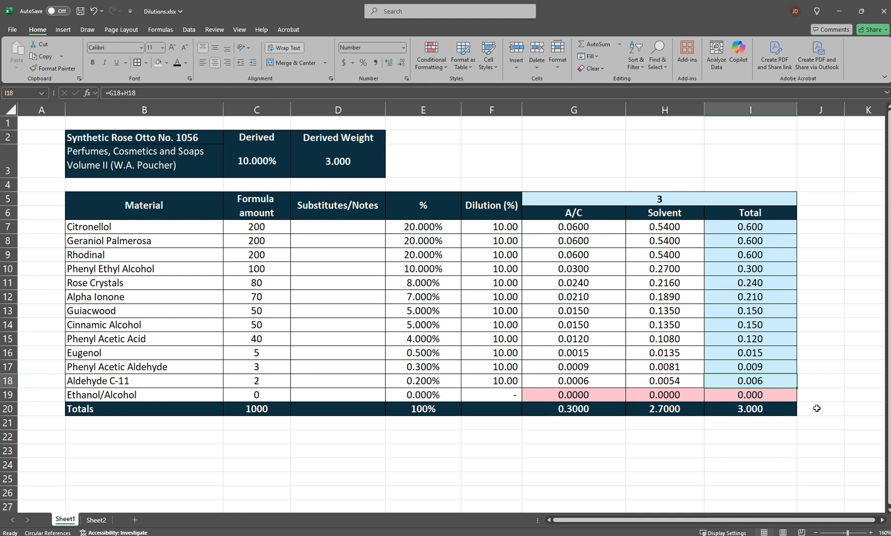
left_click(749, 437)
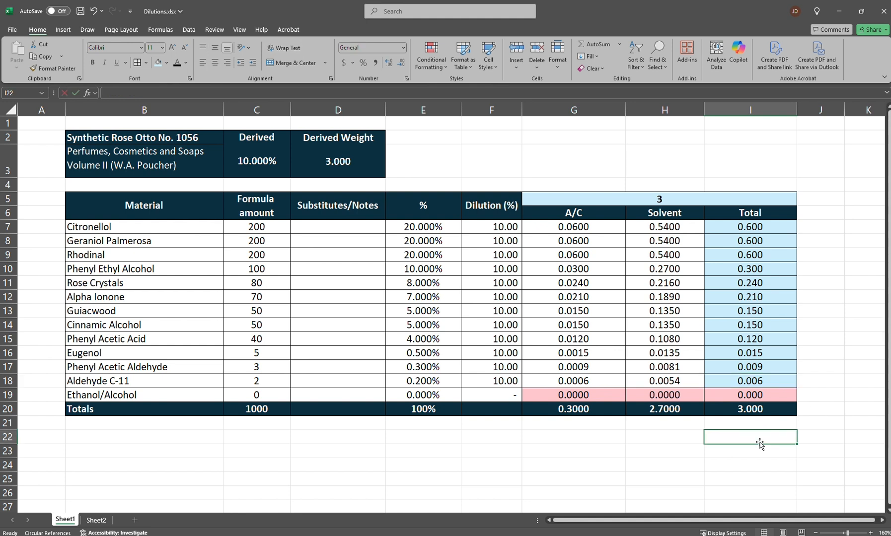
Step: Note 0.015 in I22 and test edits to Aldehyde C-11's amount and dilution
type("0.015")
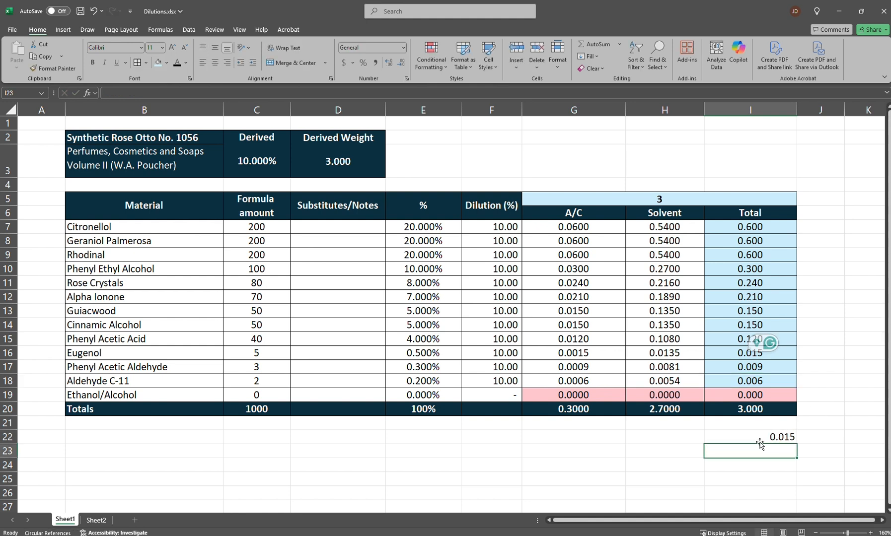
left_click(749, 395)
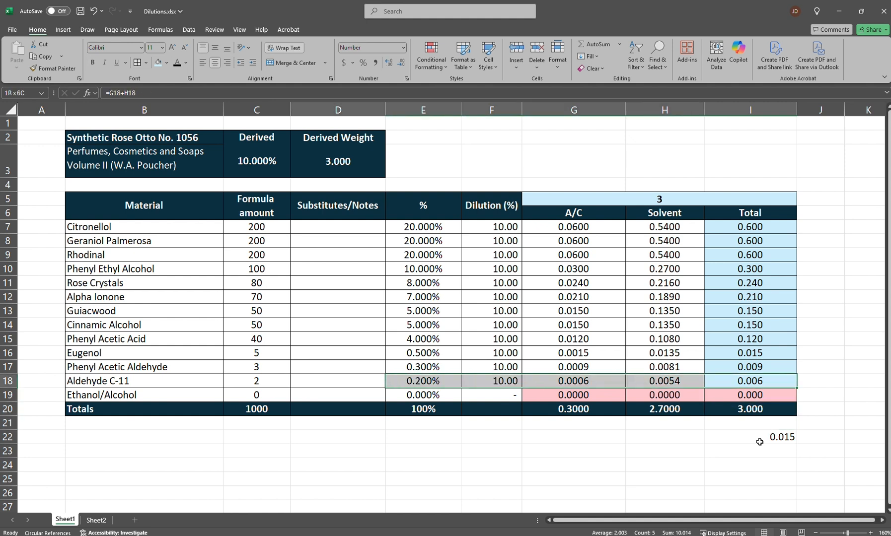
left_click(663, 381)
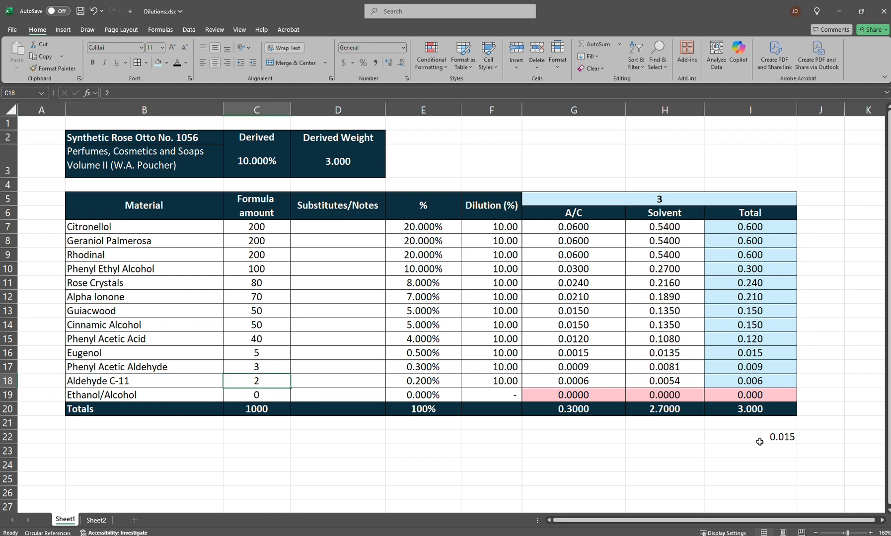
left_click(491, 381)
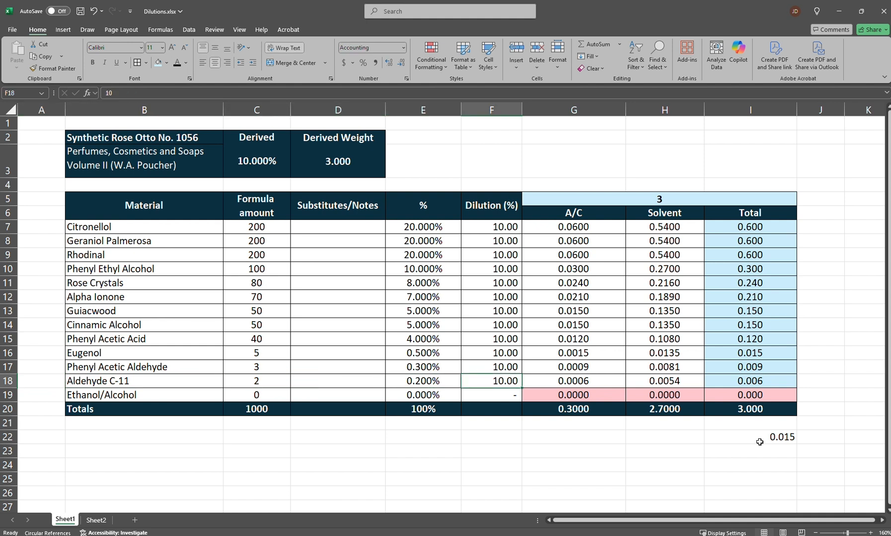
type("1")
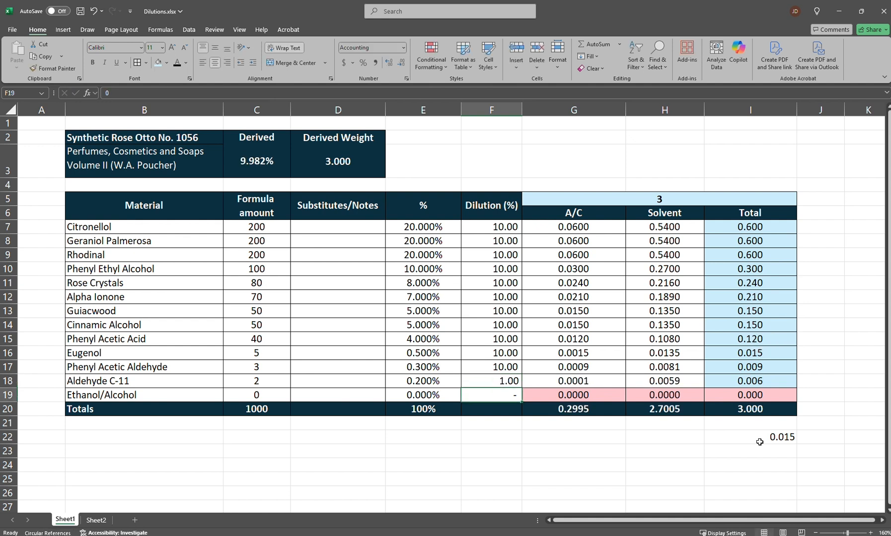
left_click(491, 381)
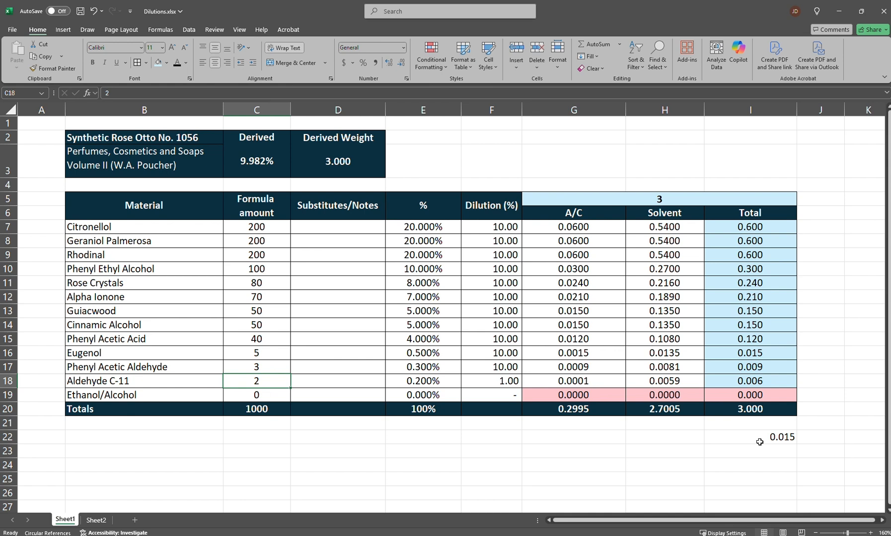
type("0")
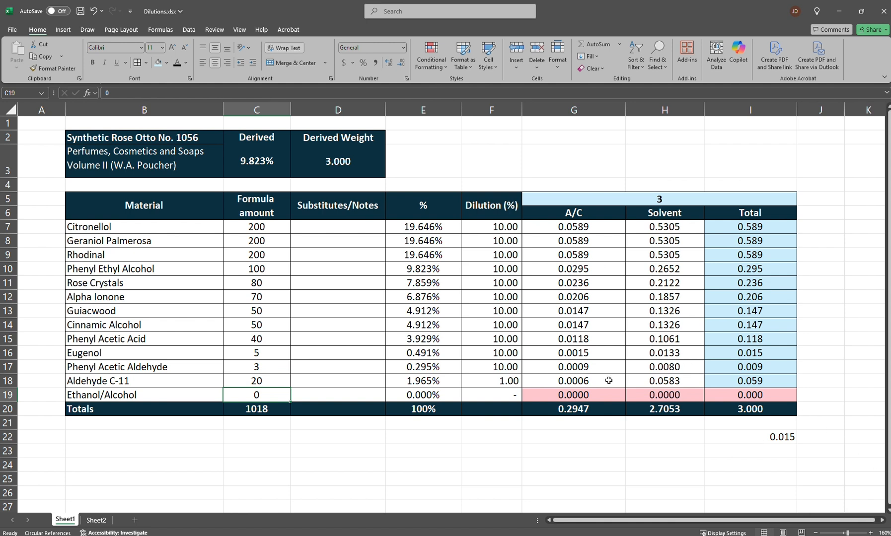
Step: Fill Aldehyde C-11's concentrate amount in G18 with yellow
left_click(573, 381)
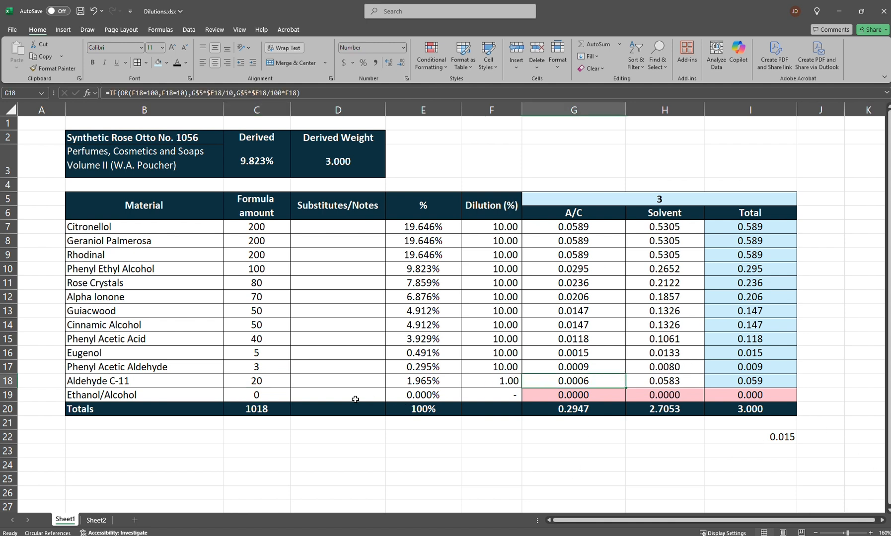
mouse_move(552, 380)
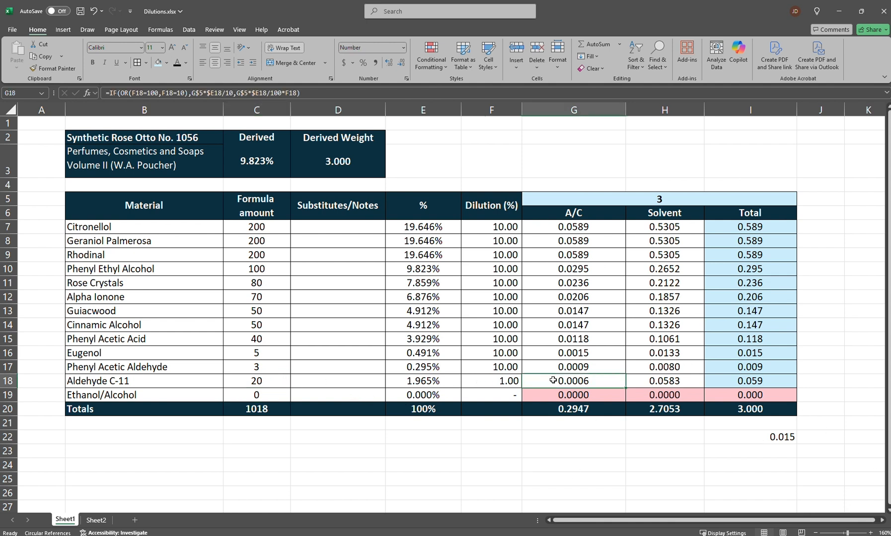
type("2")
left_click(491, 382)
type("10")
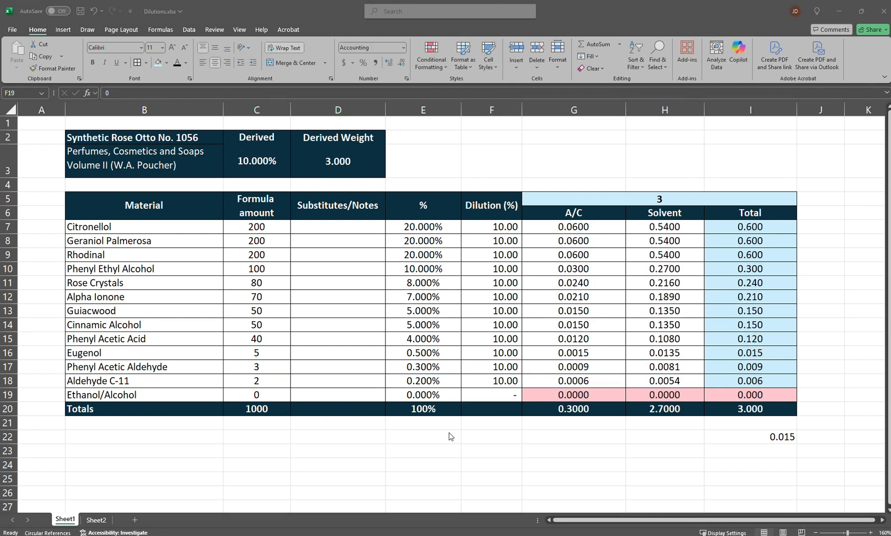
left_click(573, 381)
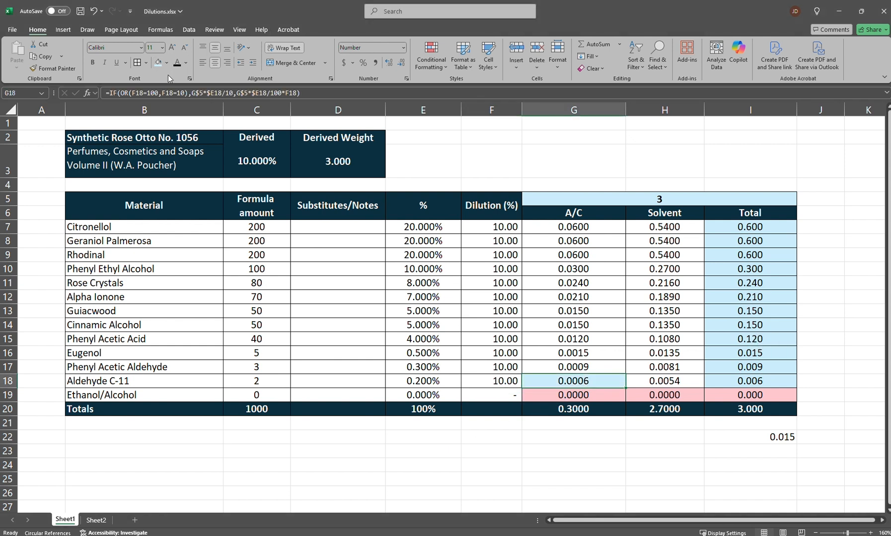
left_click(167, 63)
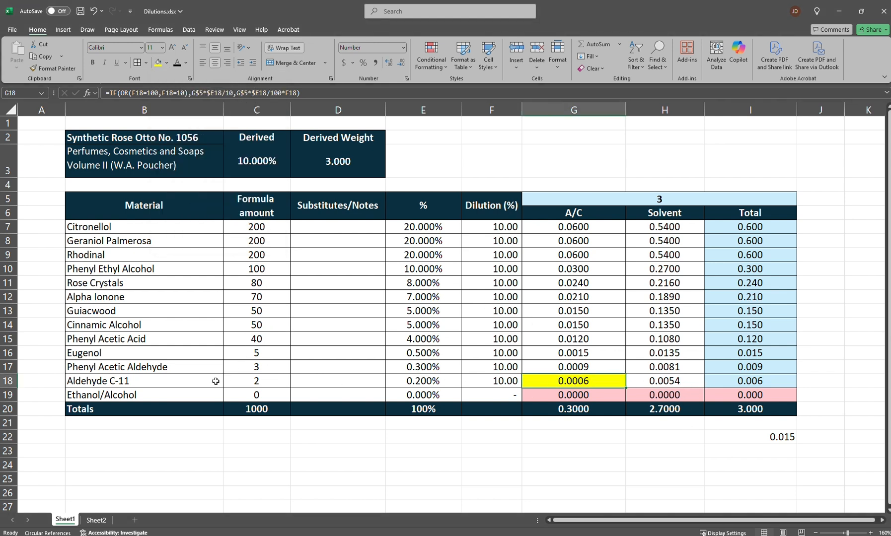
Step: Review Aldehyde C-11's formula amount, percentage, dilution, concentrate and total formulas
left_click(144, 381)
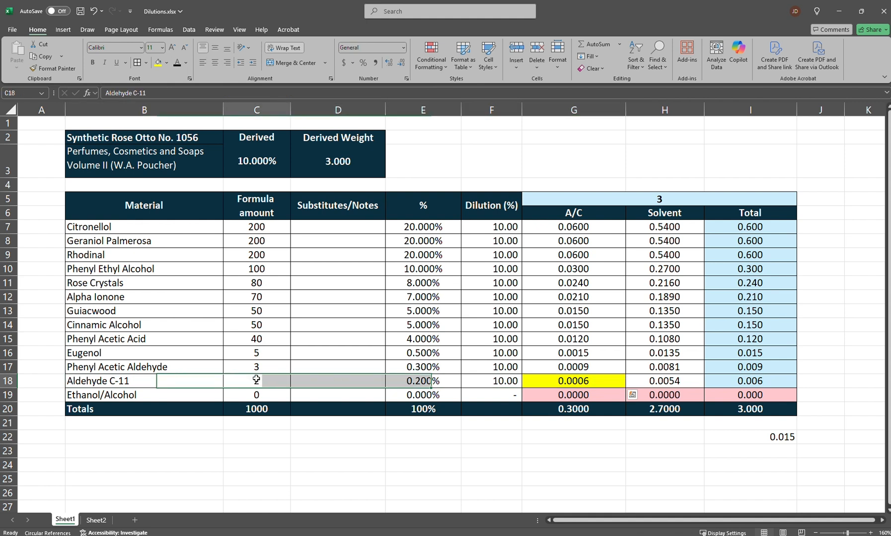
type("2")
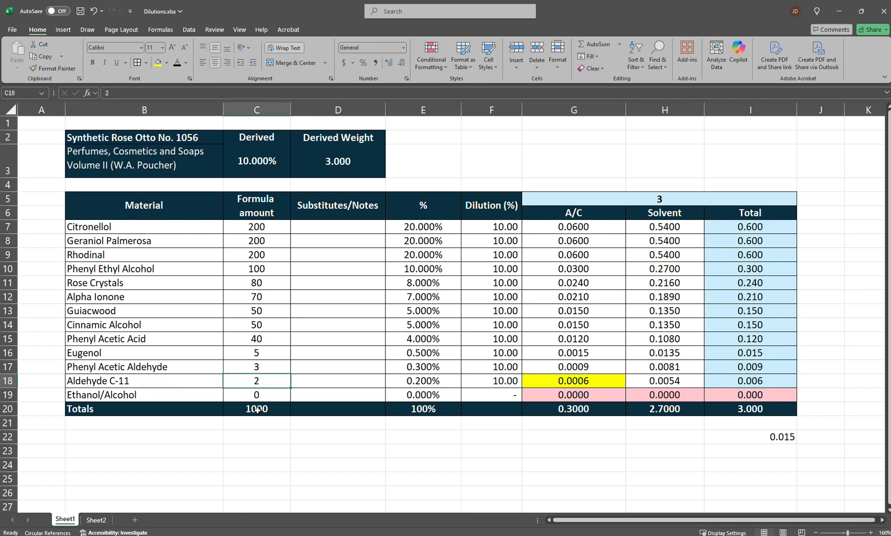
left_click(423, 381)
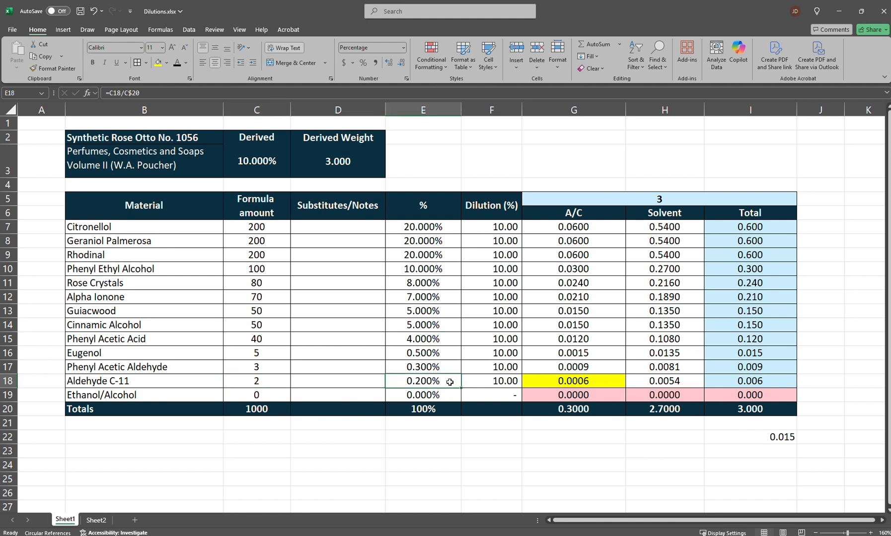
left_click(490, 381)
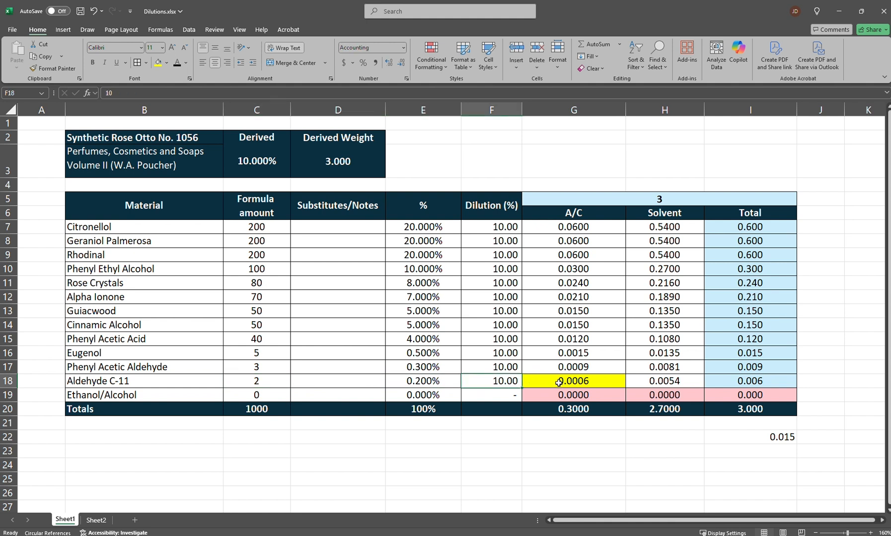
left_click(573, 381)
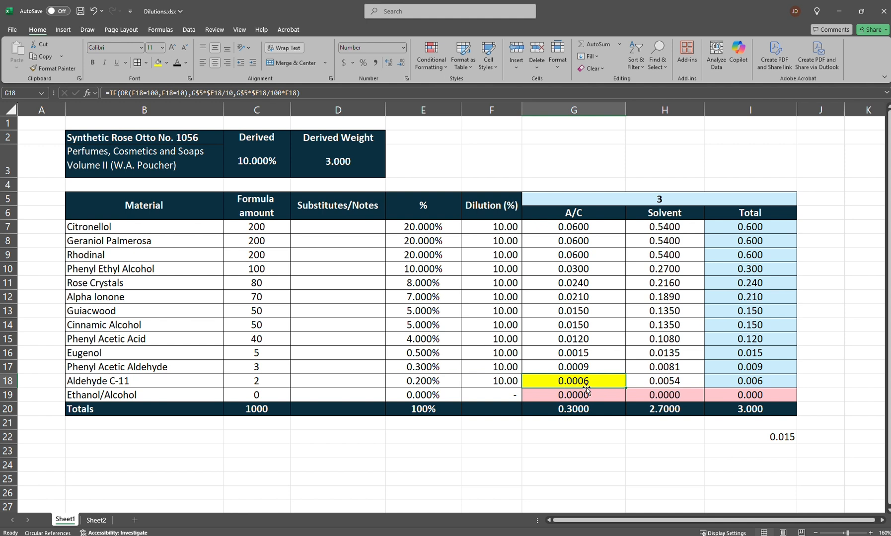
mouse_move(613, 385)
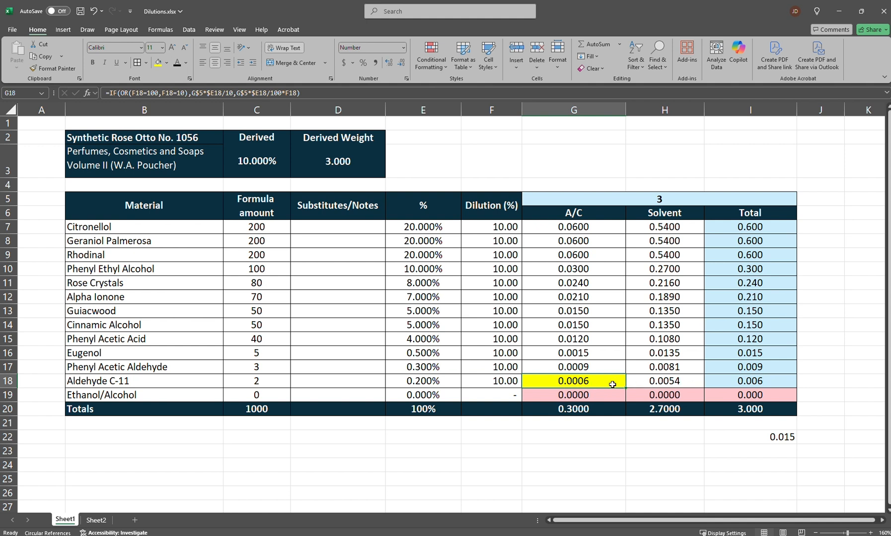
left_click(749, 381)
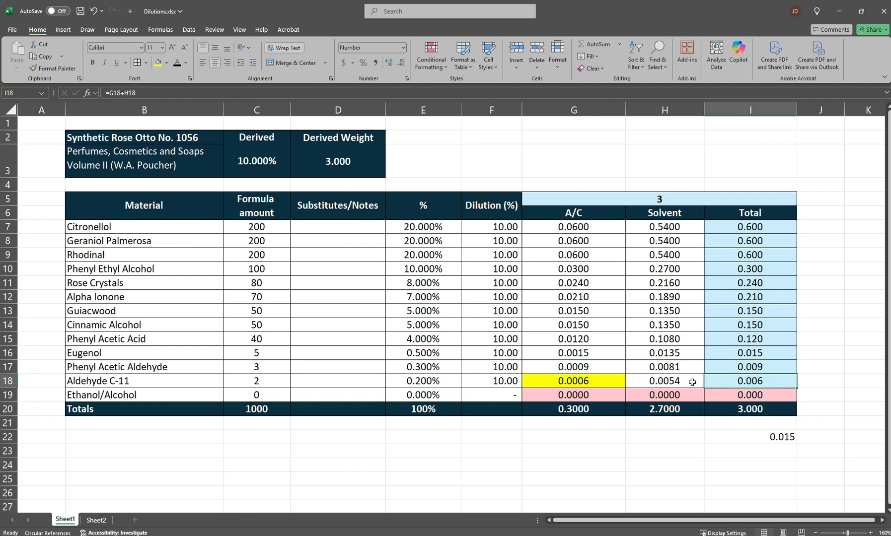
mouse_move(768, 382)
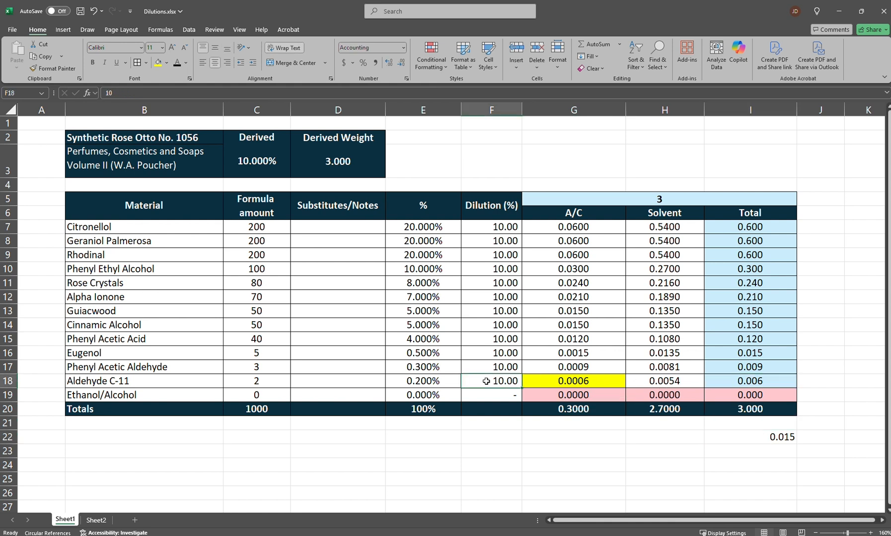
Step: Cut Phenyl Acetic Acid to 20 and check Aldehyde C-11's total and the derived percentage formulas
type("1")
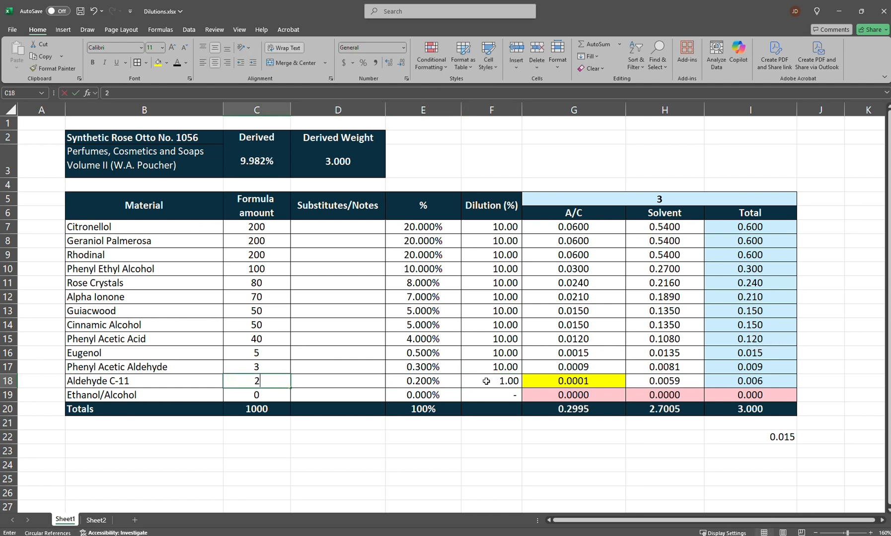
type("20")
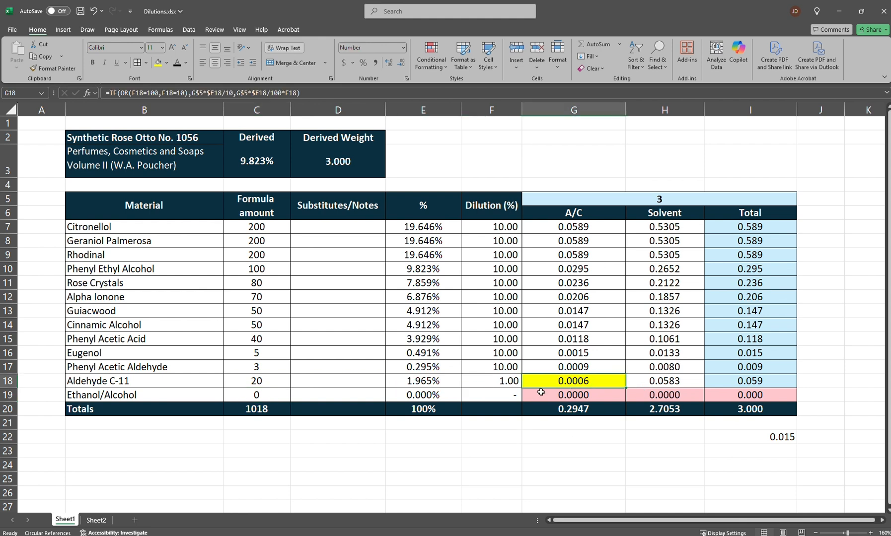
left_click(750, 381)
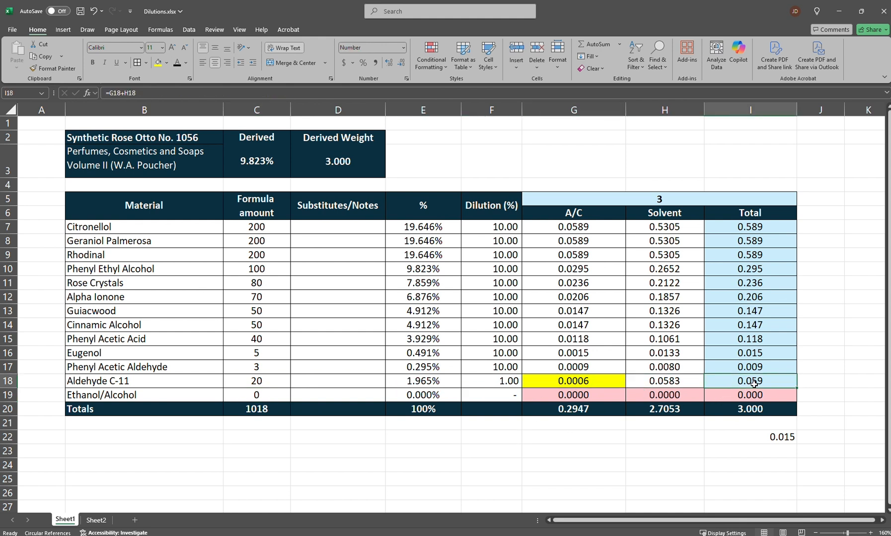
mouse_move(759, 392)
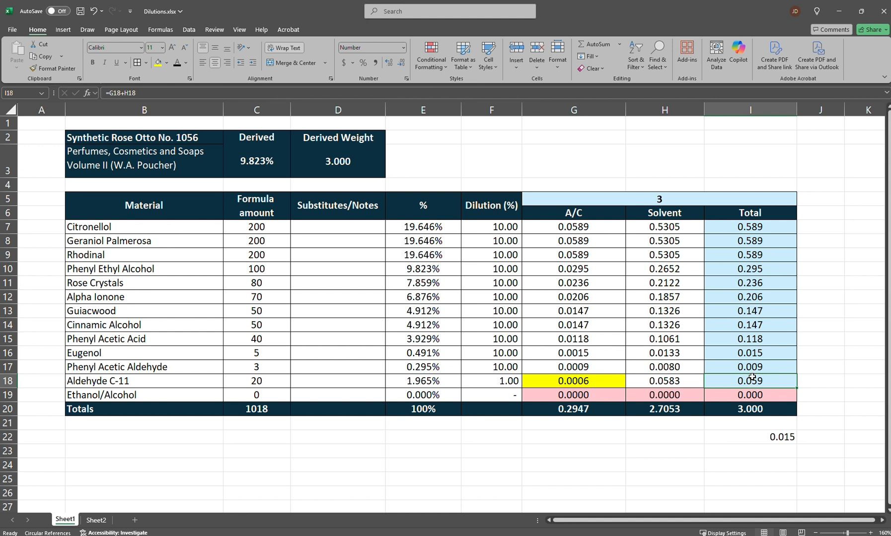
mouse_move(494, 331)
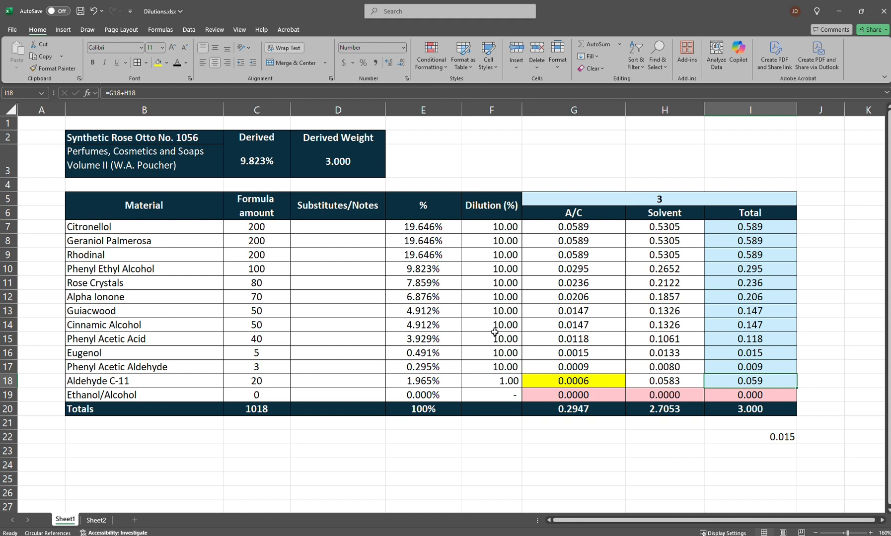
left_click(256, 161)
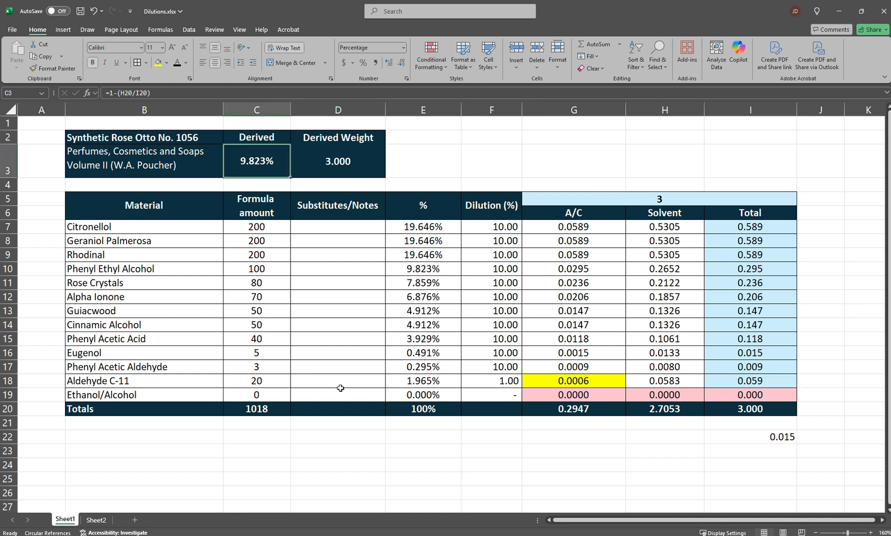
mouse_move(345, 388)
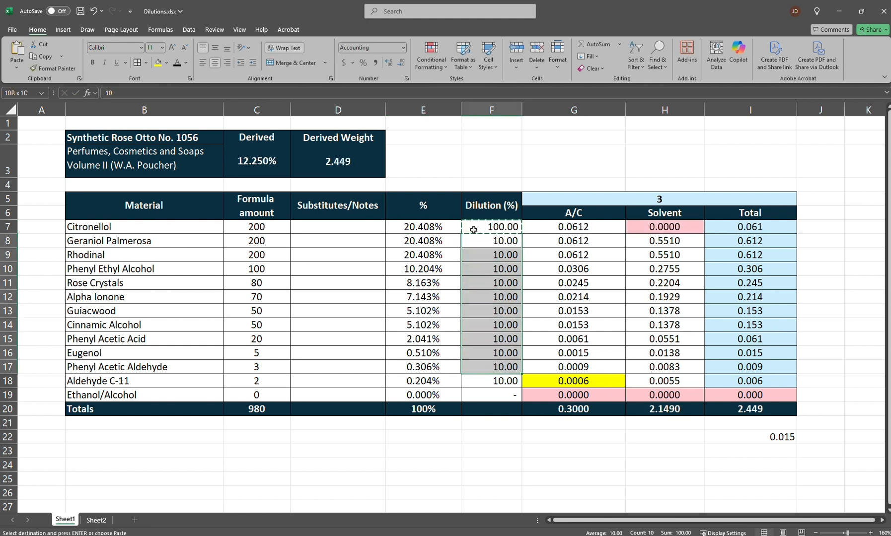
Step: Paste 100% dilution into F8:F18, then check the derived weight, derived percentage and Aldehyde C-11 formulas
key("enter")
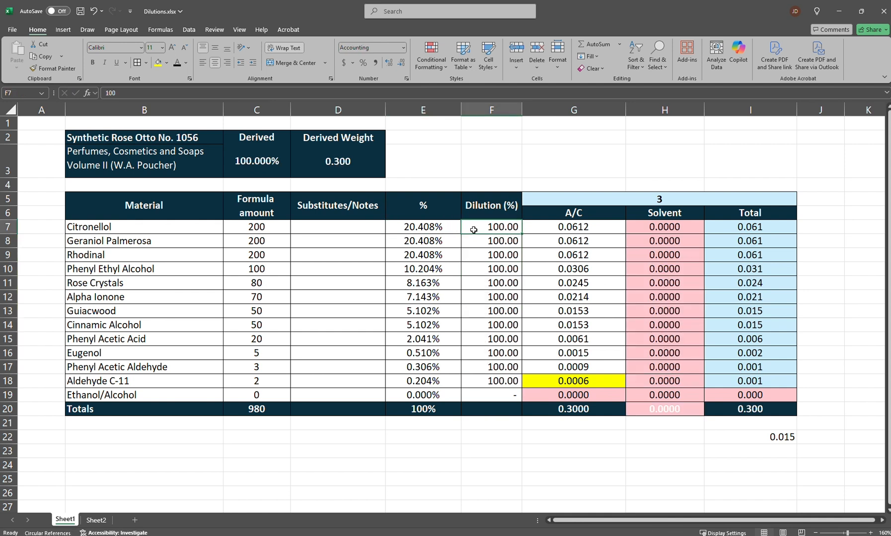
left_click_drag(491, 226, 491, 381)
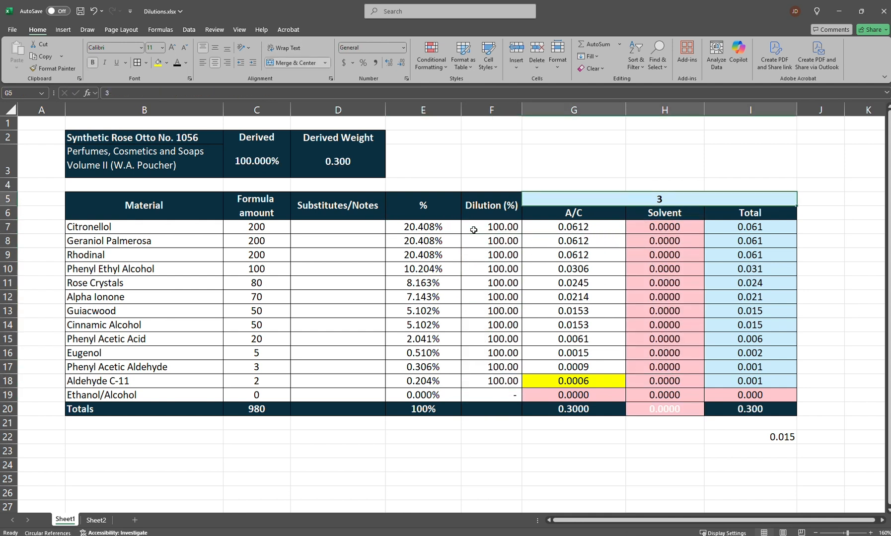
left_click(337, 161)
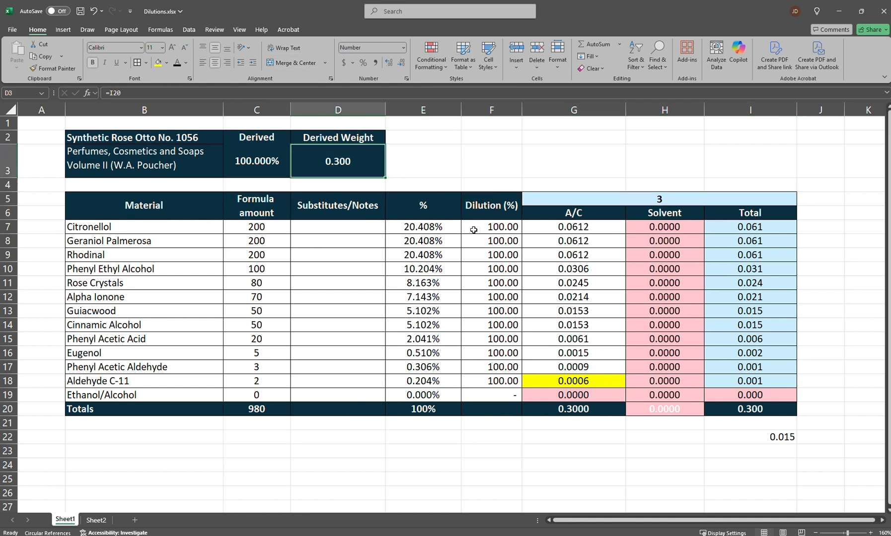
left_click(256, 161)
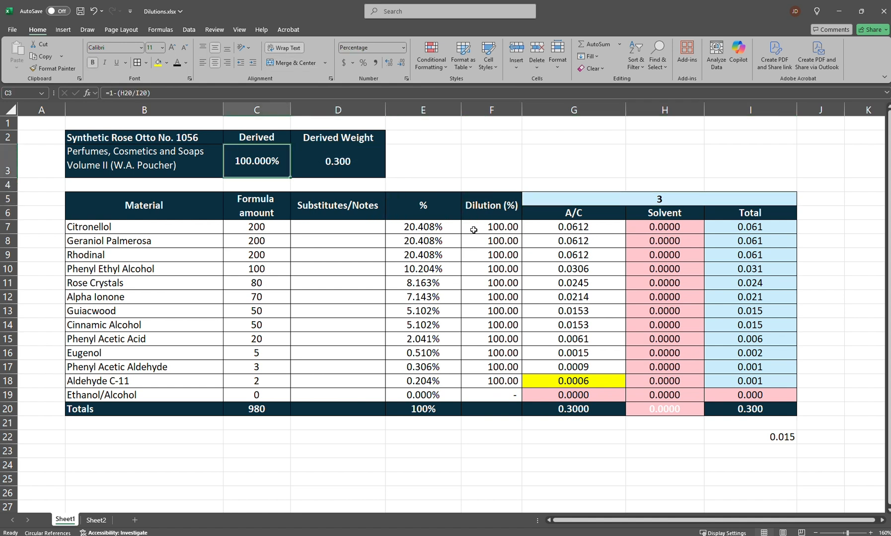
left_click(336, 161)
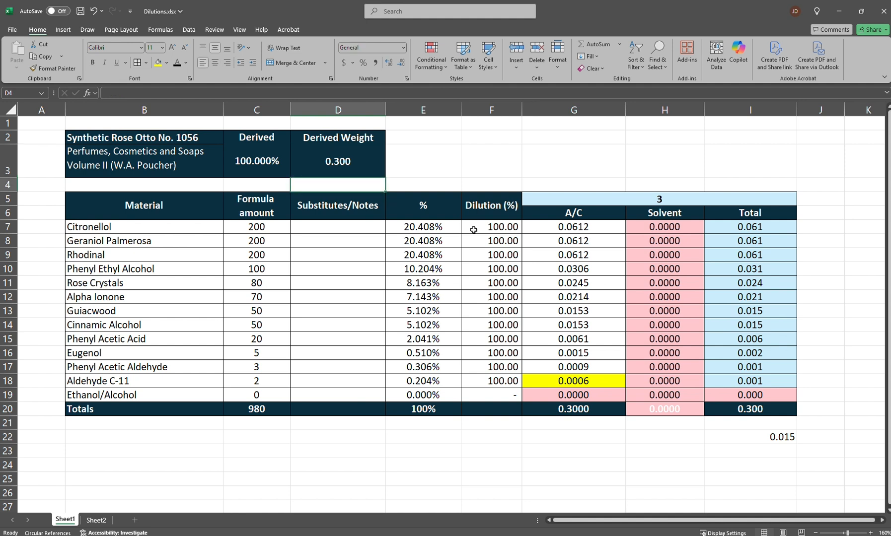
left_click(337, 205)
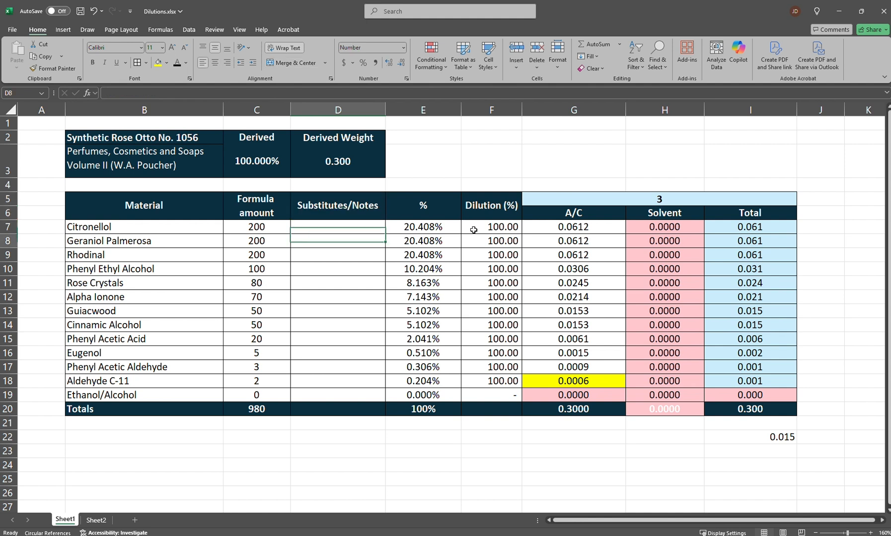
left_click(422, 367)
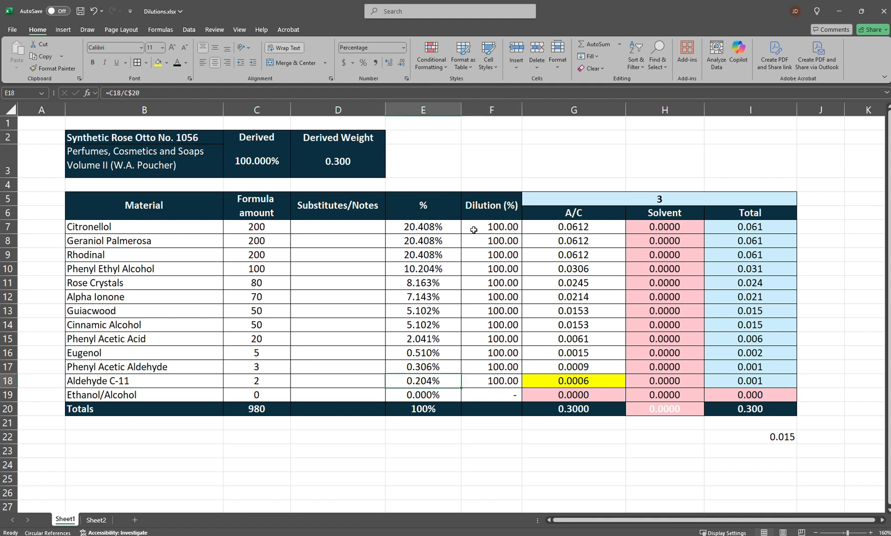
left_click(423, 352)
type("882")
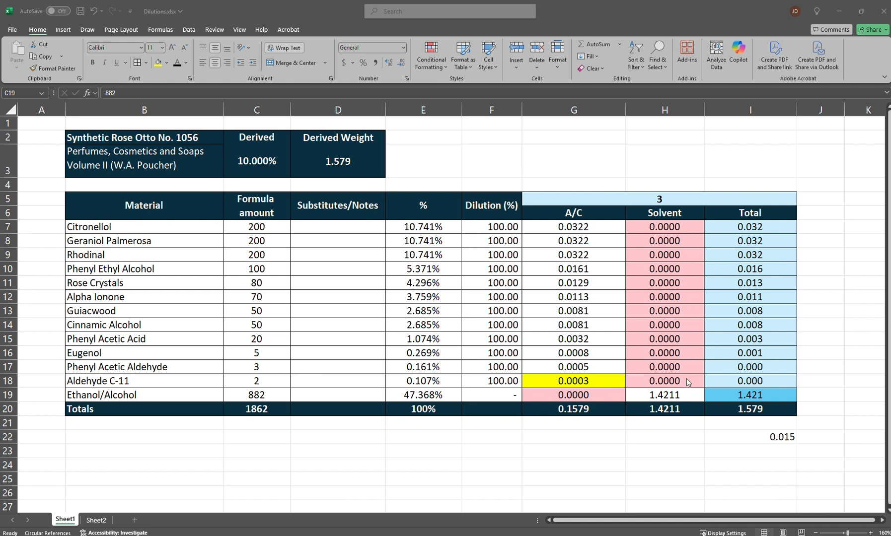
Step: Review the ethanol solvent formula, the G7:G18 concentrate amounts, and the batch target cell
left_click(663, 394)
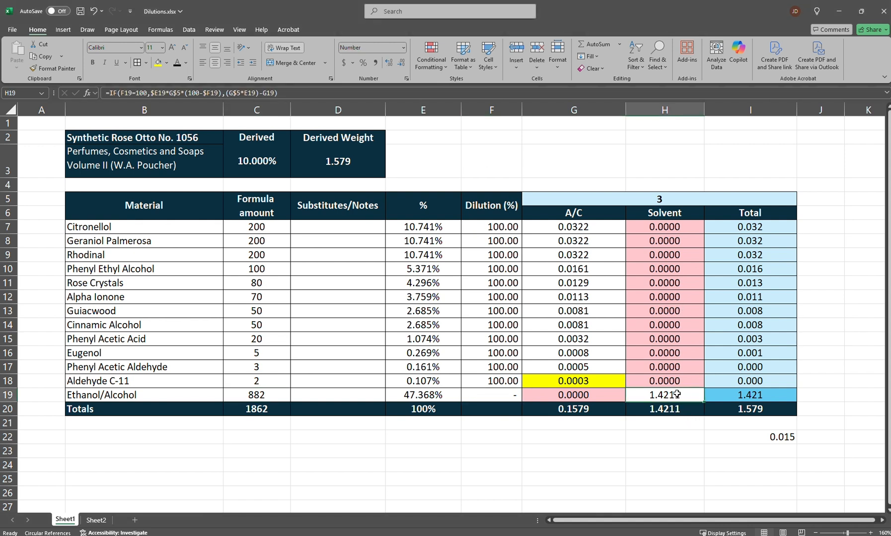
mouse_move(504, 243)
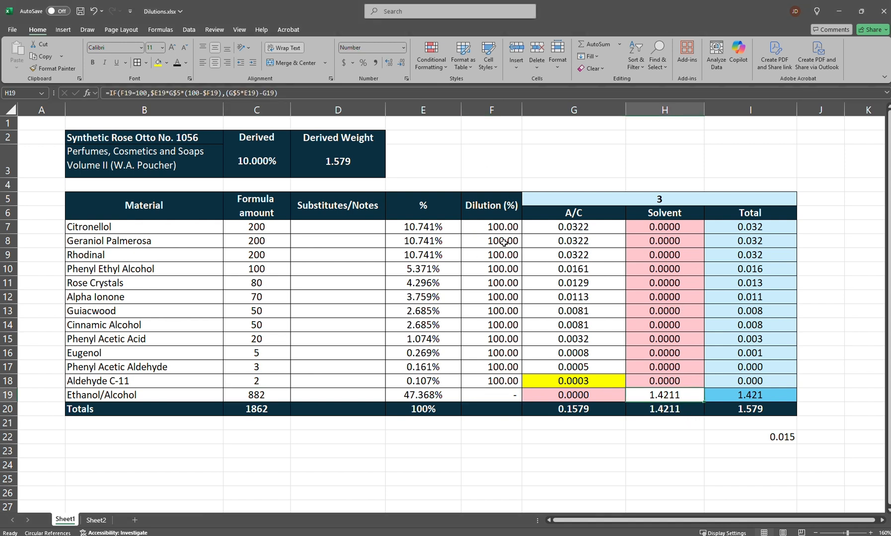
left_click_drag(573, 226, 573, 366)
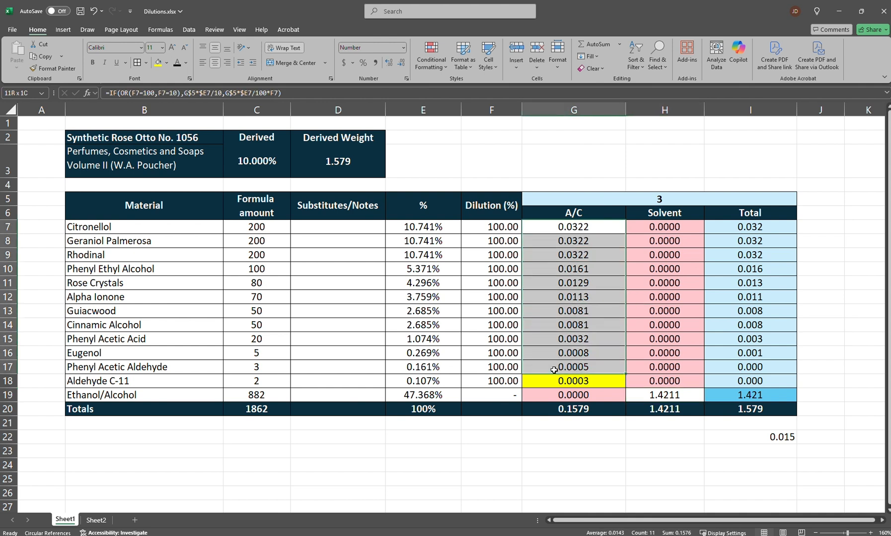
left_click(573, 381)
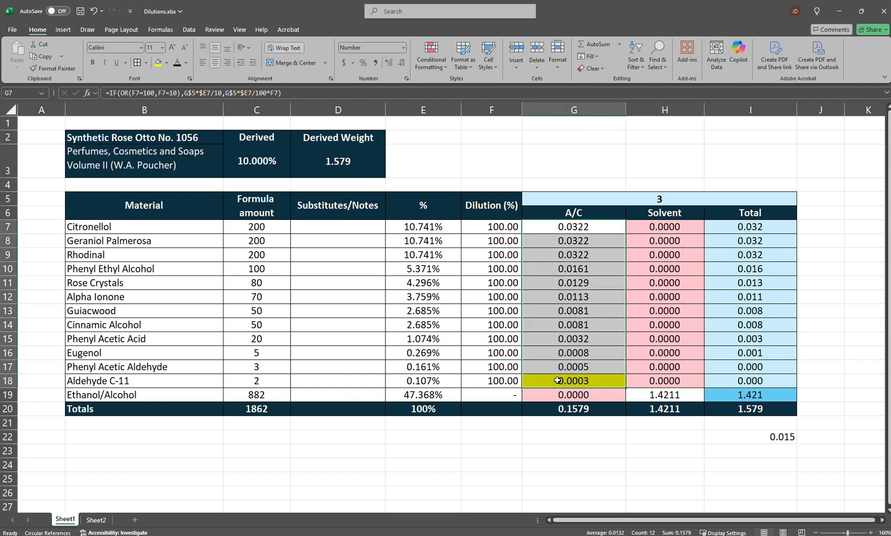
left_click(256, 161)
type("50")
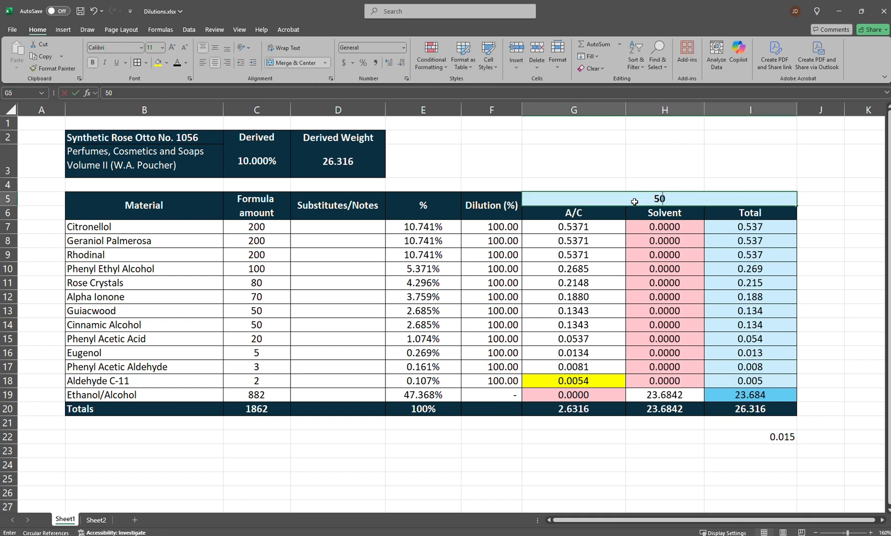
Step: Set the batch target in G5 to 5.7 and check the derived percentage
type("5.5")
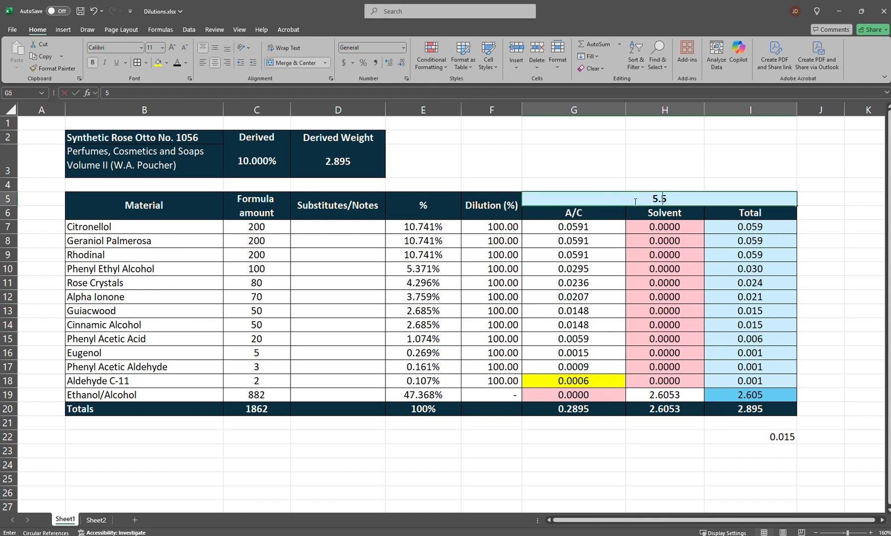
type("5.7")
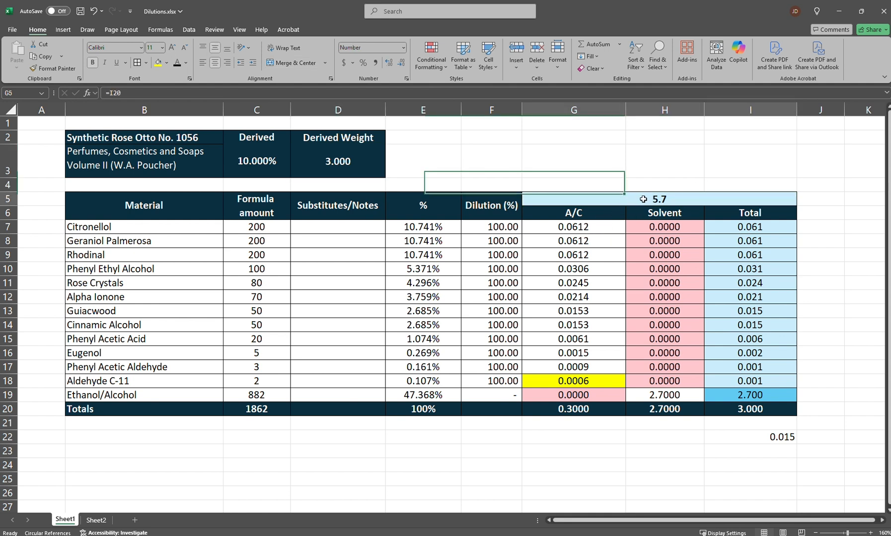
left_click(658, 199)
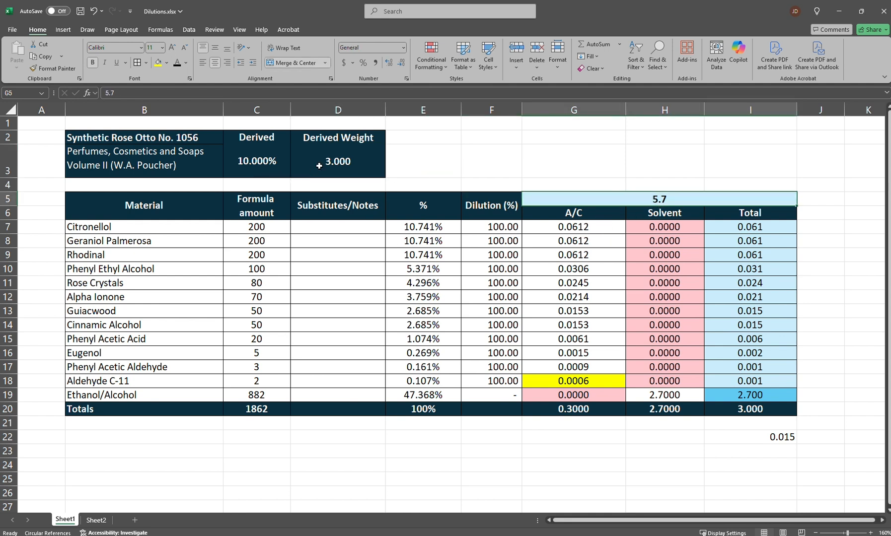
left_click(257, 161)
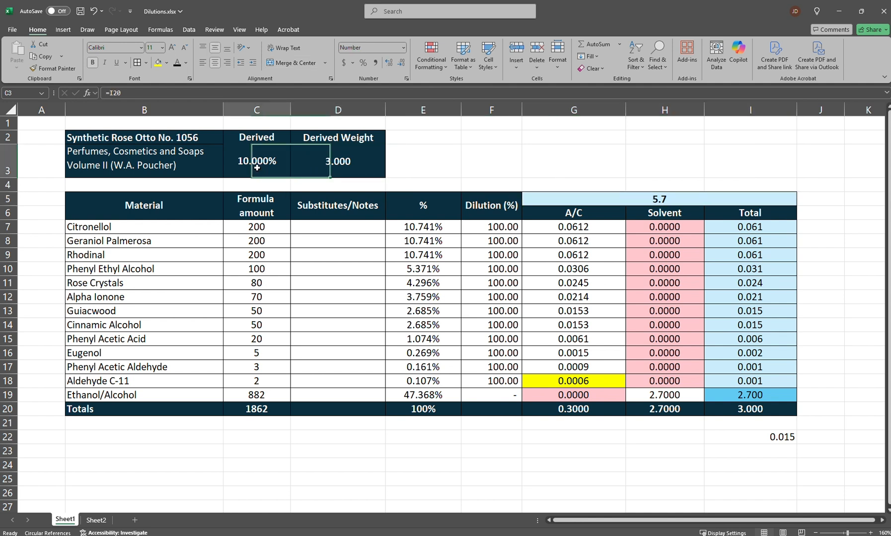
Step: Verify the concentrate amounts, ethanol formula, concentrate total 0.300 and overall batch total 3.000
left_click(573, 227)
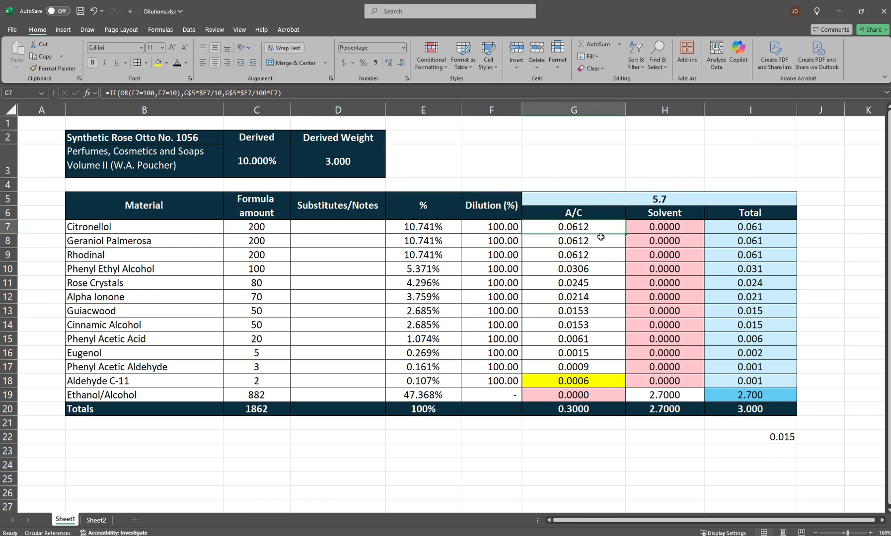
left_click_drag(573, 226, 572, 381)
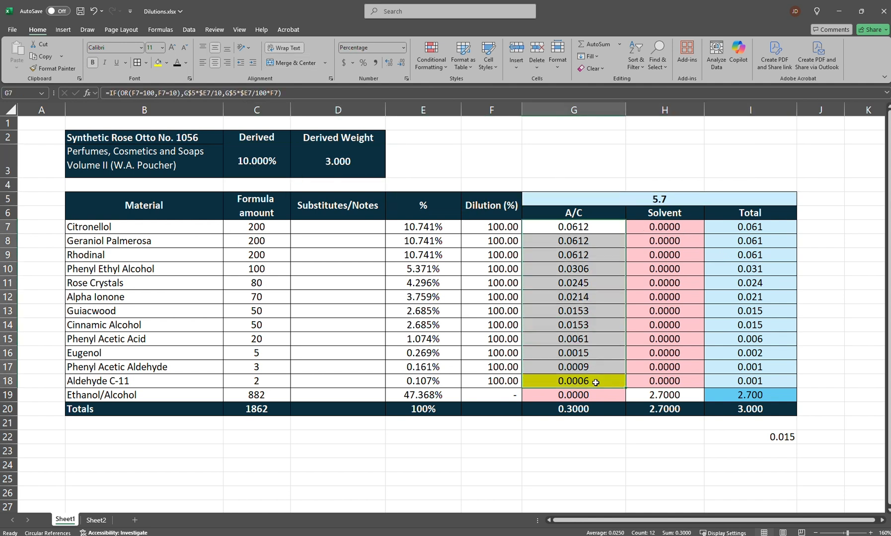
left_click(663, 395)
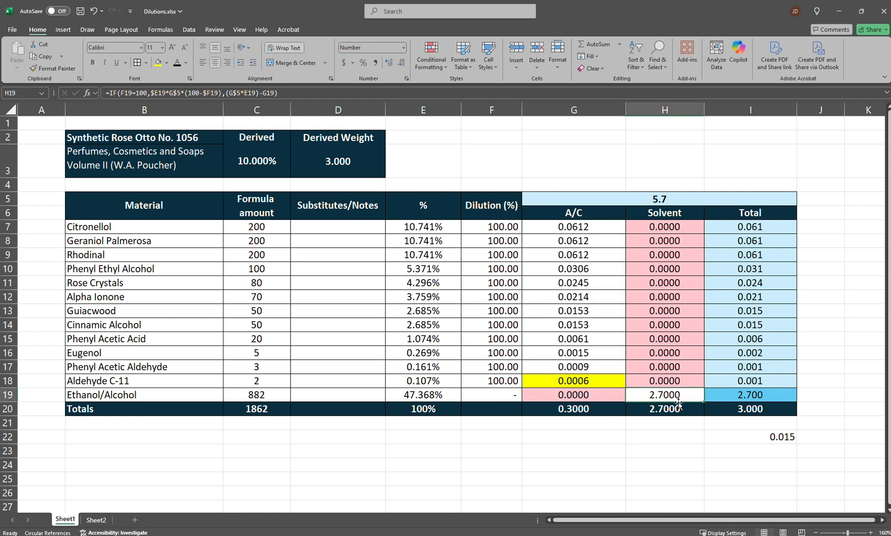
left_click(572, 409)
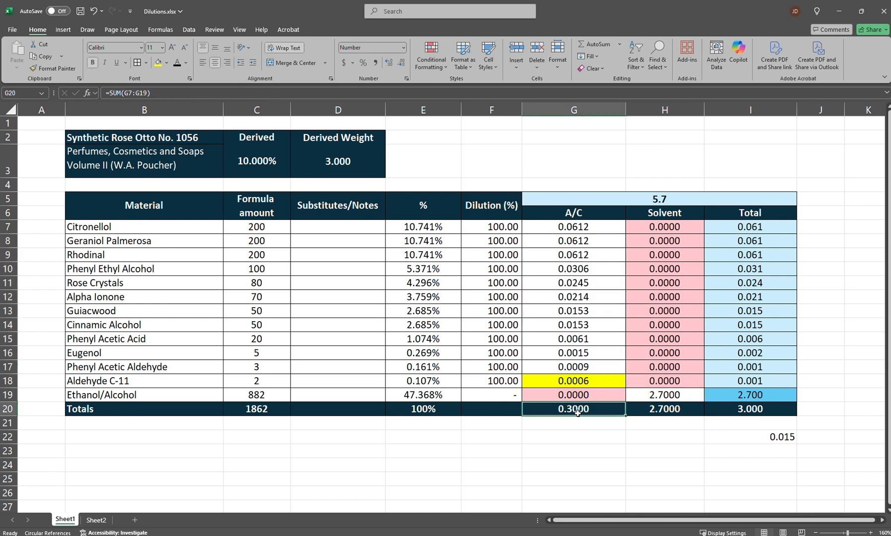
left_click(749, 409)
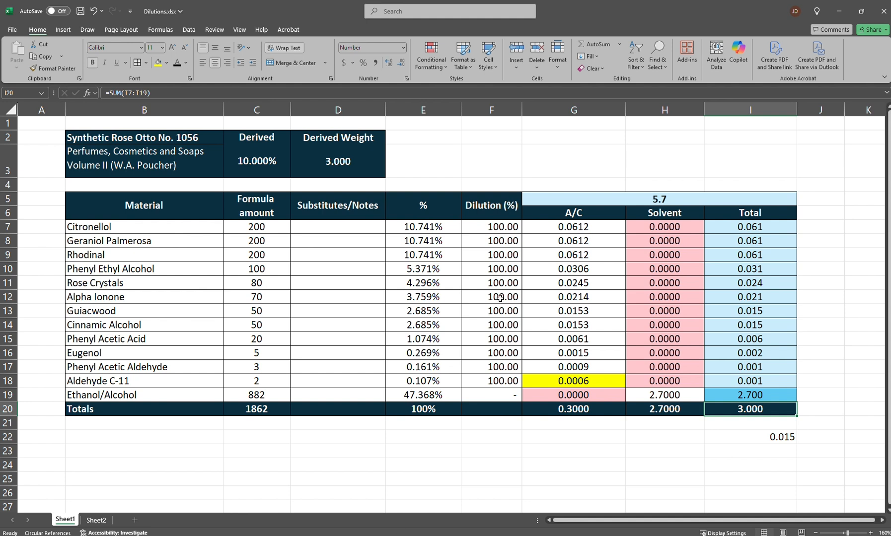
mouse_move(465, 300)
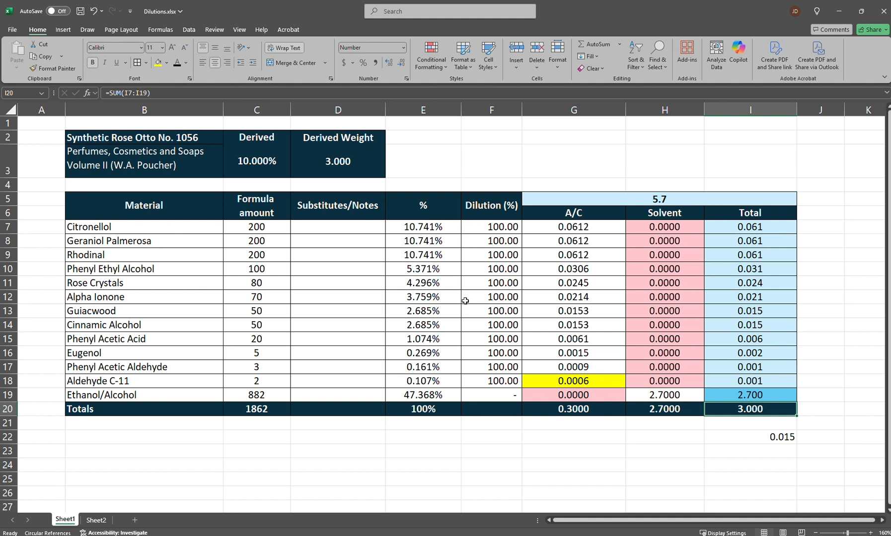
mouse_move(445, 300)
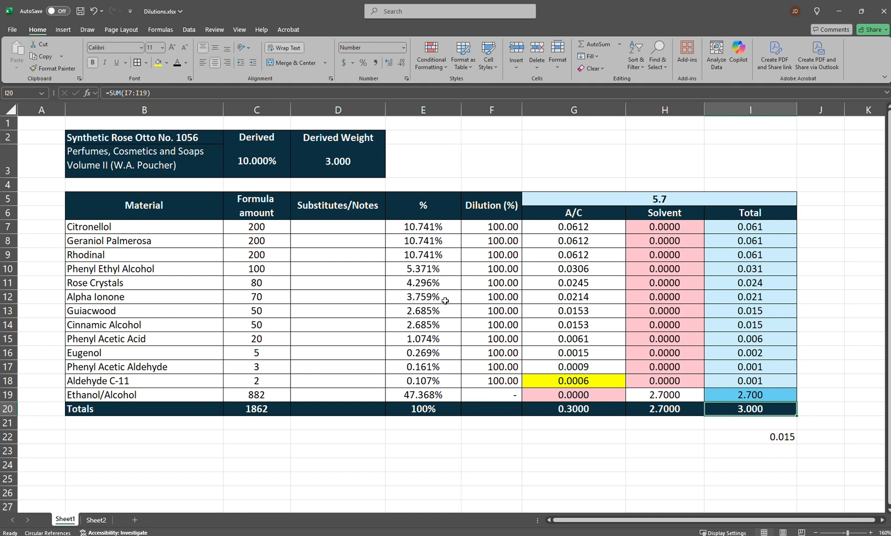